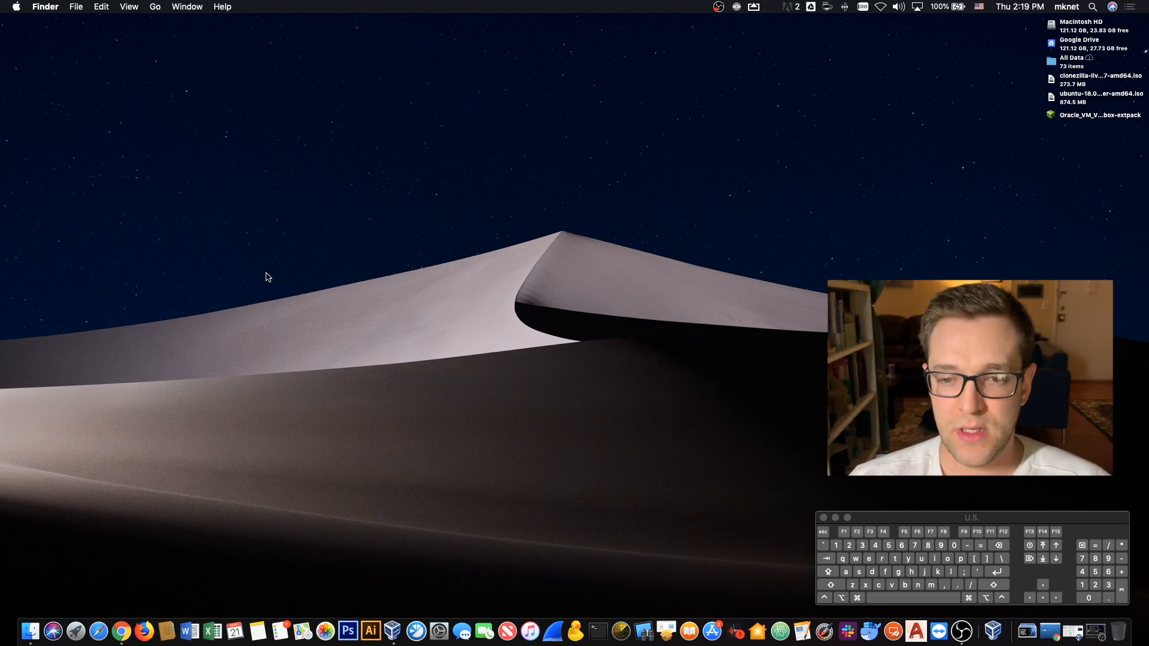
mouse_move(416, 630)
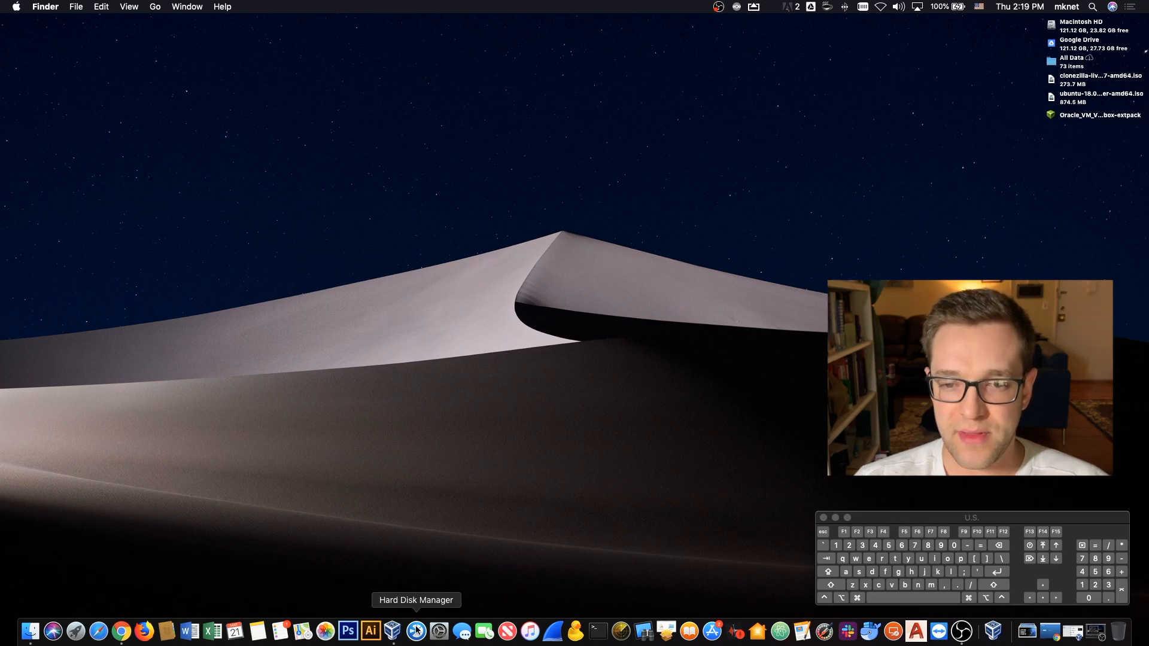
Start formatting the STORAGE partition, naming it MYBACK with the ExtFS 3 file system
click(417, 630)
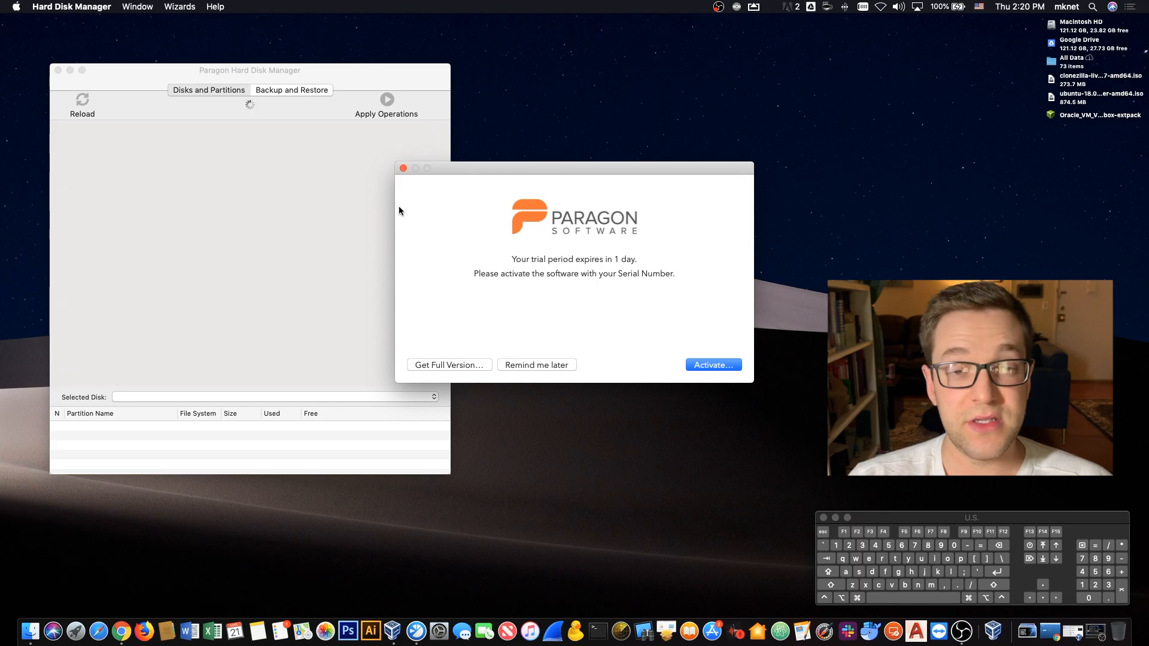
click(536, 365)
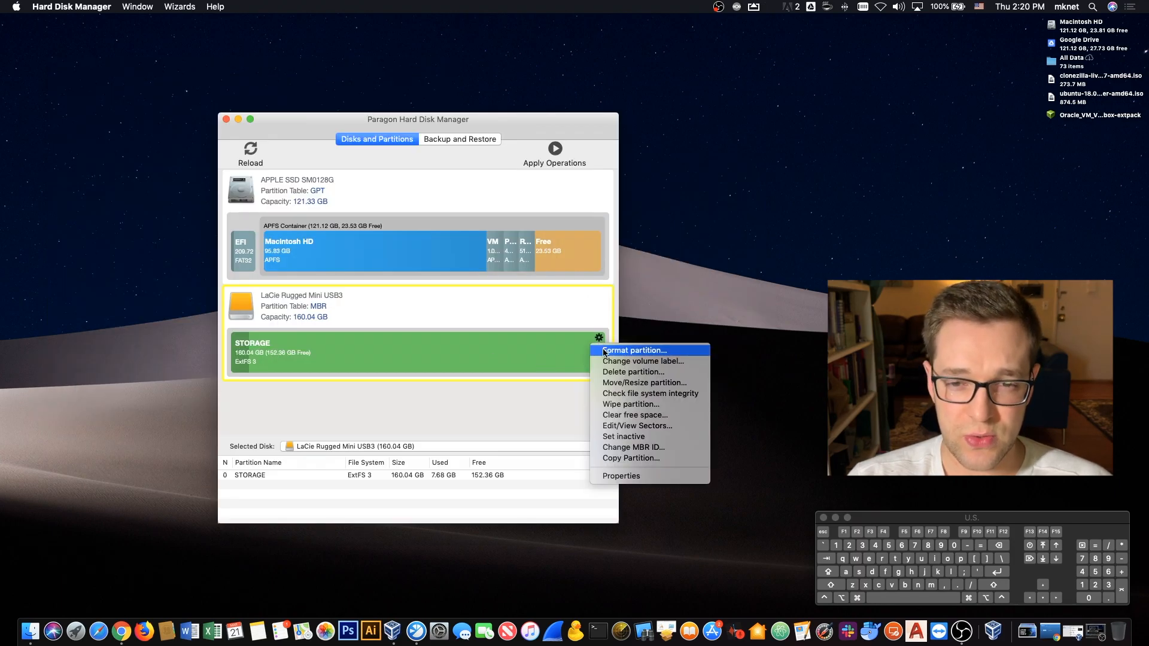
click(633, 349)
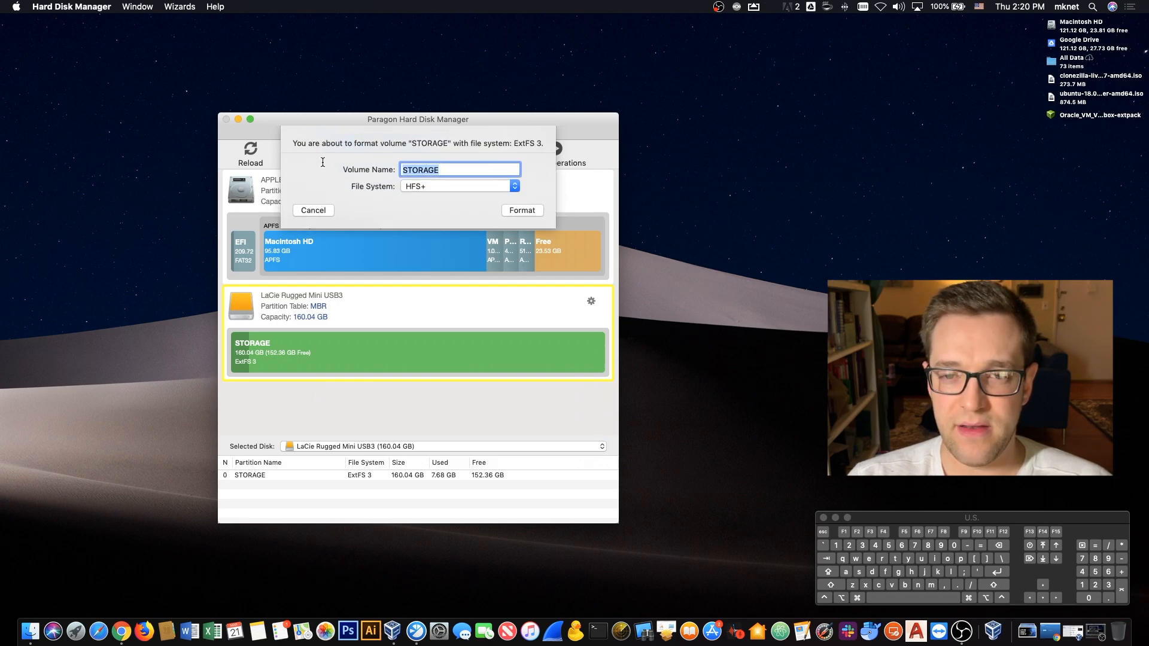
text(MYBACK)
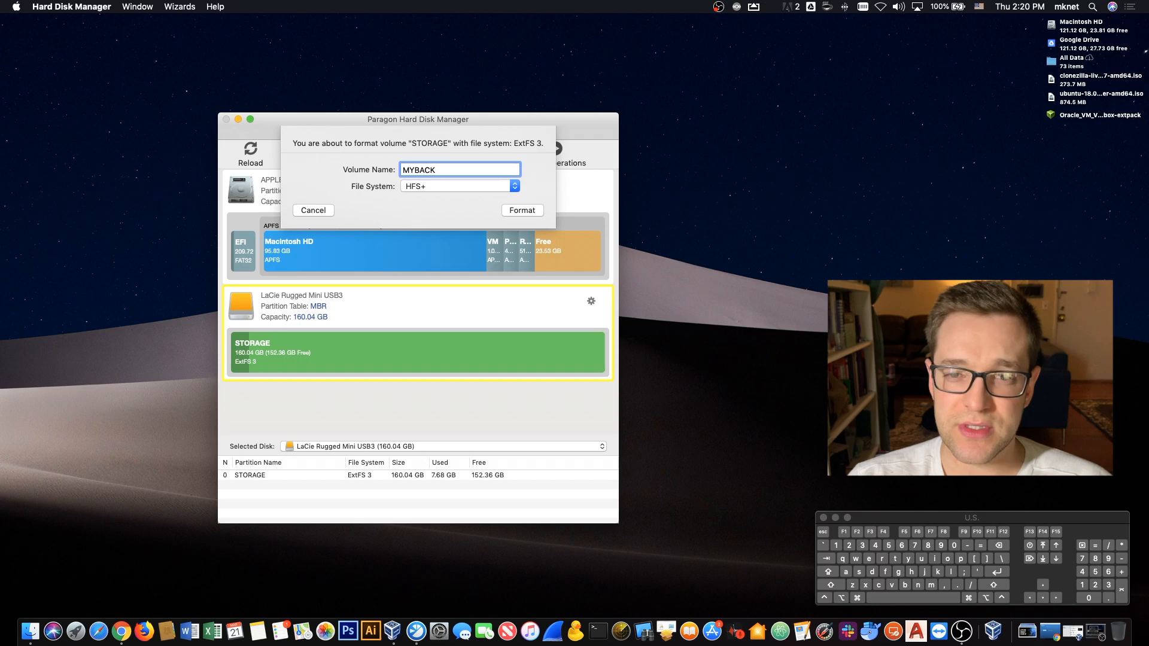
click(456, 186)
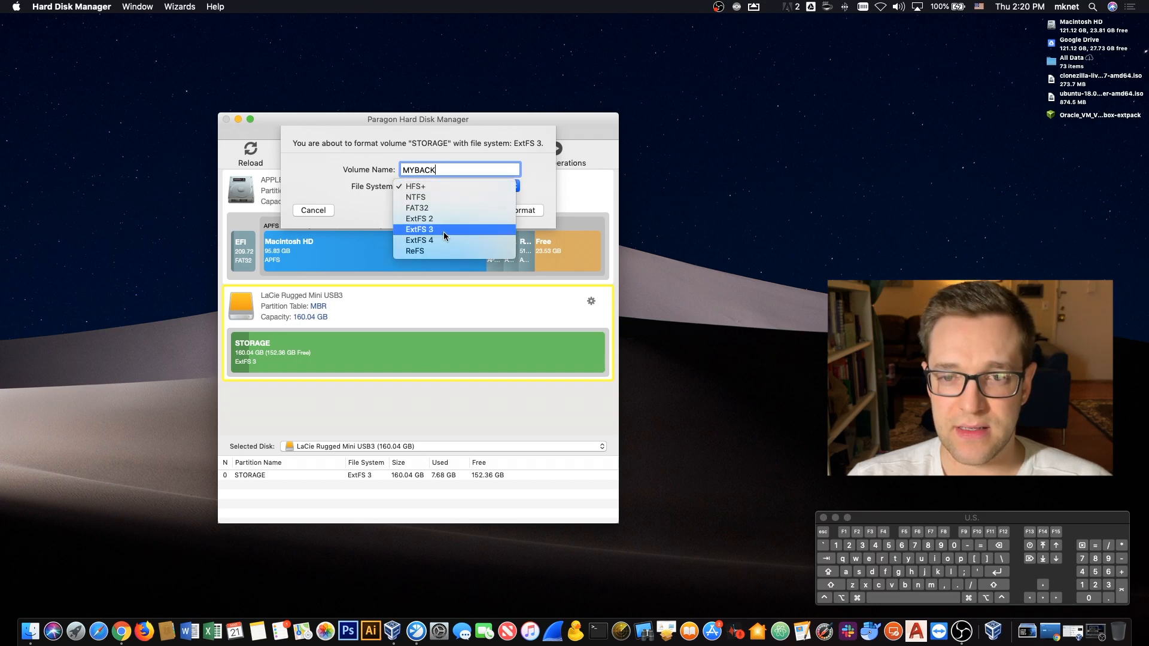
click(419, 229)
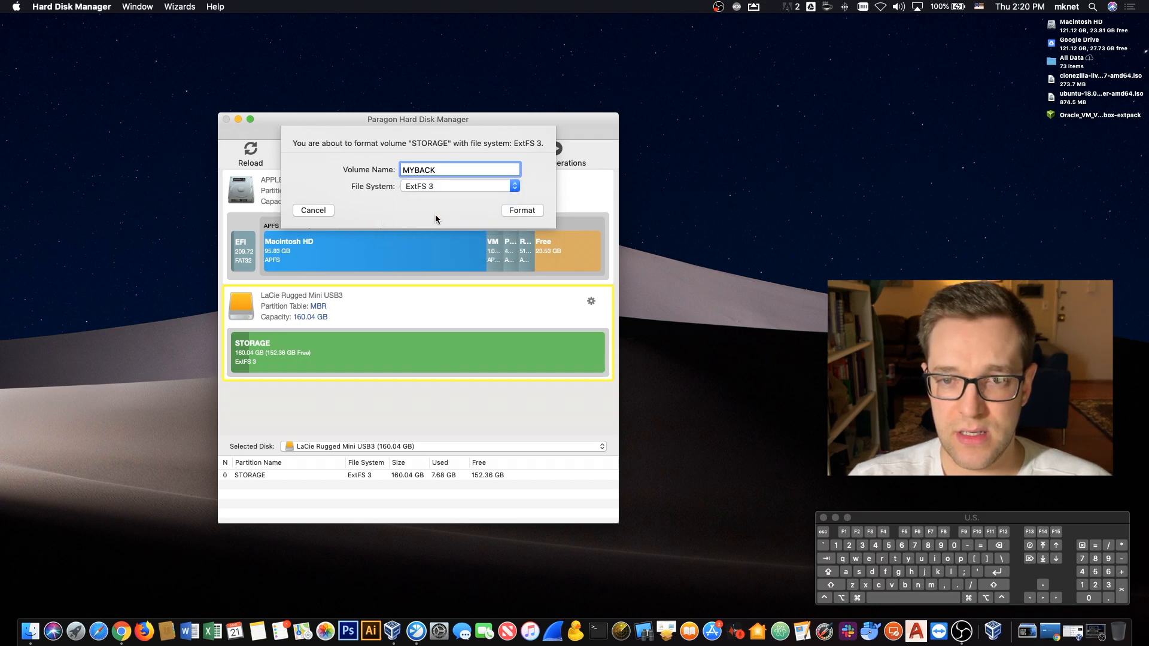
Confirm erasing the old data and apply the pending format operation
click(522, 210)
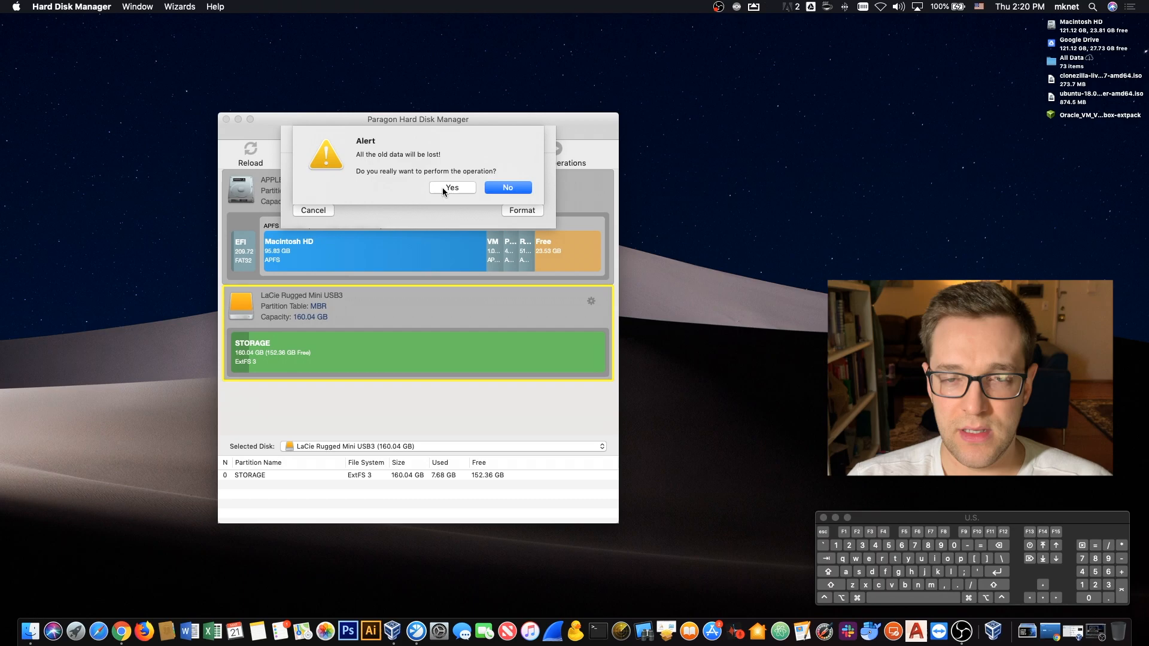
click(452, 187)
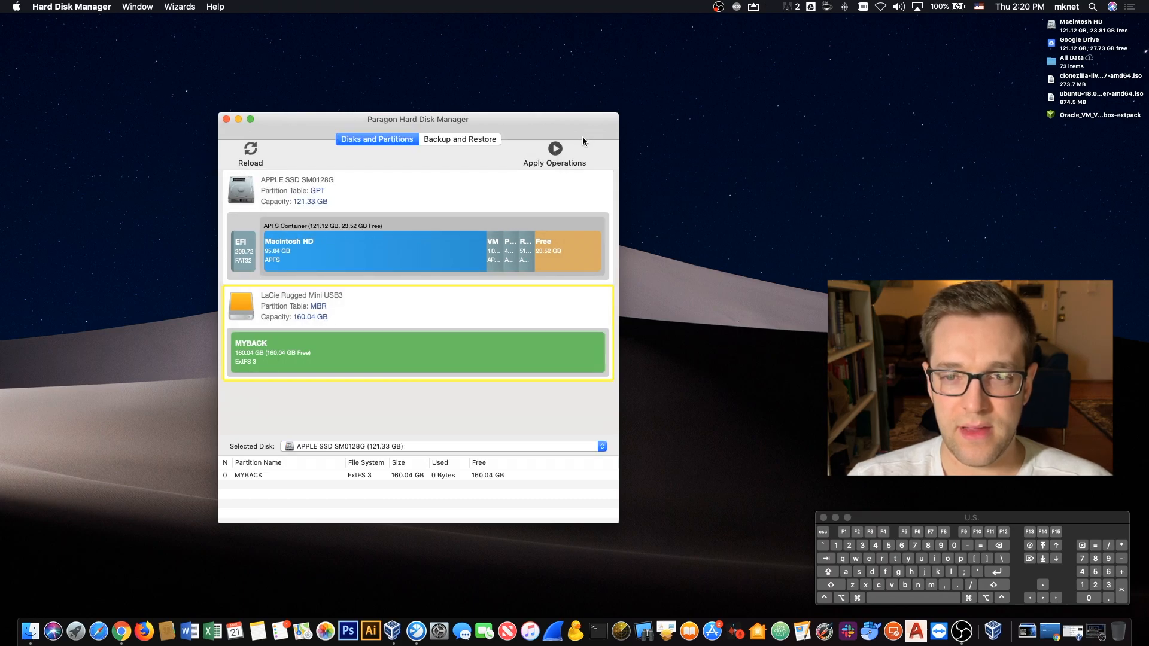
click(554, 148)
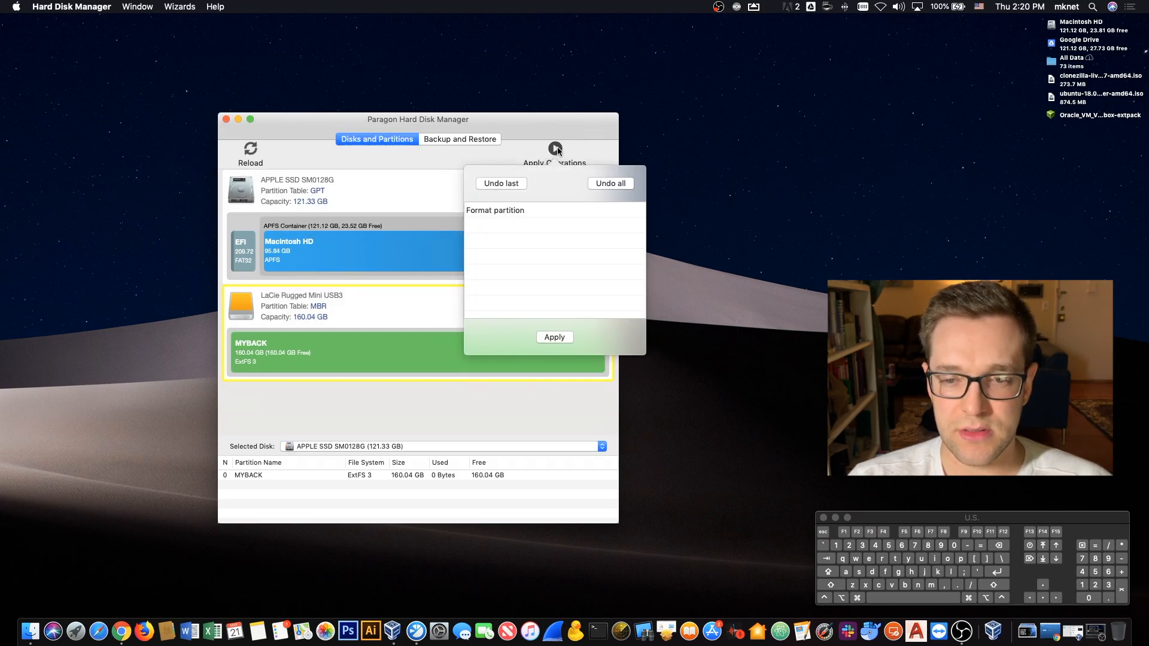
click(555, 337)
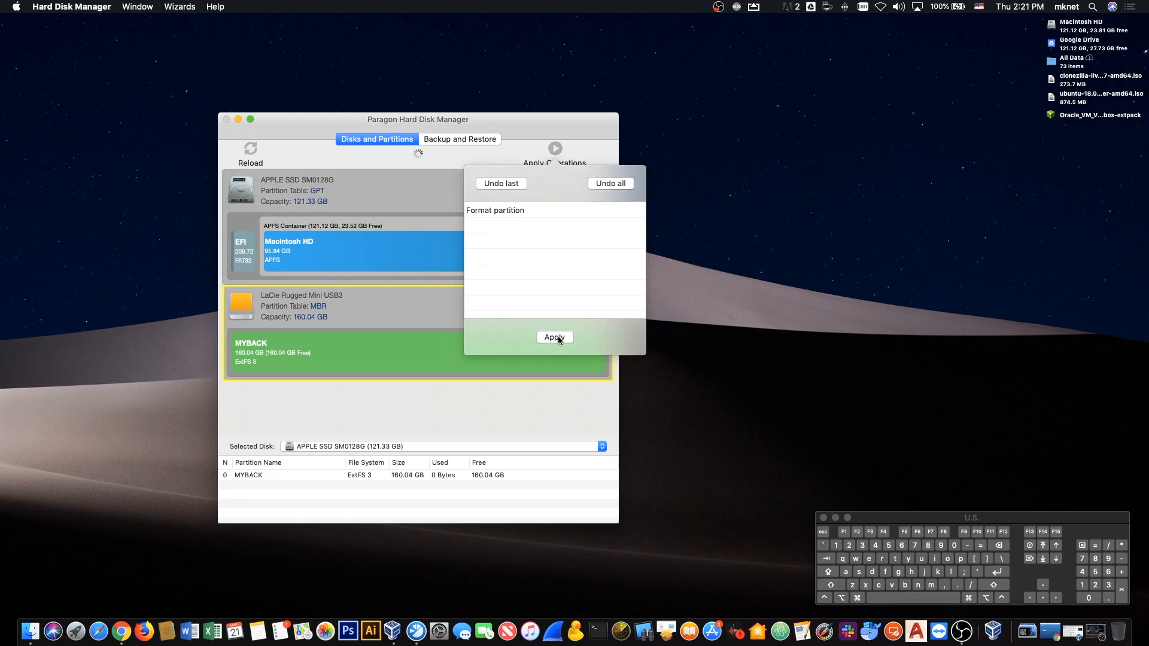
click(555, 337)
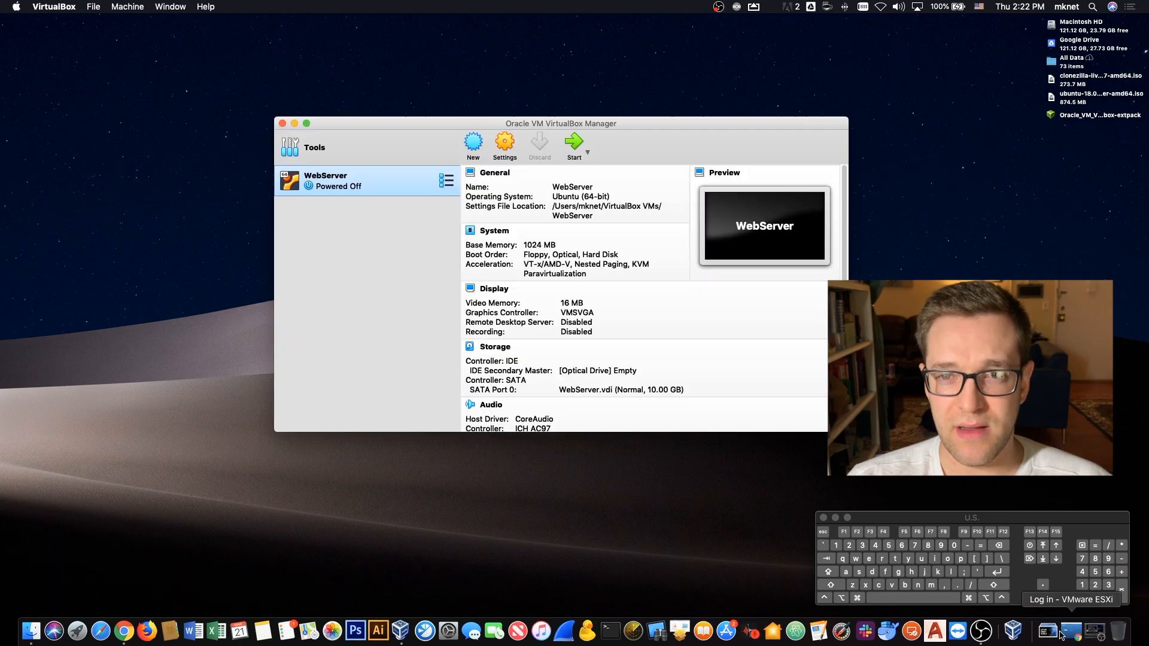
Decline reinstalling the already-installed extension pack and bring up the WebServer VM's settings
drag(561, 123, 512, 117)
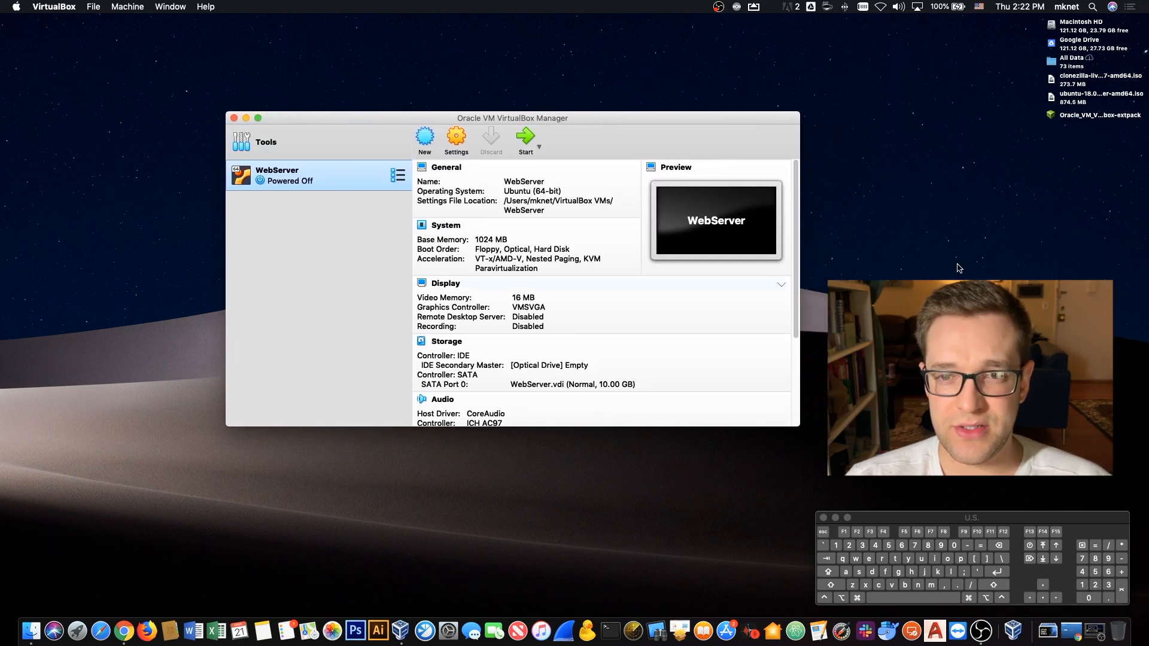
click(1099, 114)
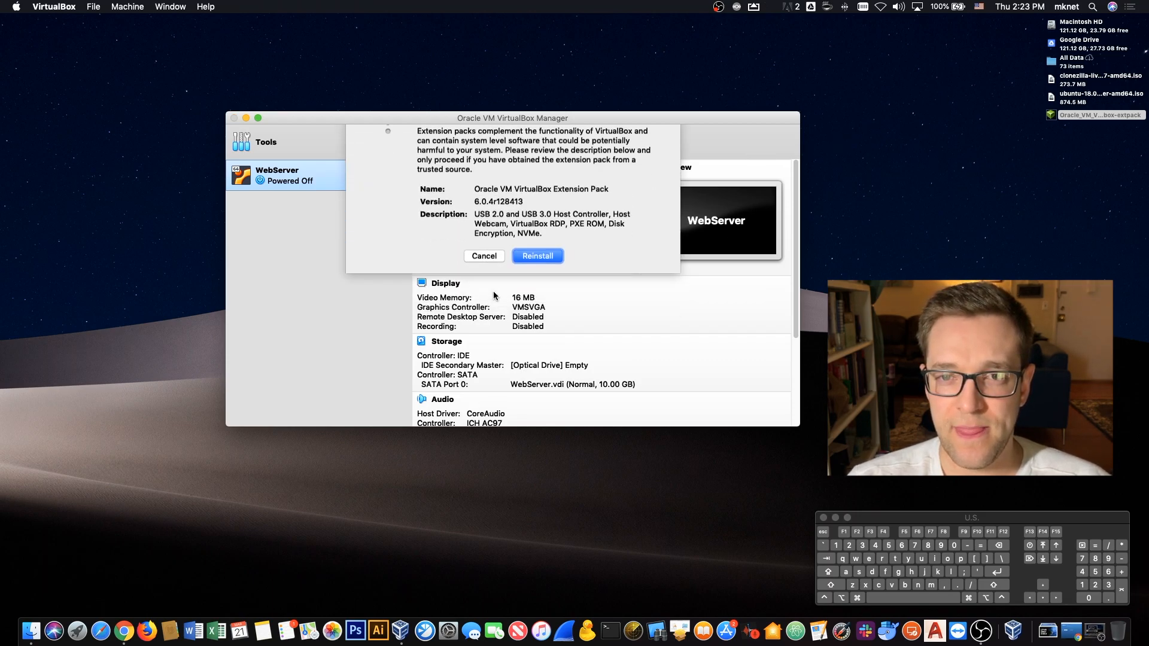
click(483, 256)
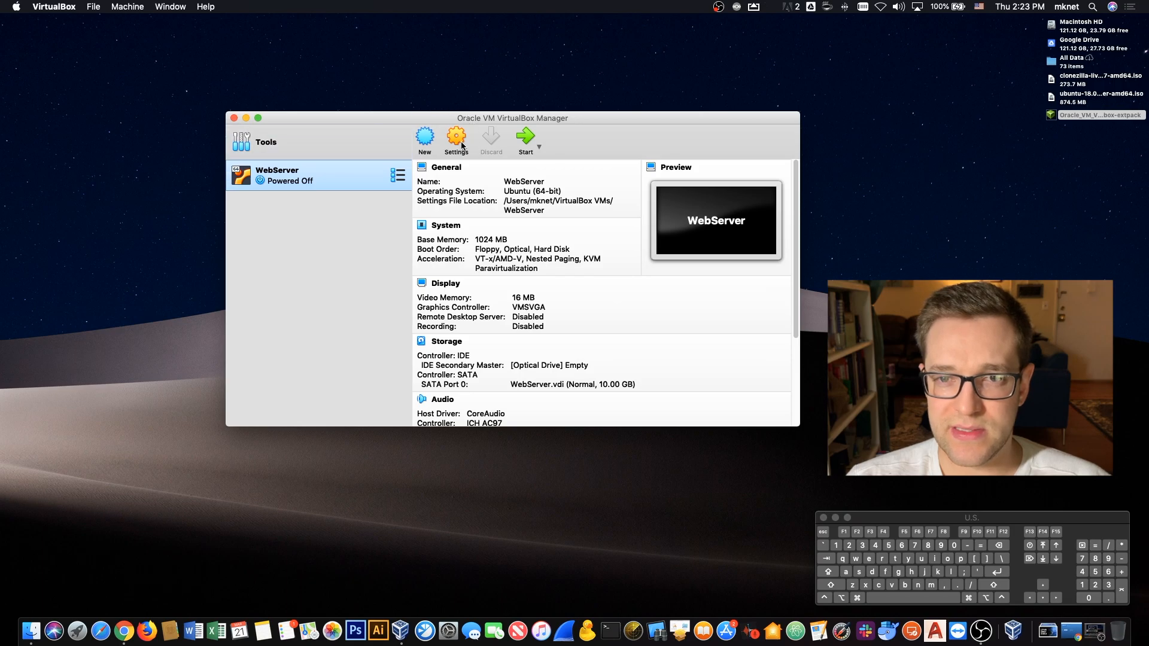
click(456, 138)
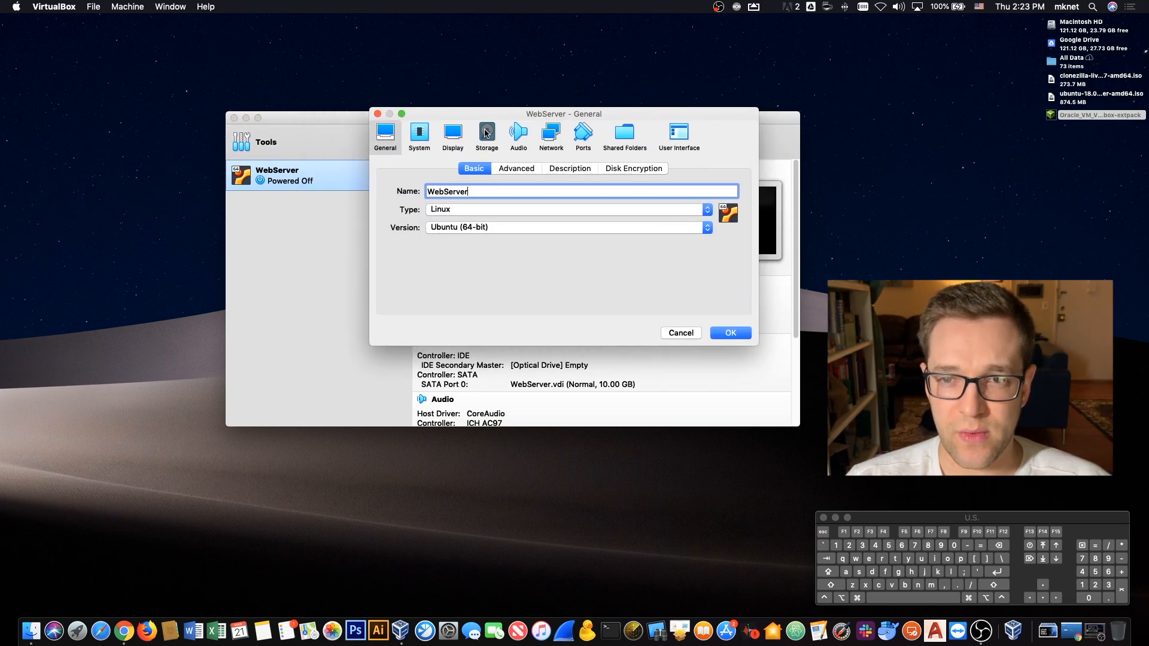
Load clonezilla-live-2.6.0-37-amd64.iso into the WebServer VM's optical drive
click(486, 136)
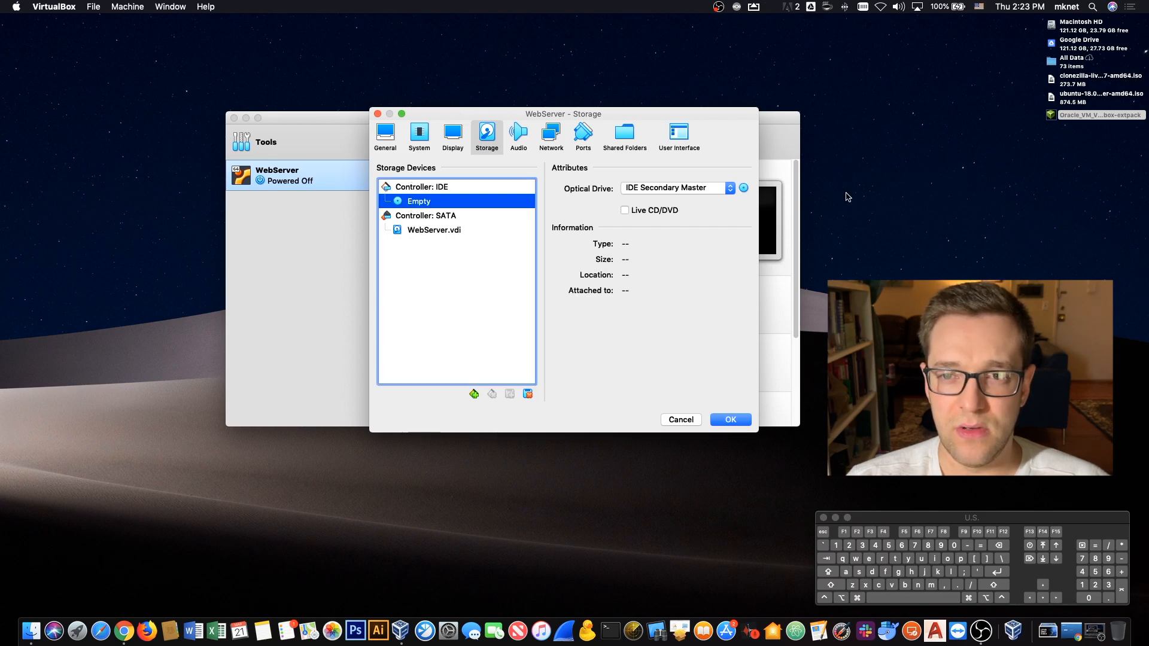
click(742, 188)
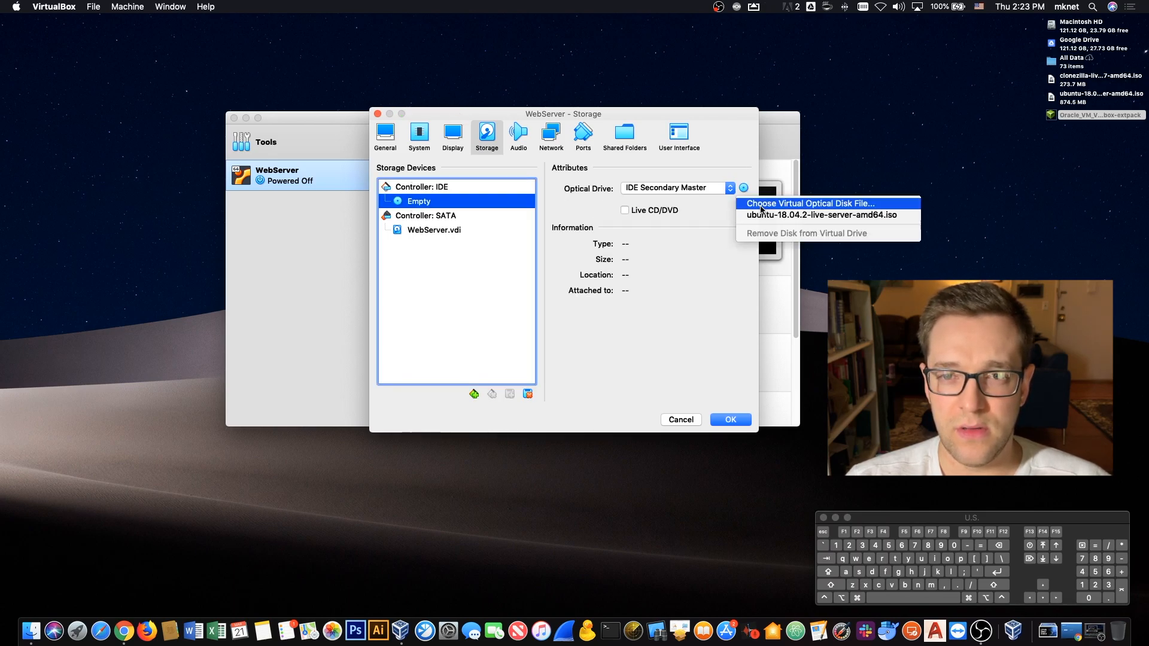
click(808, 203)
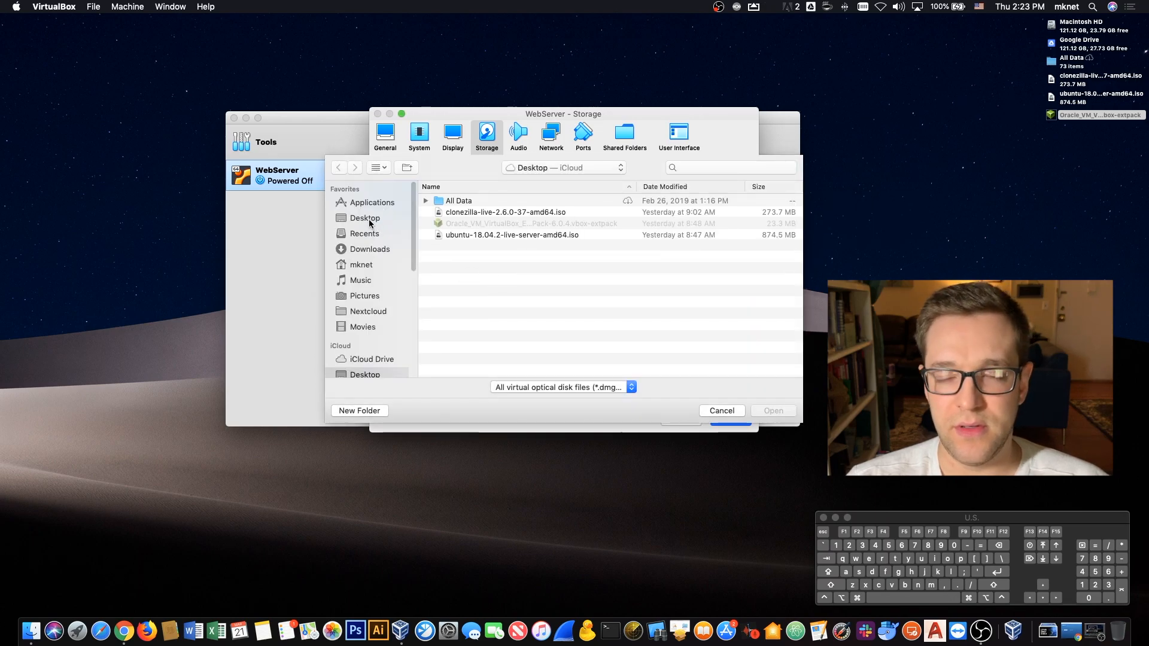
click(506, 212)
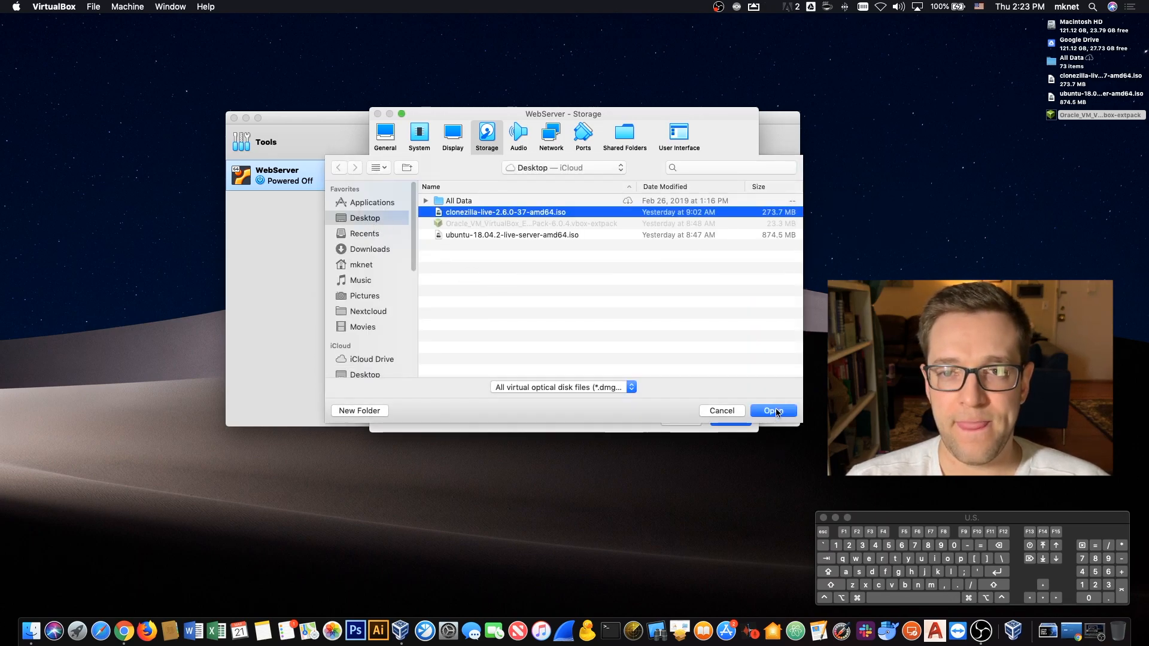
click(773, 411)
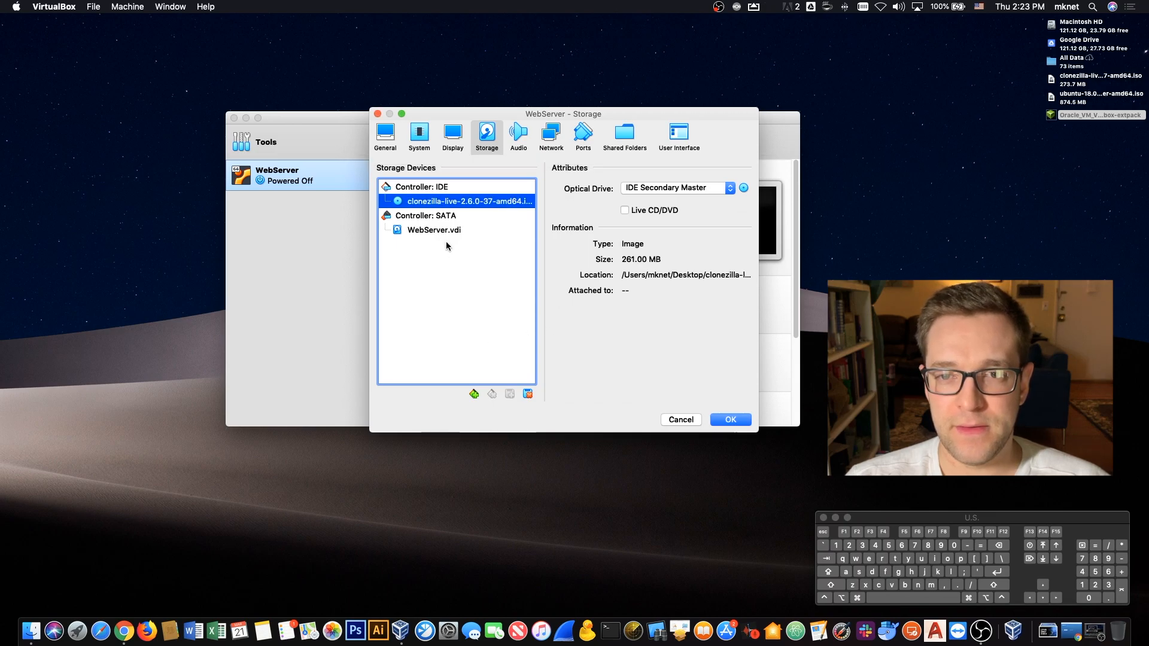
mouse_move(663, 454)
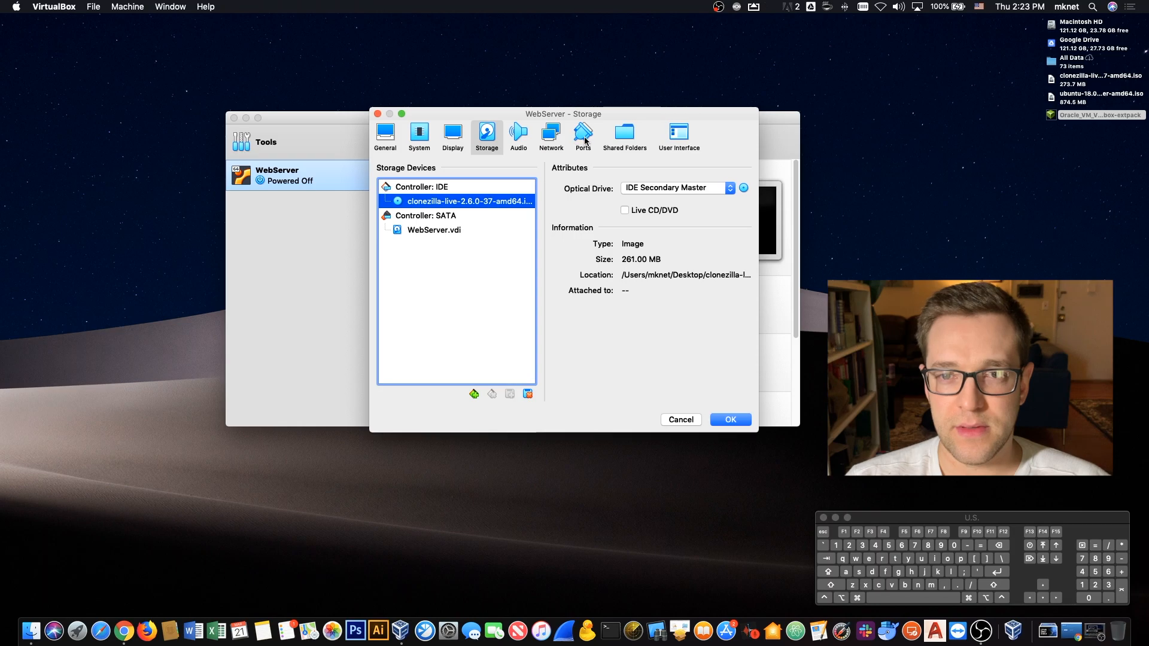
Switch the VM's USB controller to USB 3.0 (xHCI) and save the settings
click(582, 136)
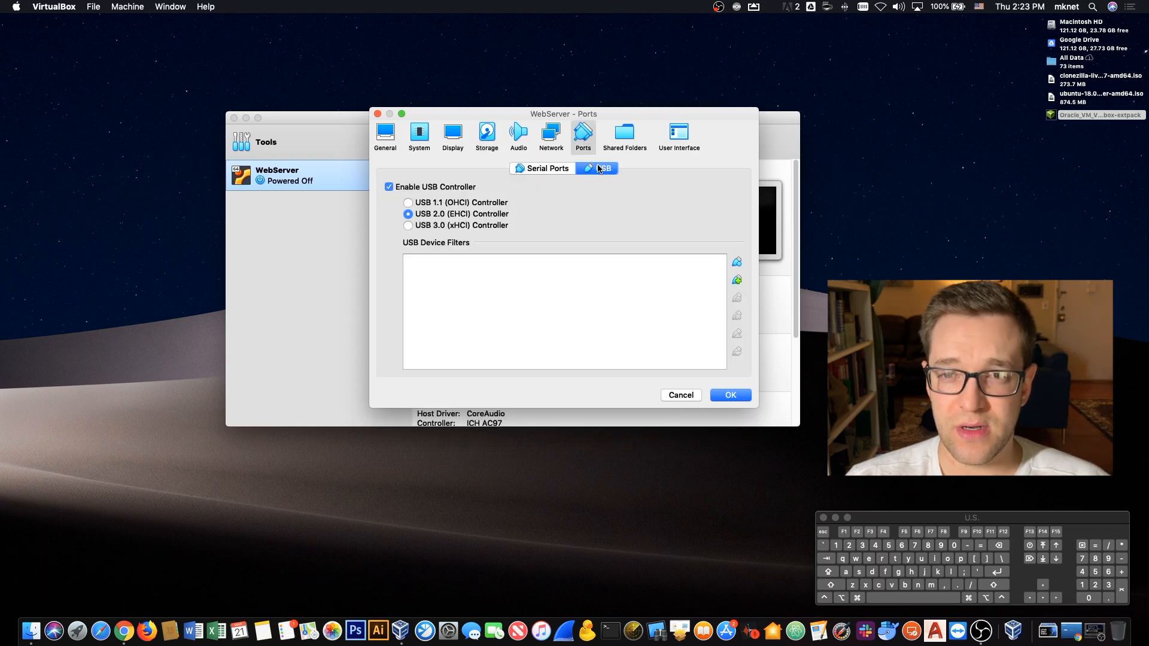
click(408, 225)
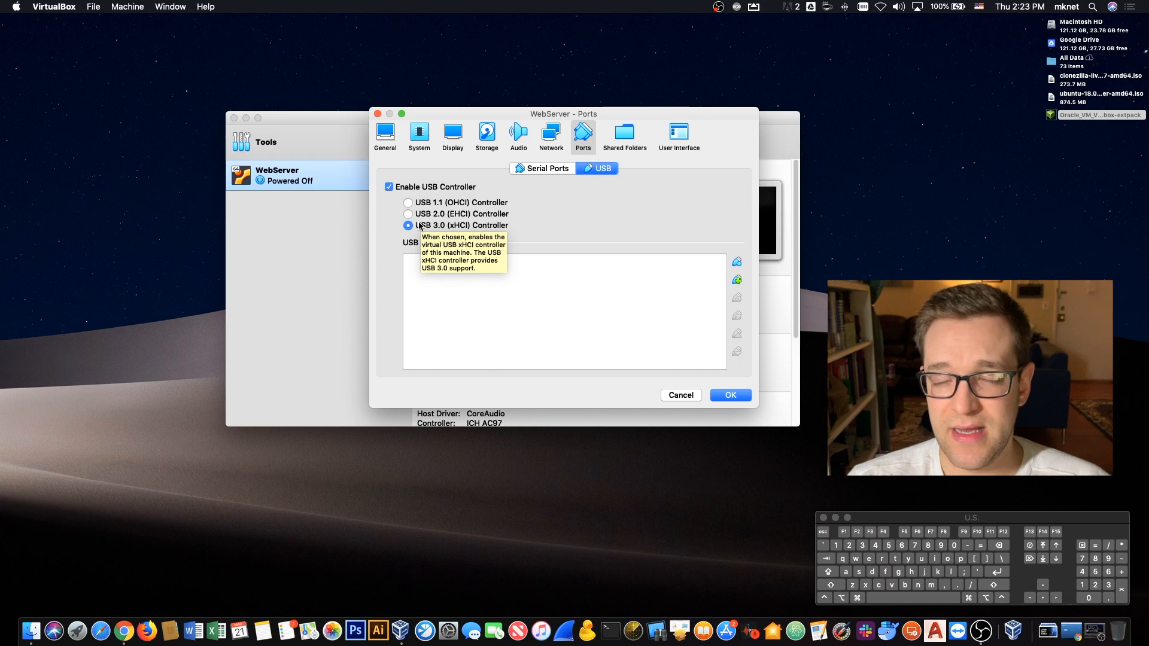
mouse_move(666, 322)
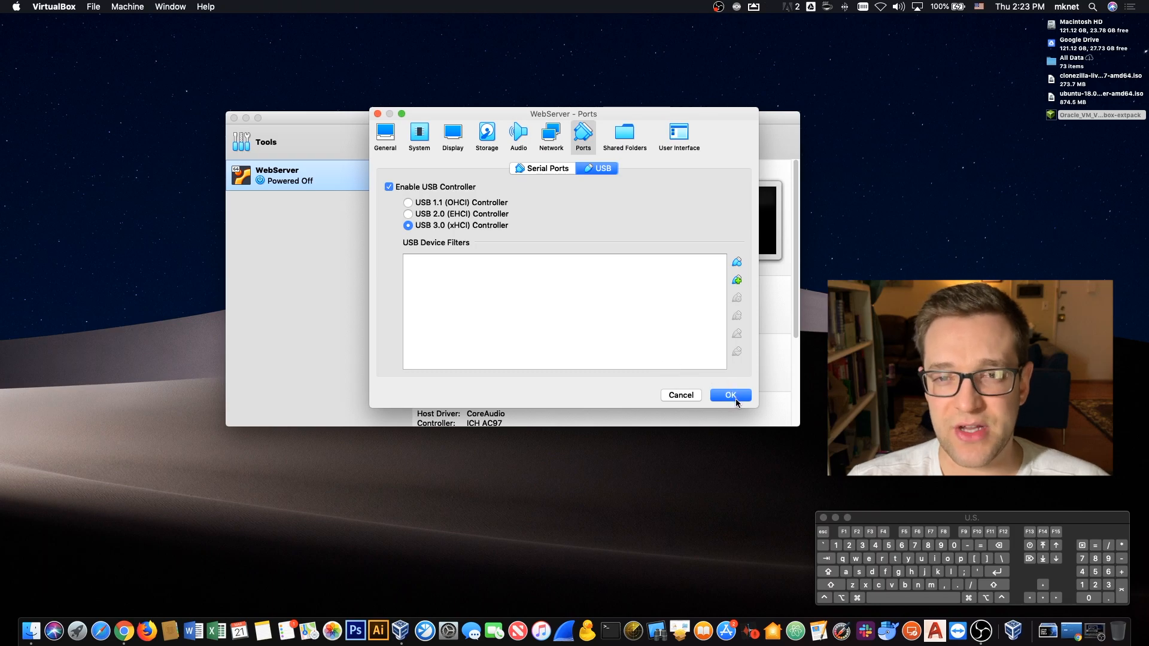
click(730, 395)
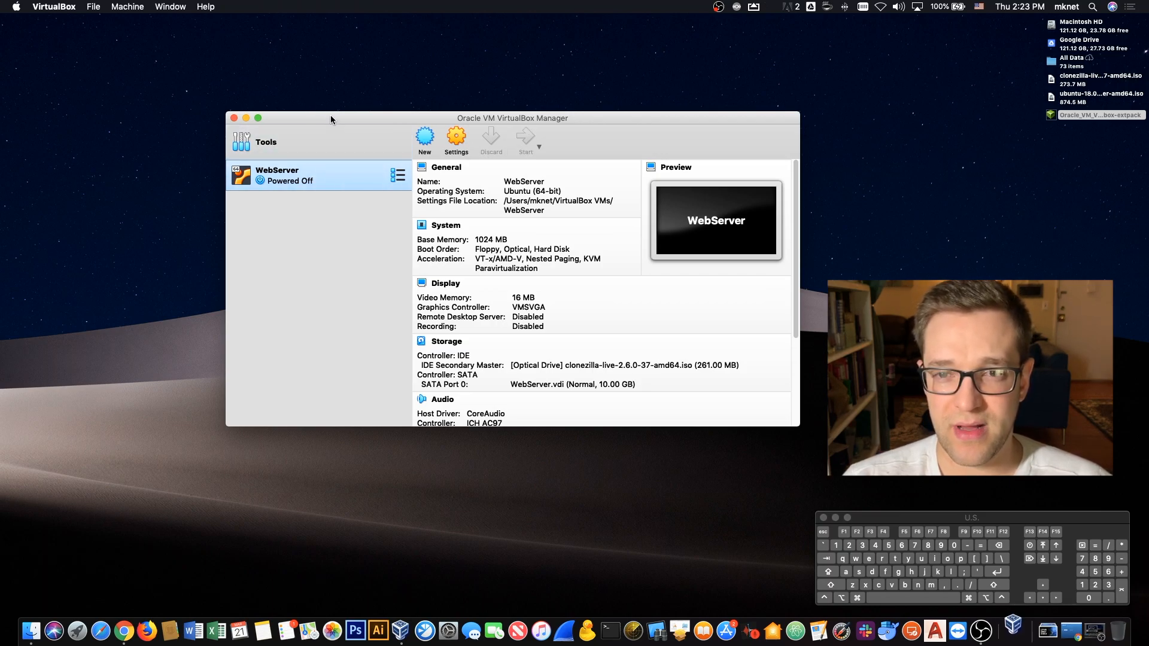
Start the WebServer VM in scaled display mode and boot Clonezilla live with default settings
click(525, 140)
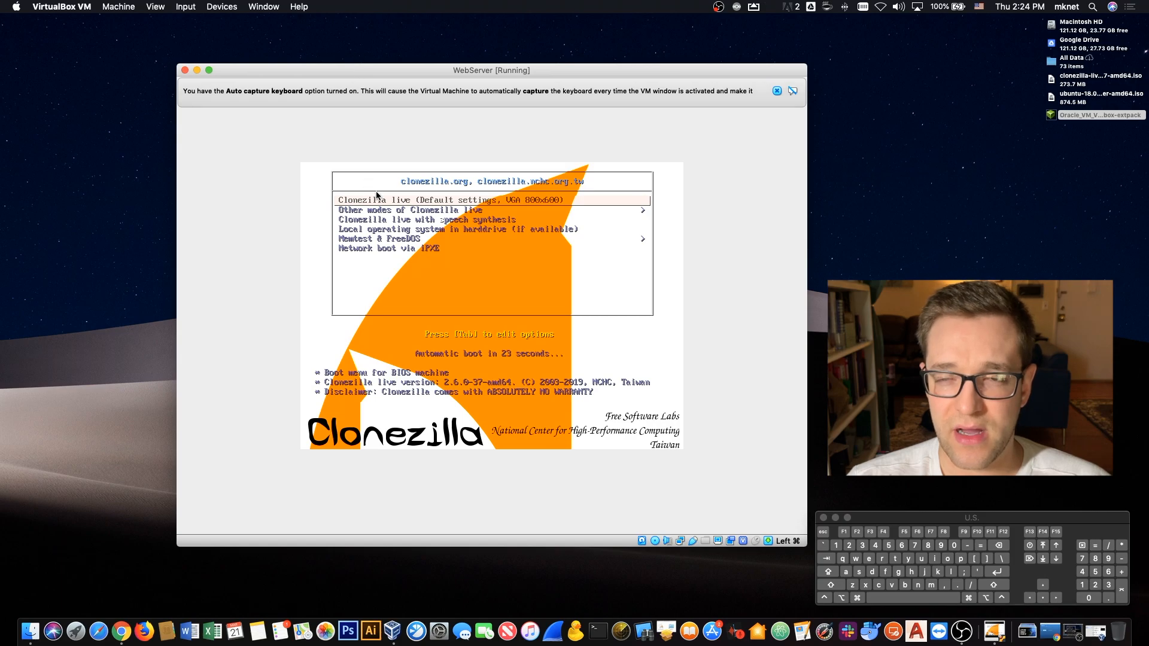
click(776, 91)
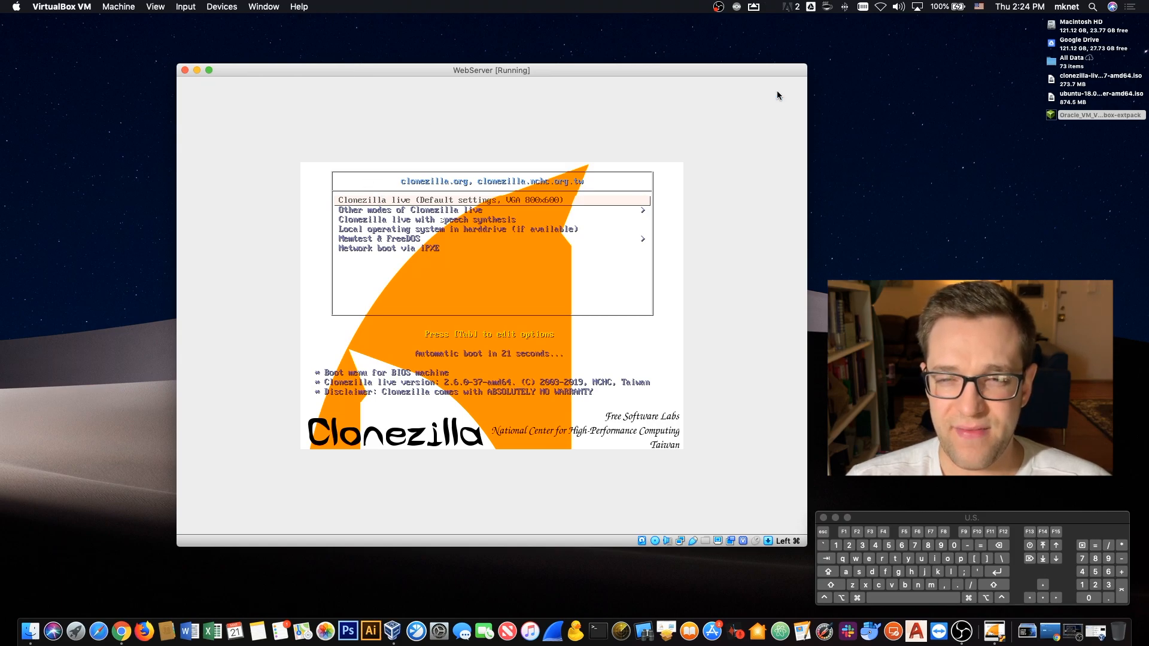
click(154, 7)
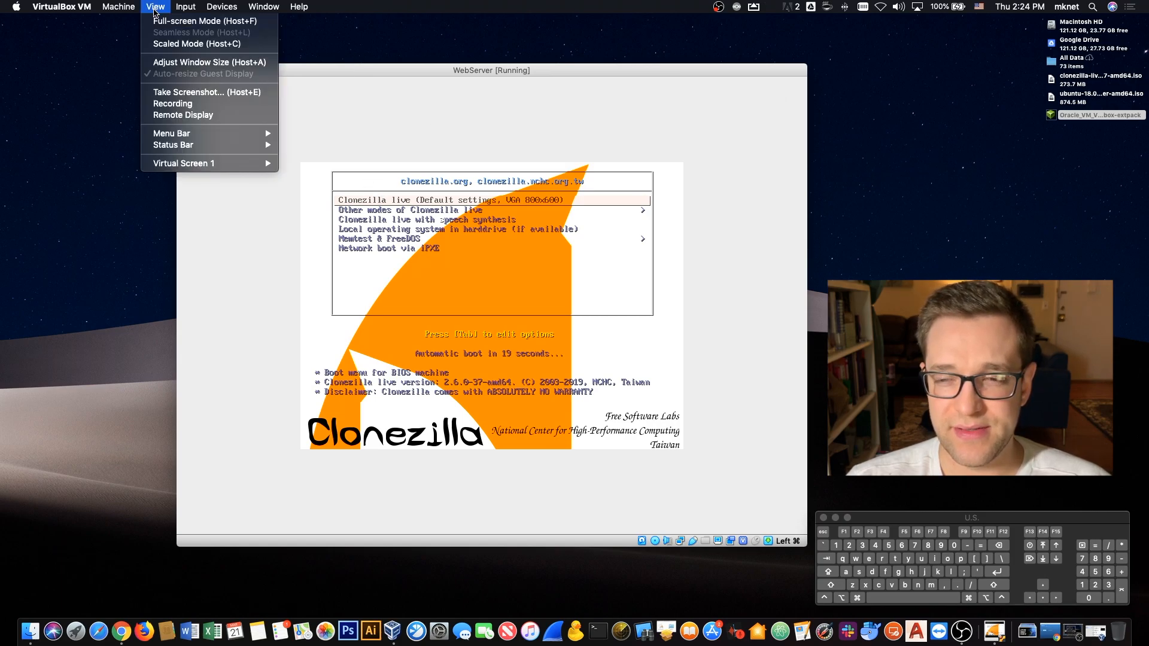
click(196, 43)
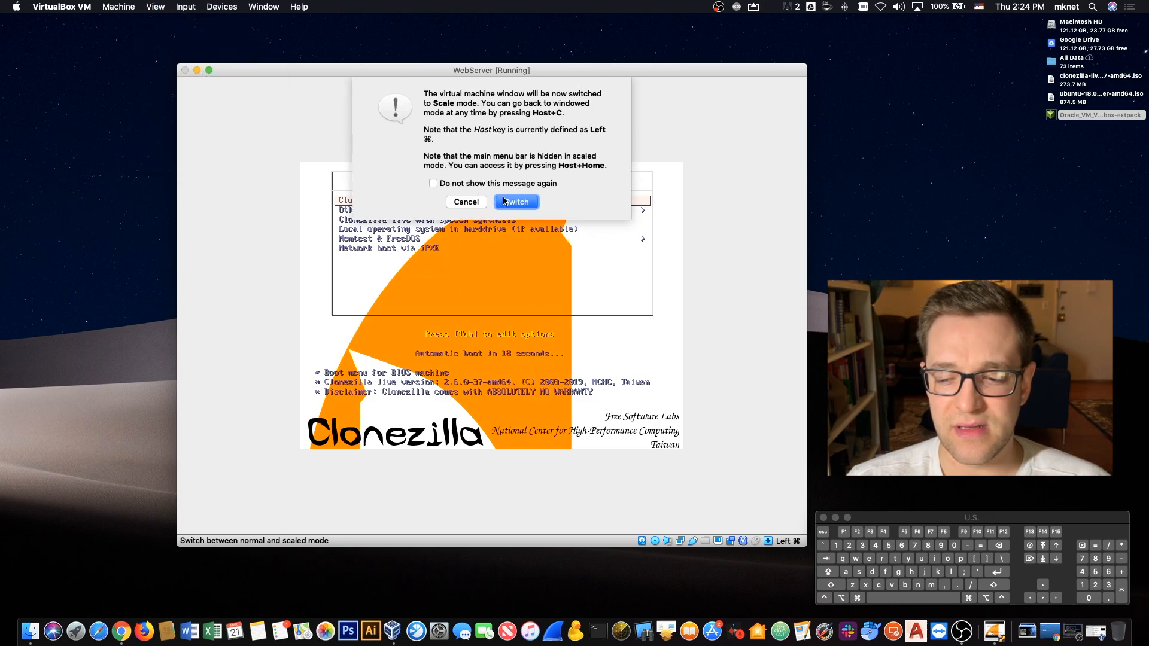
click(516, 202)
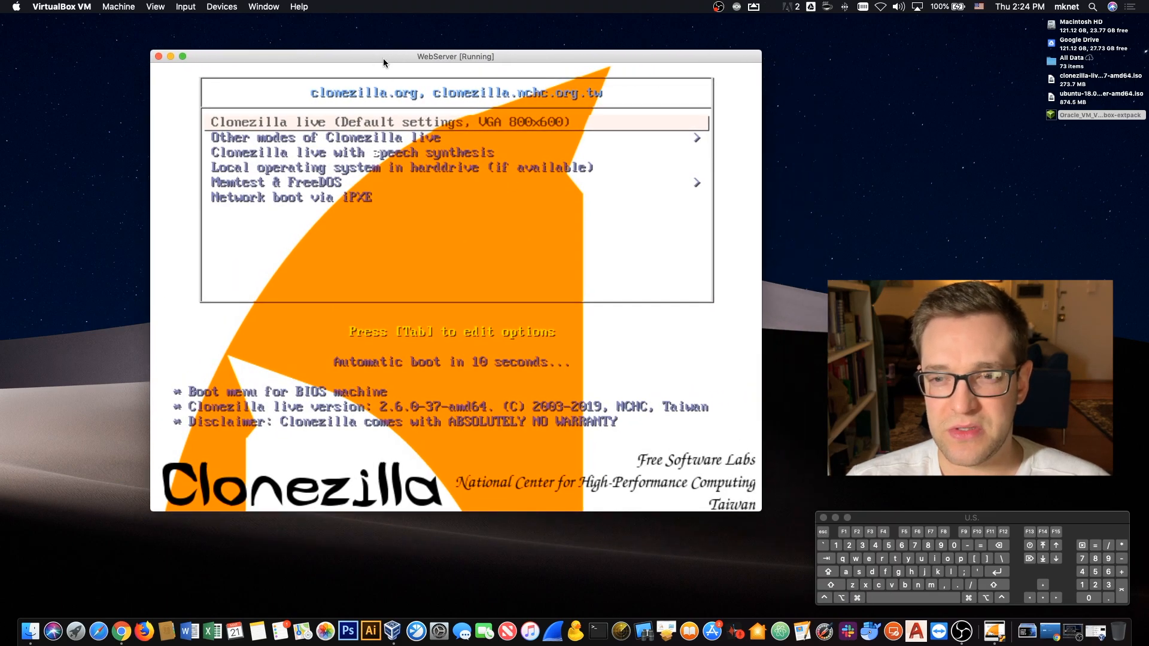
key(Down)
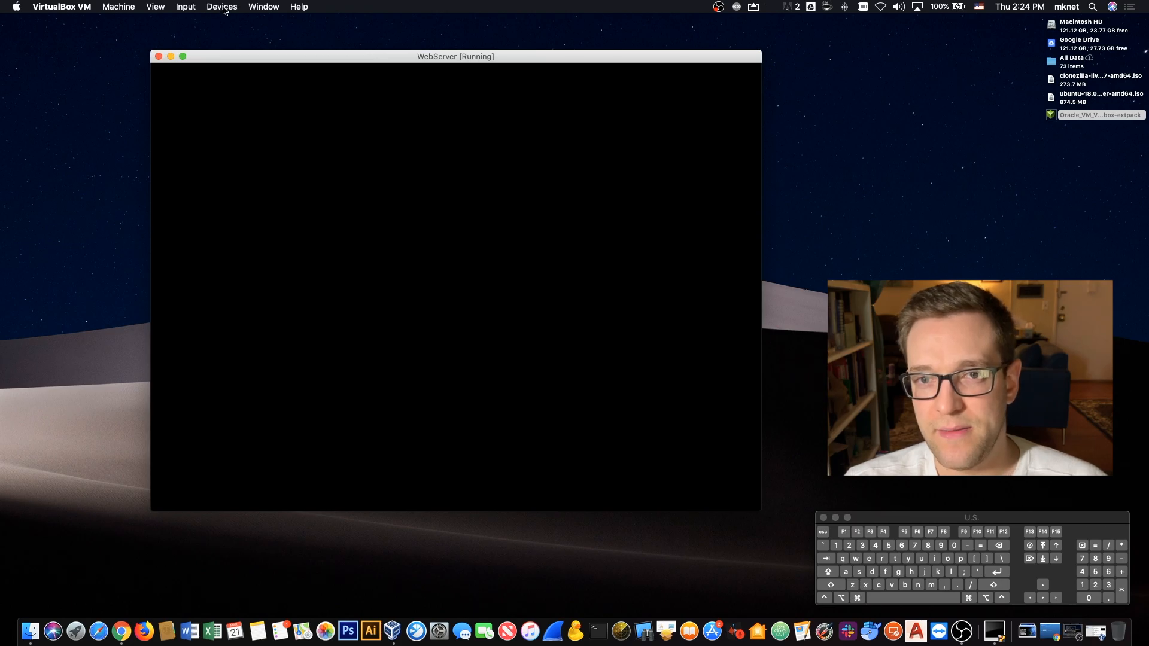
Attach the LaCie Rugged Mini USB 3.0 drive to the running VM
click(221, 7)
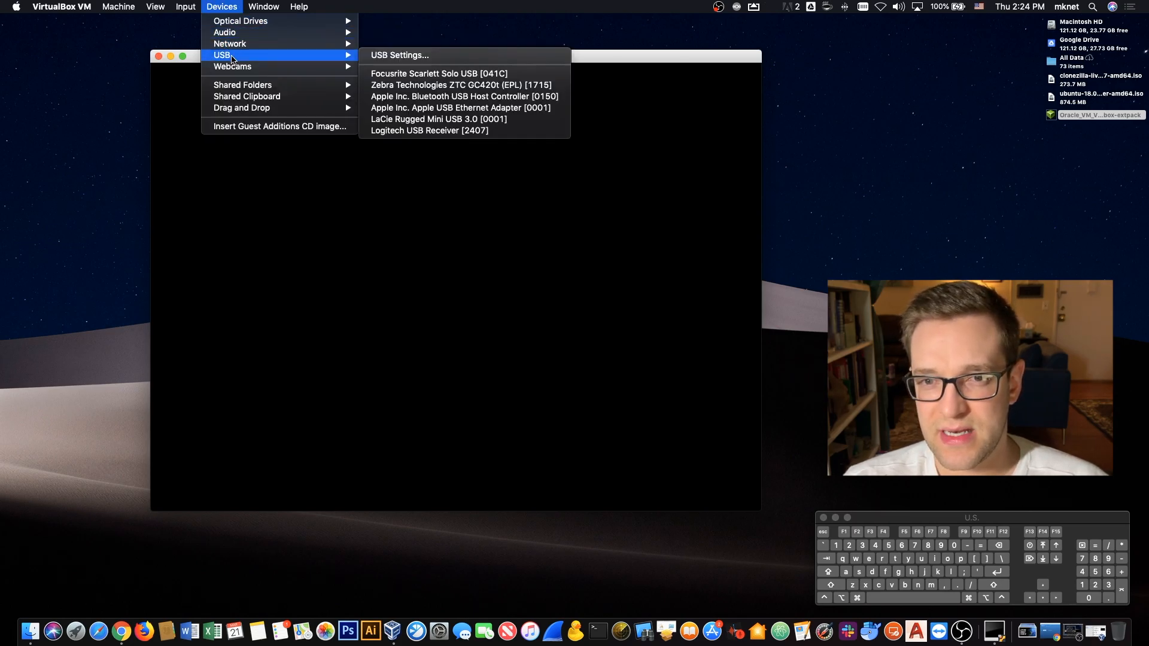
mouse_move(439, 119)
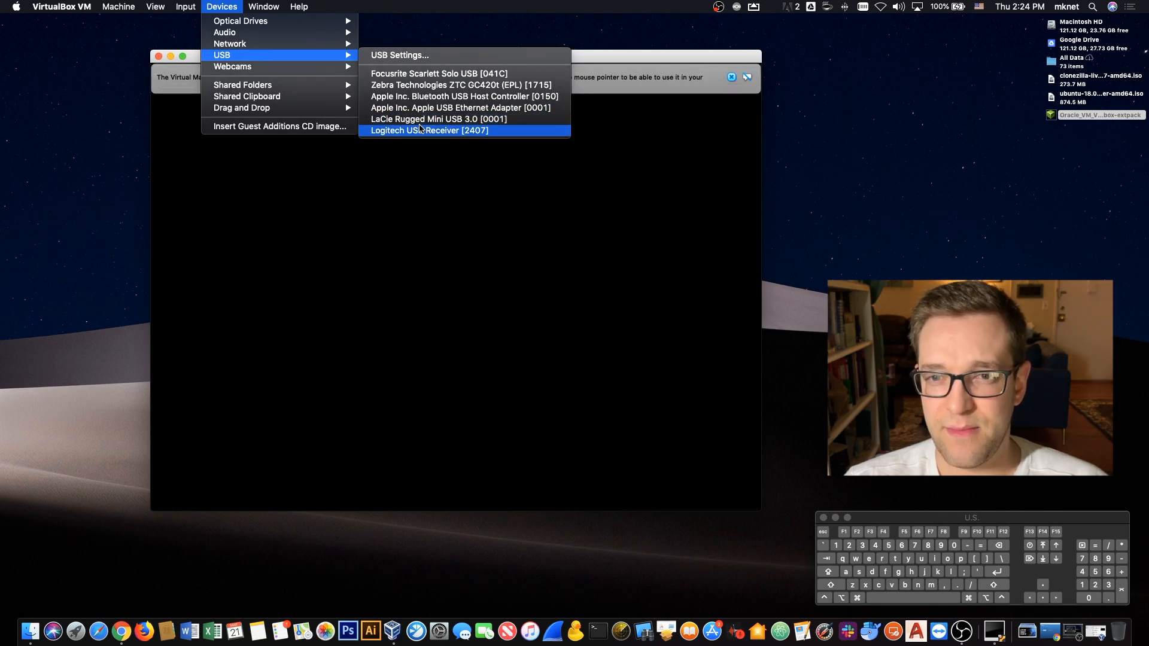
mouse_move(447, 118)
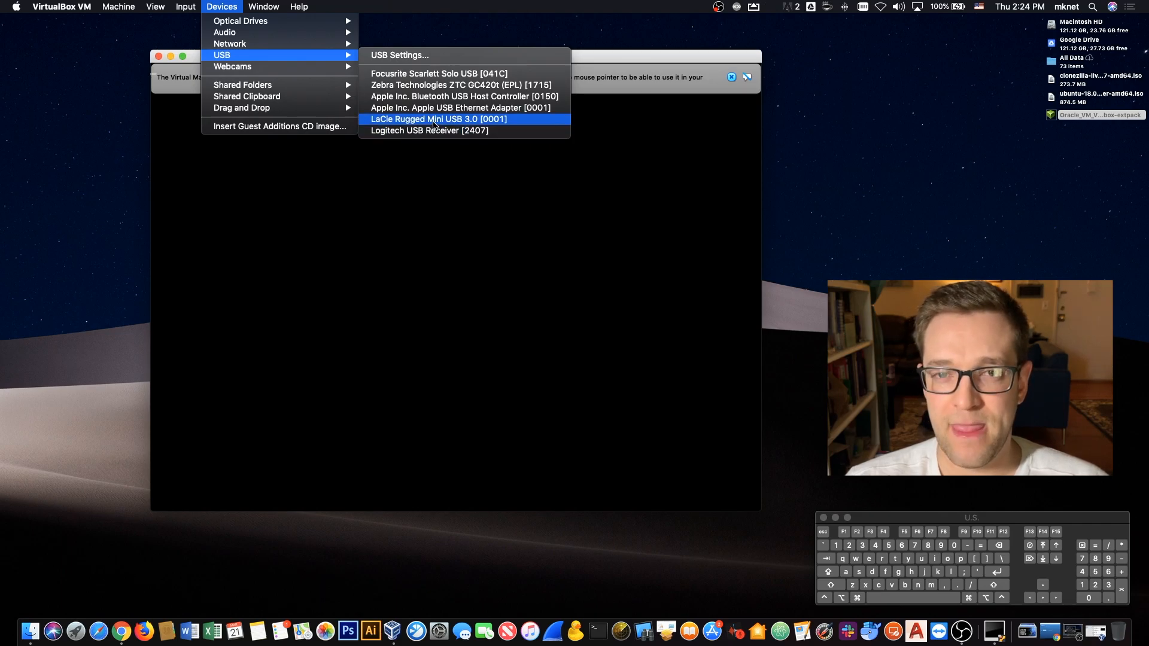
click(437, 118)
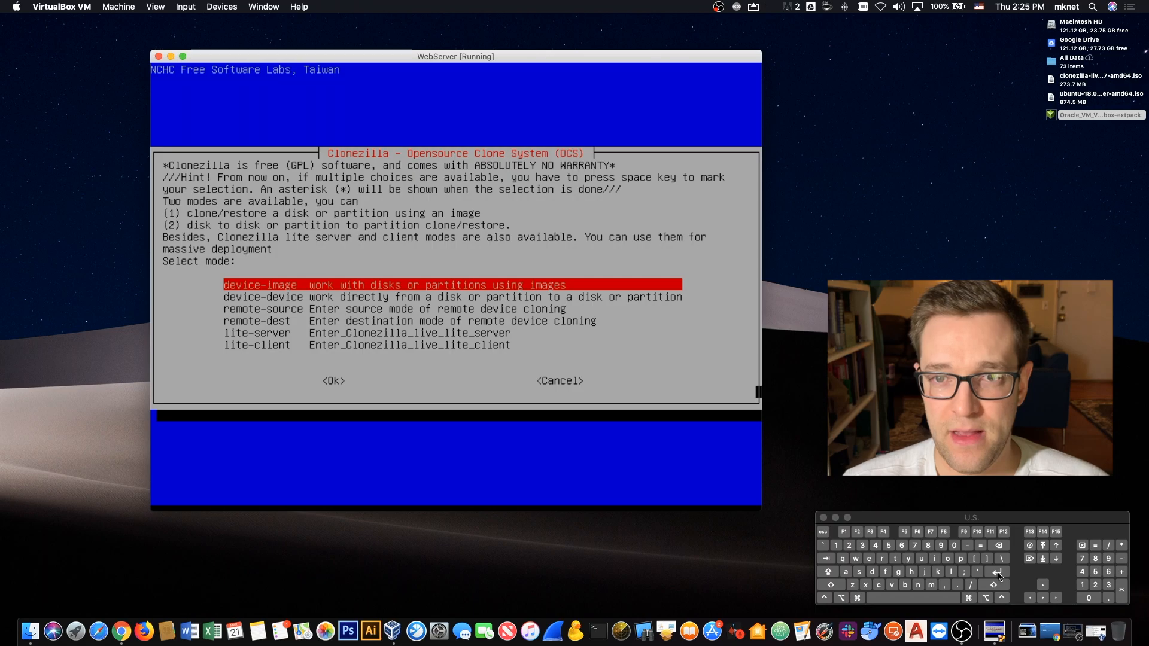
Choose device-image mode with a local_dev repository, re-attaching the LaCie drive so sdb1 is detected
click(333, 381)
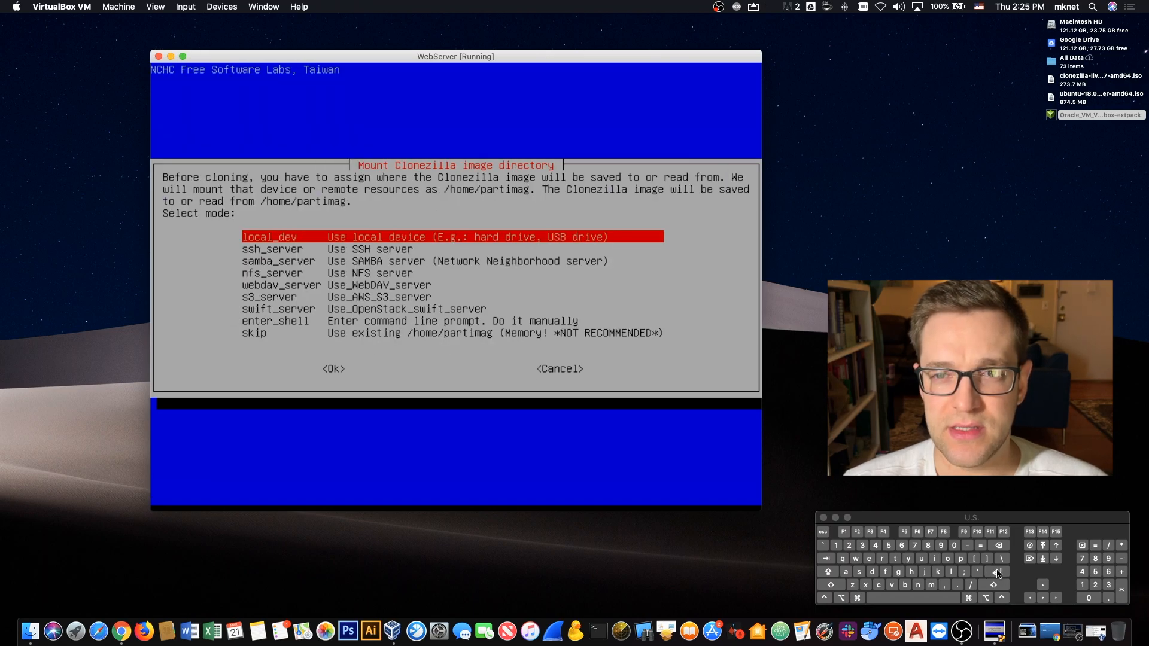
click(332, 369)
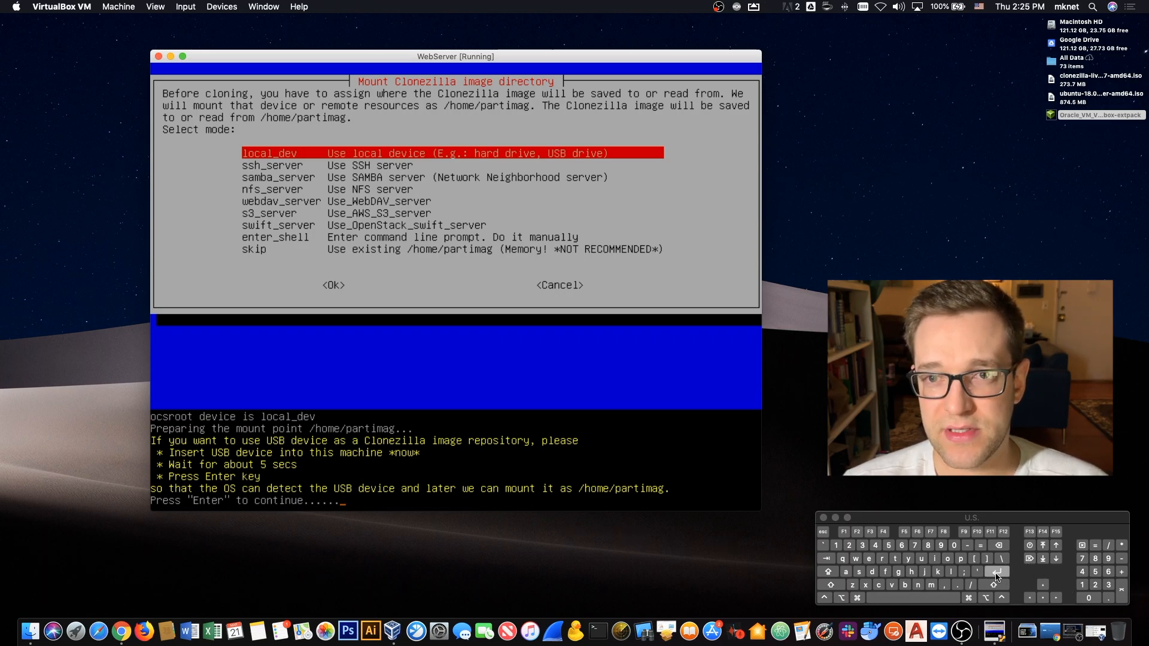
key(enter)
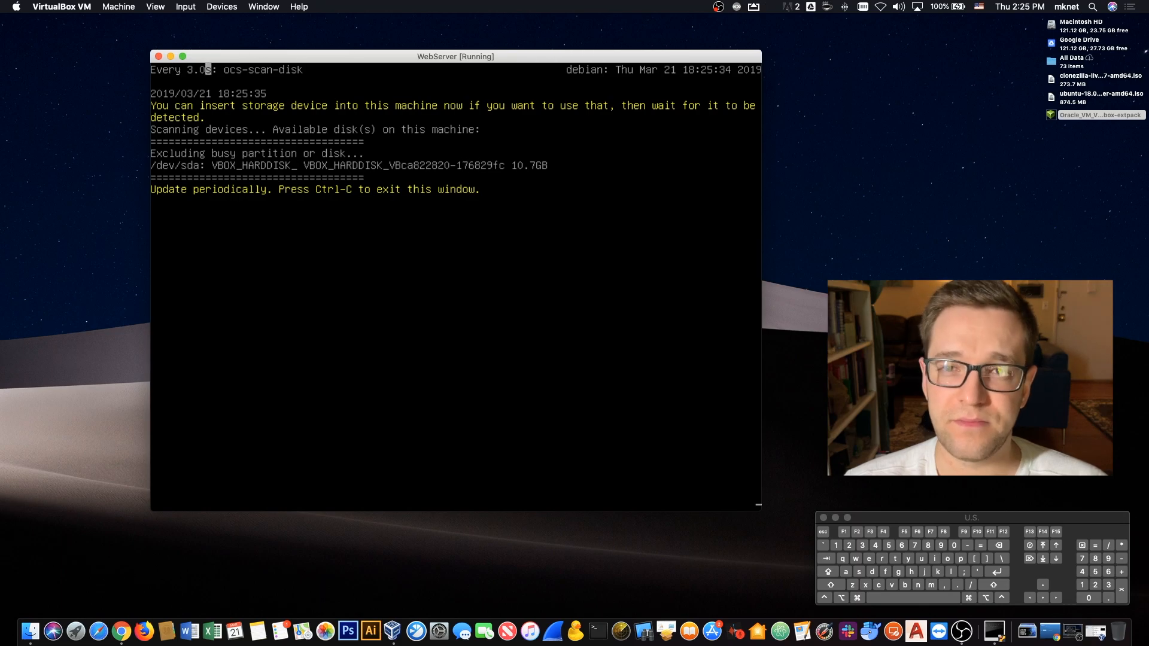
click(222, 7)
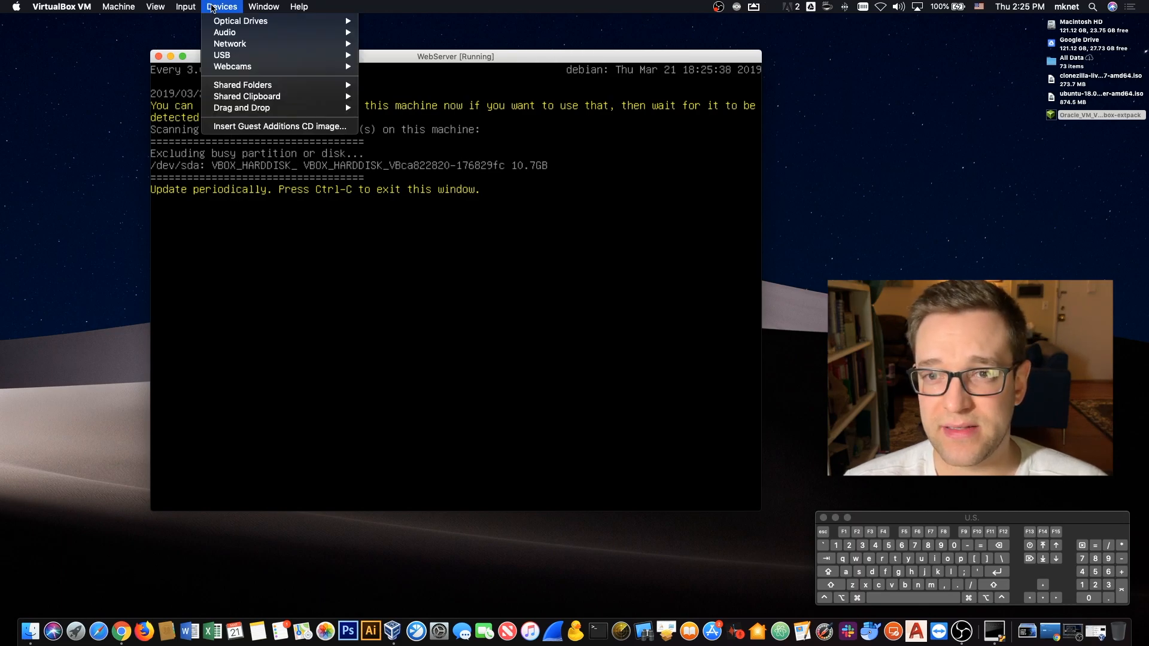
mouse_move(222, 55)
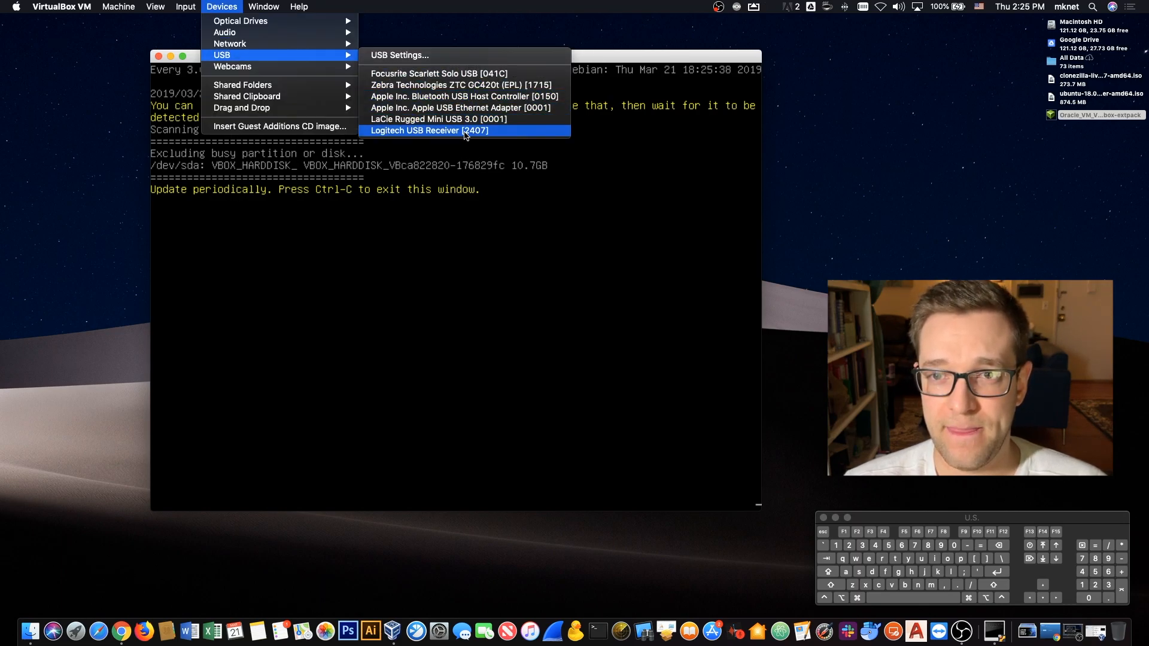
mouse_move(434, 118)
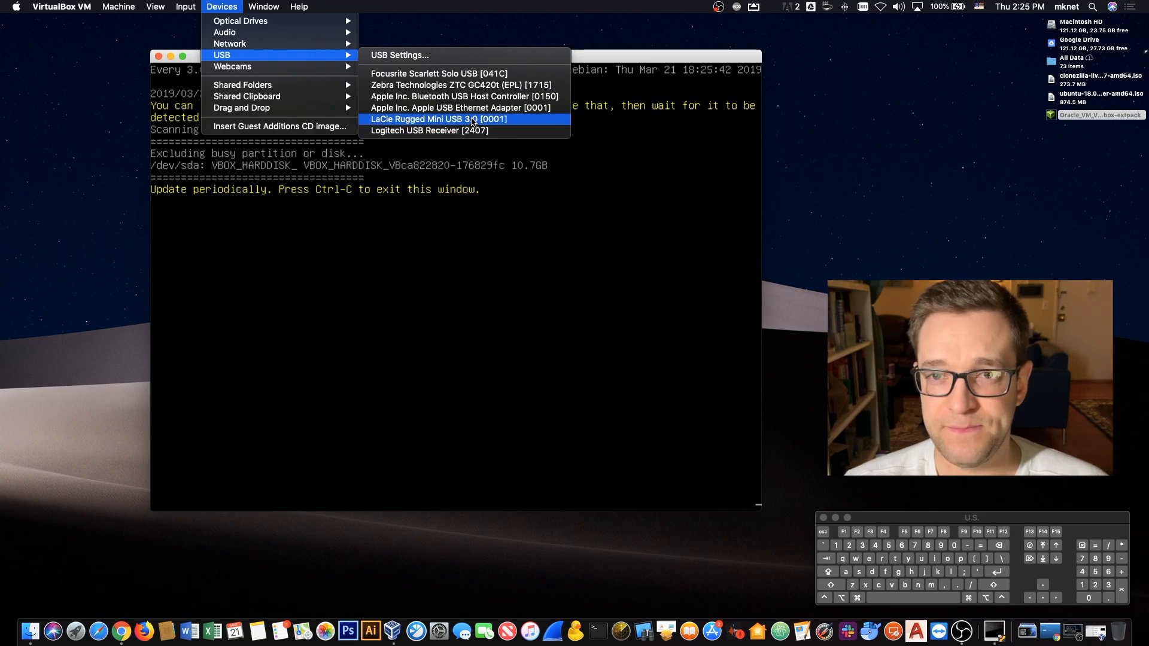
click(438, 119)
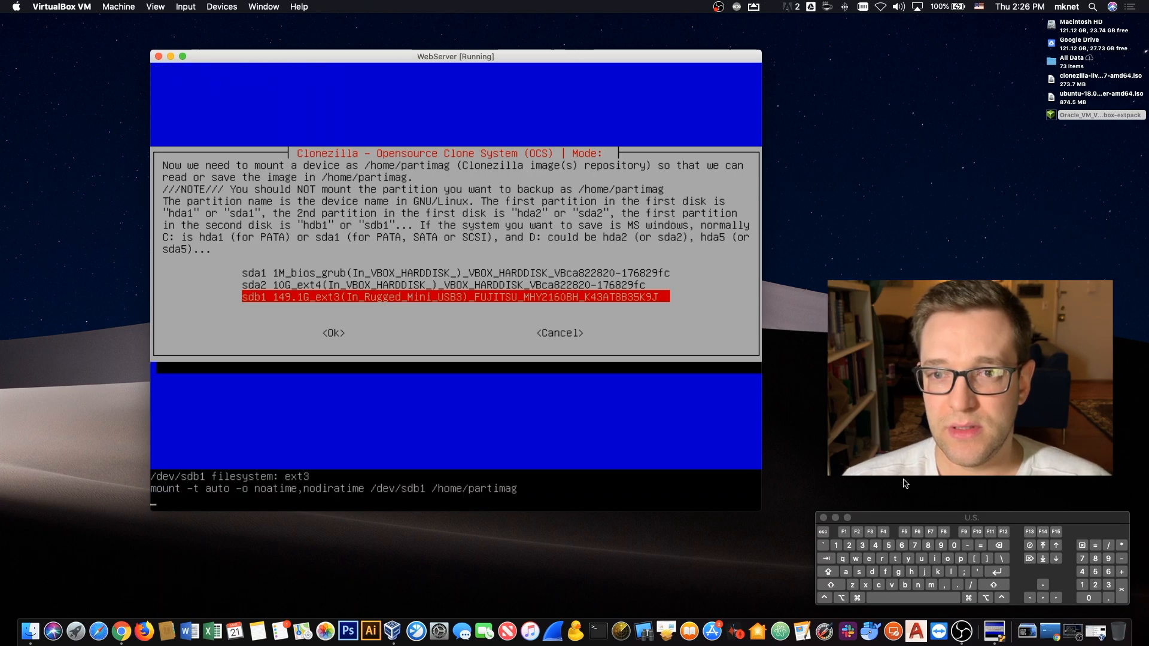
Mount the sdb1 (Rugged Mini USB3) partition as /home/partimag
click(333, 332)
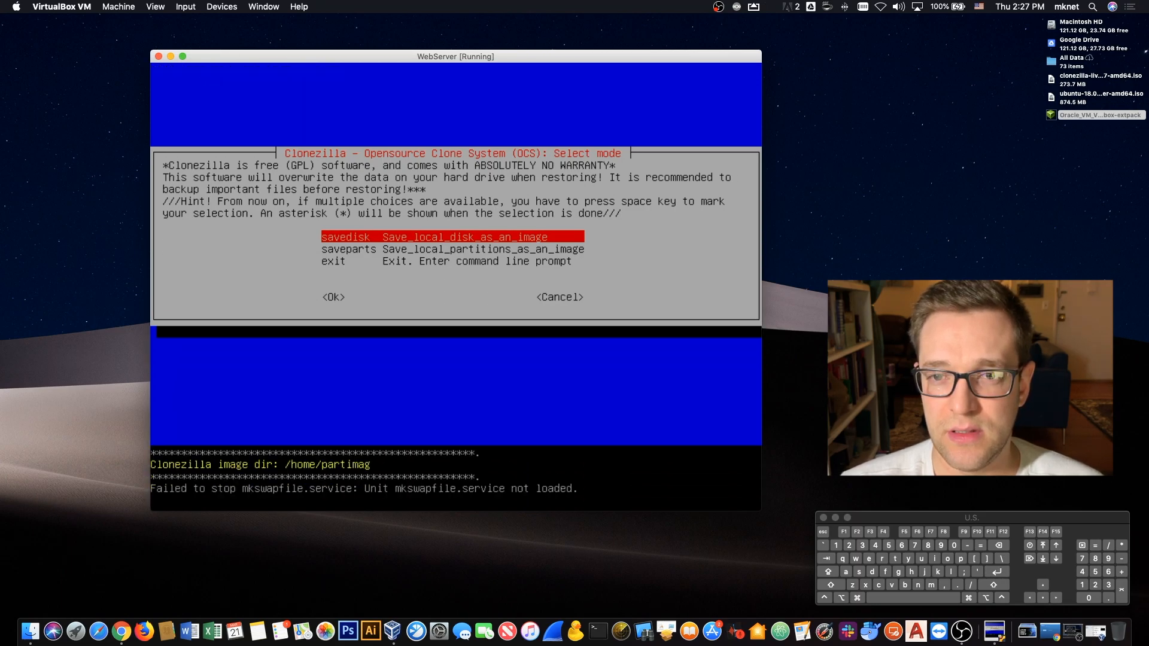
click(333, 297)
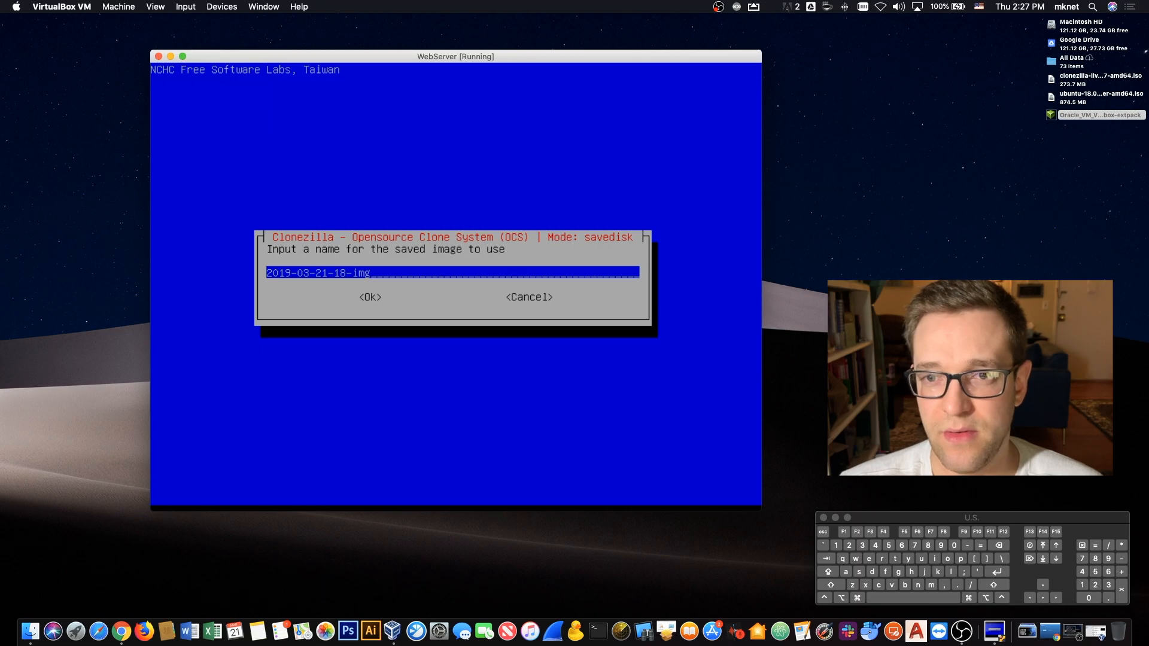
text(trans)
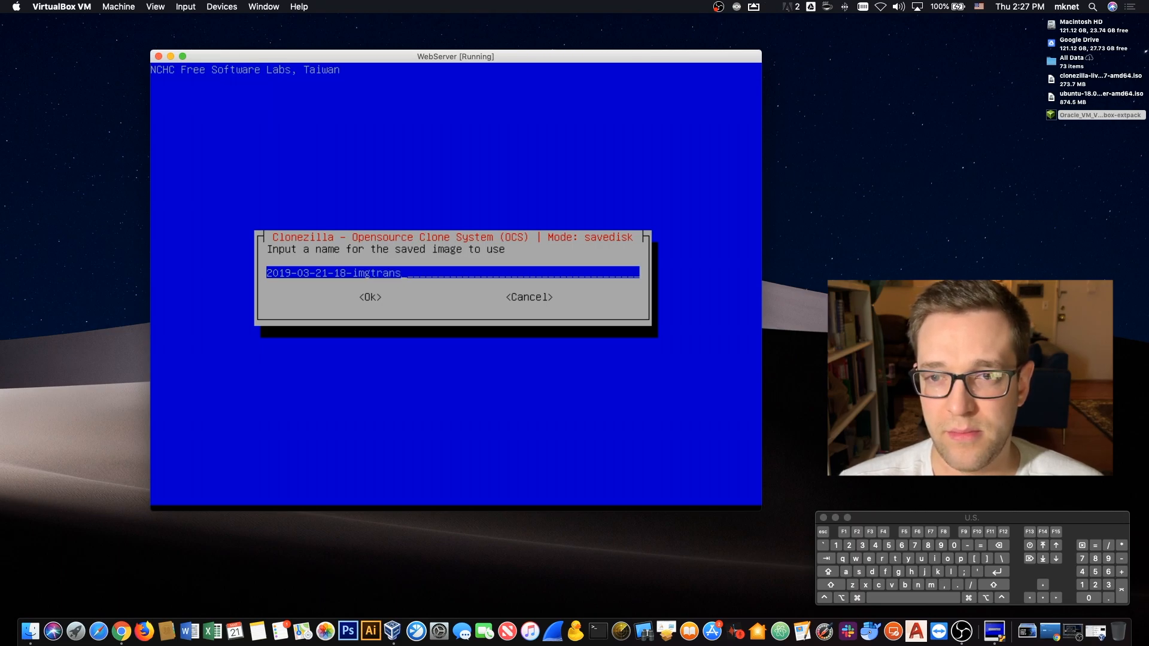
text(fer)
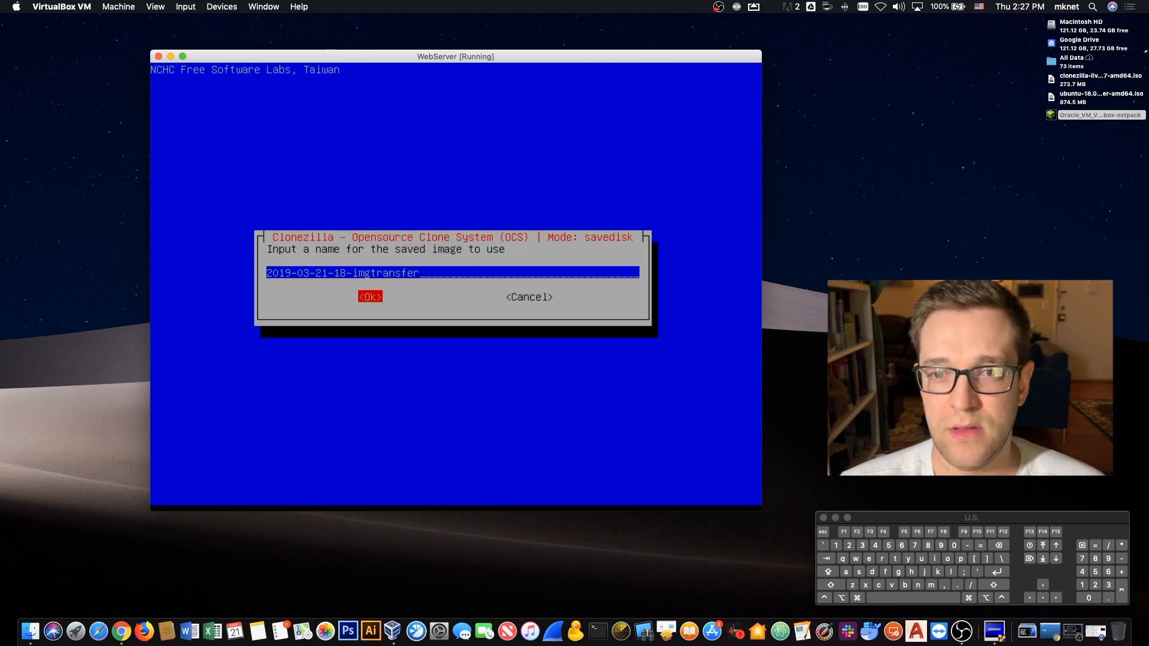
click(369, 296)
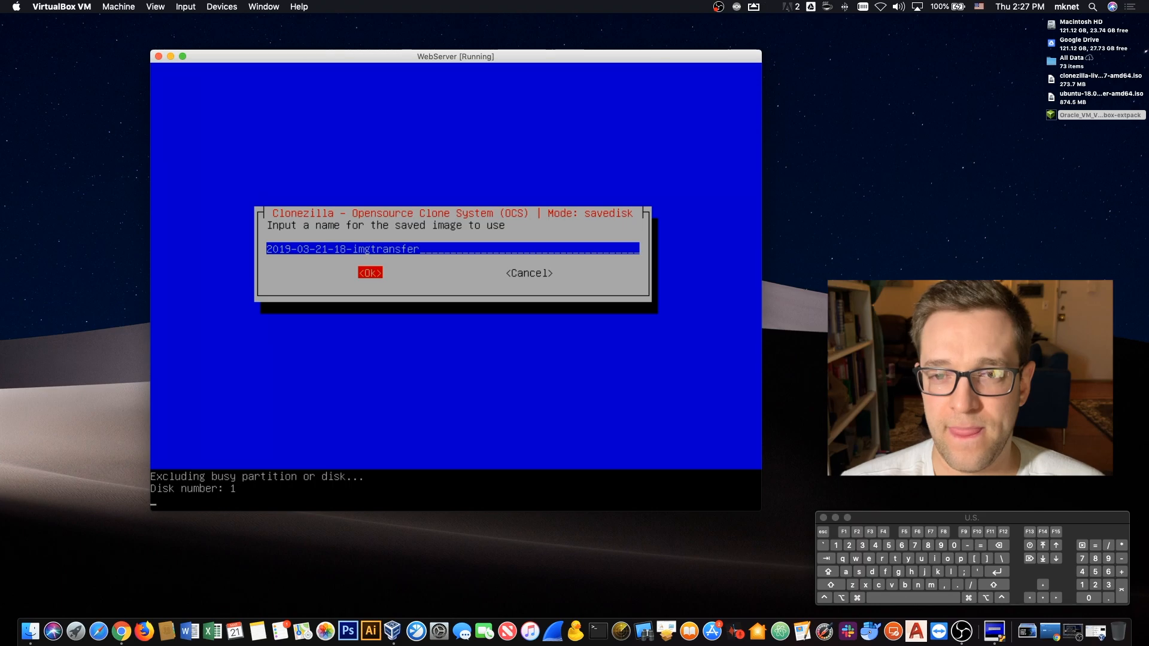
click(369, 272)
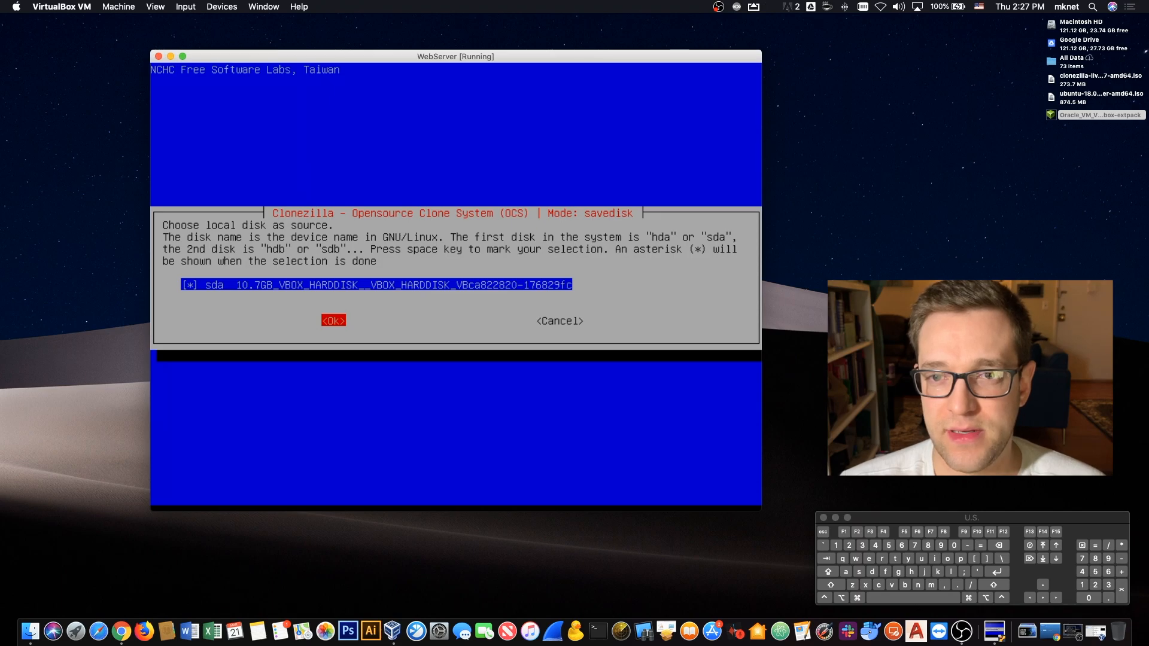
Confirm sda, skip checking the saved image and leave it unencrypted
click(333, 321)
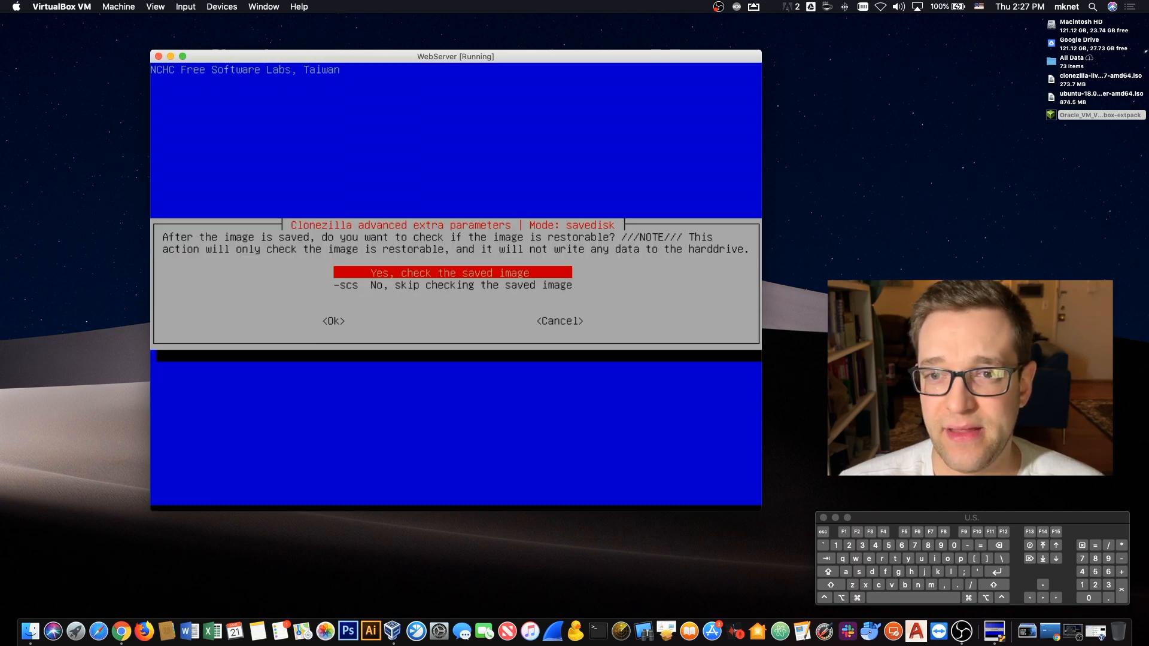
key(Down)
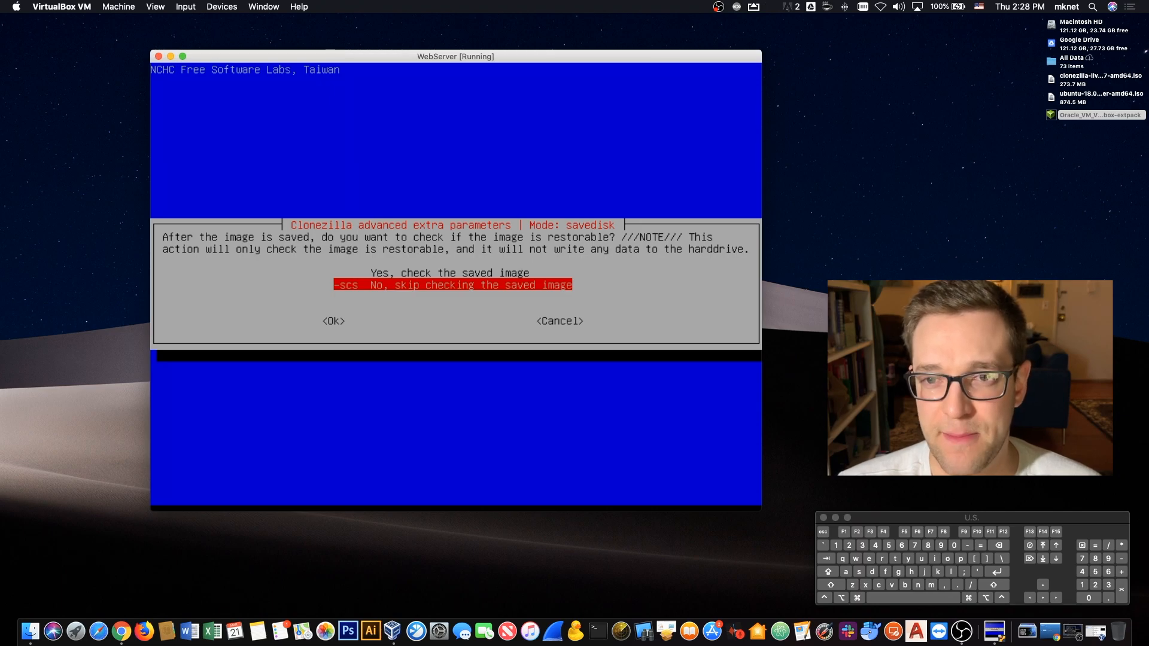
click(333, 321)
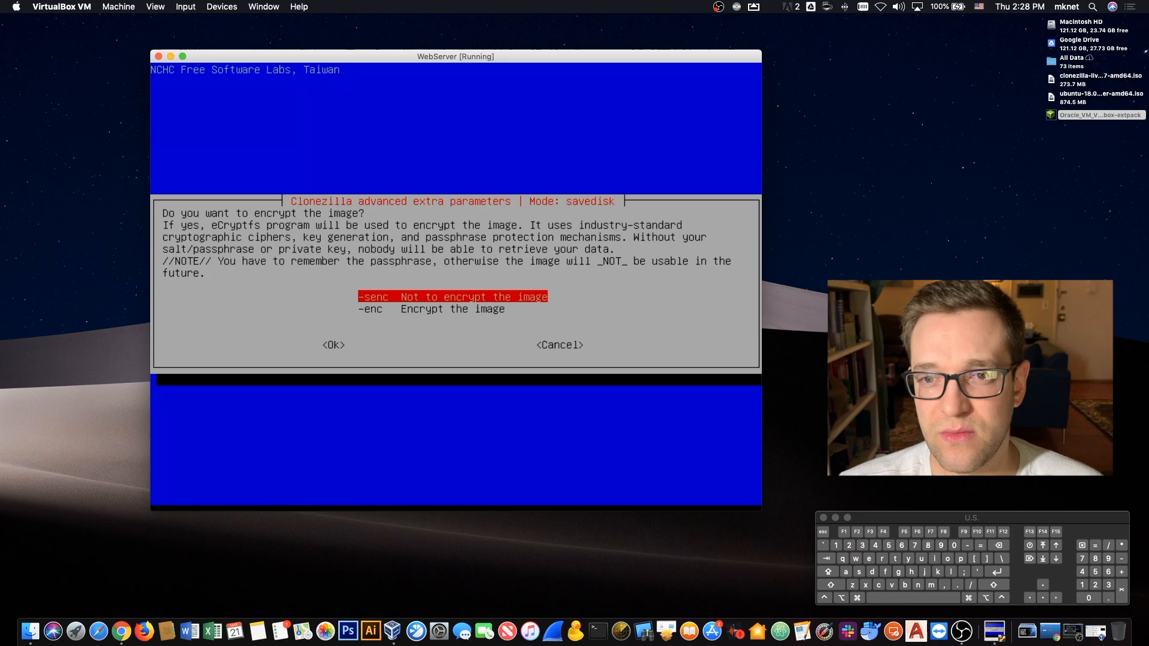
click(333, 345)
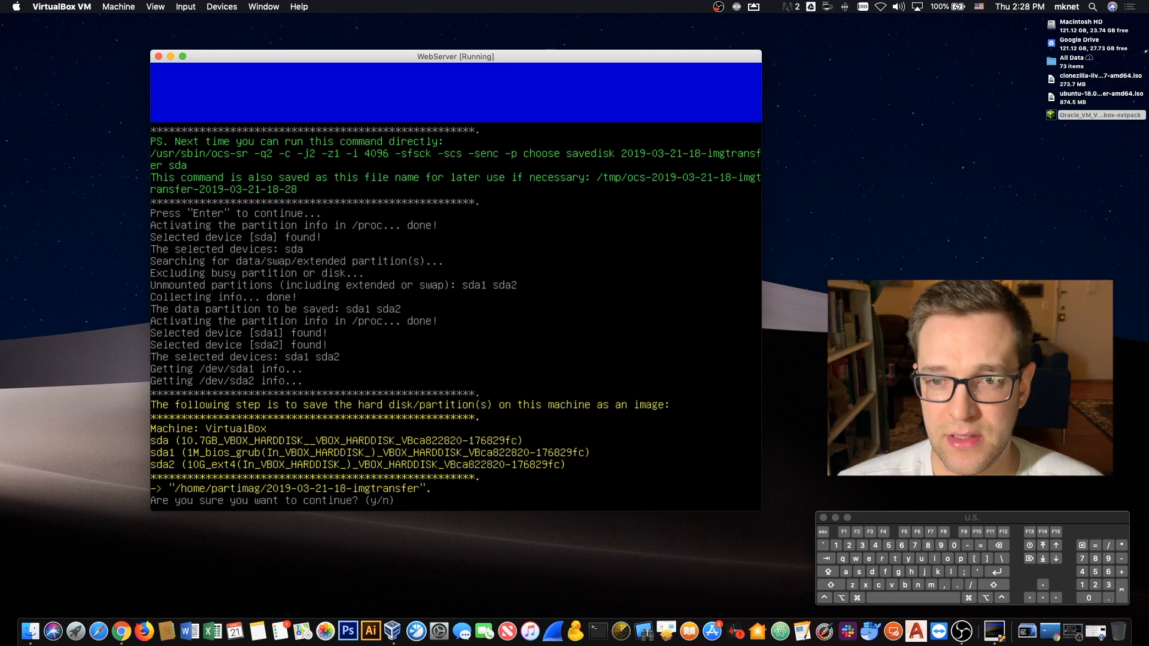
text(y)
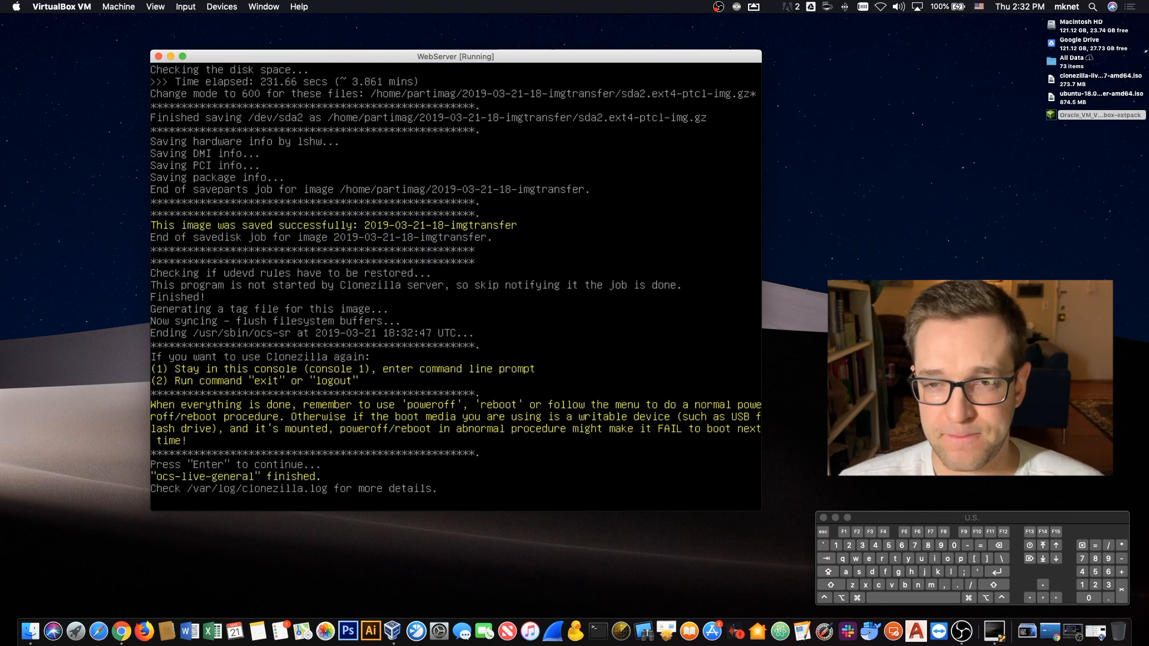
Continue past Clonezilla's completion messages to its poweroff/reboot choice menu
key(enter)
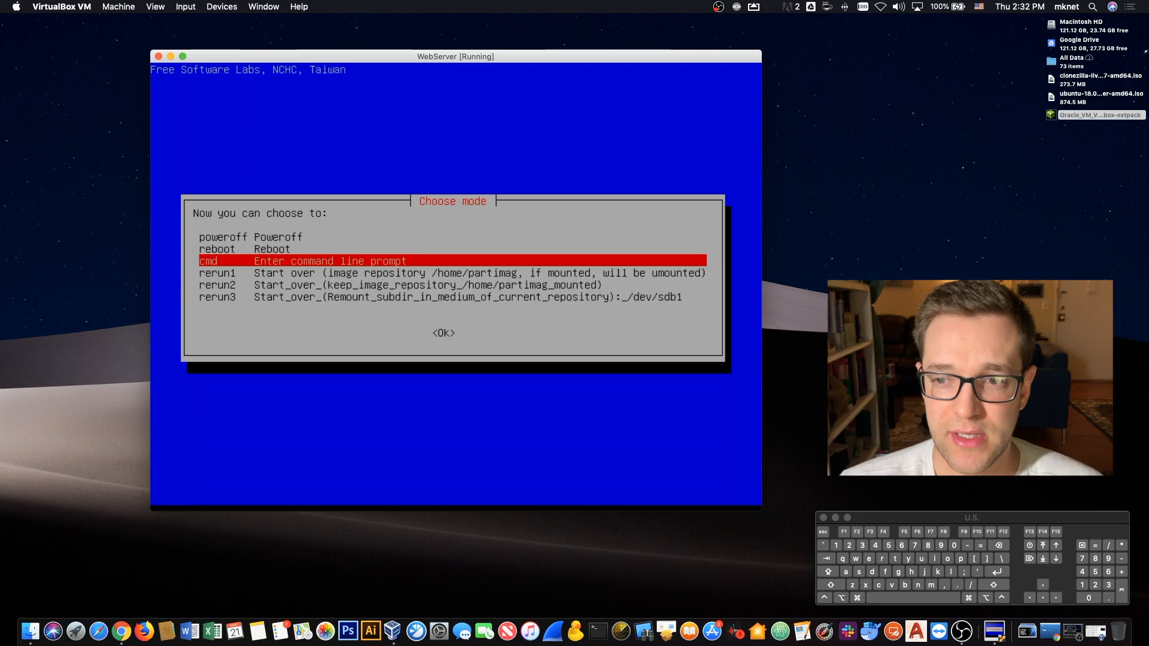
key(up)
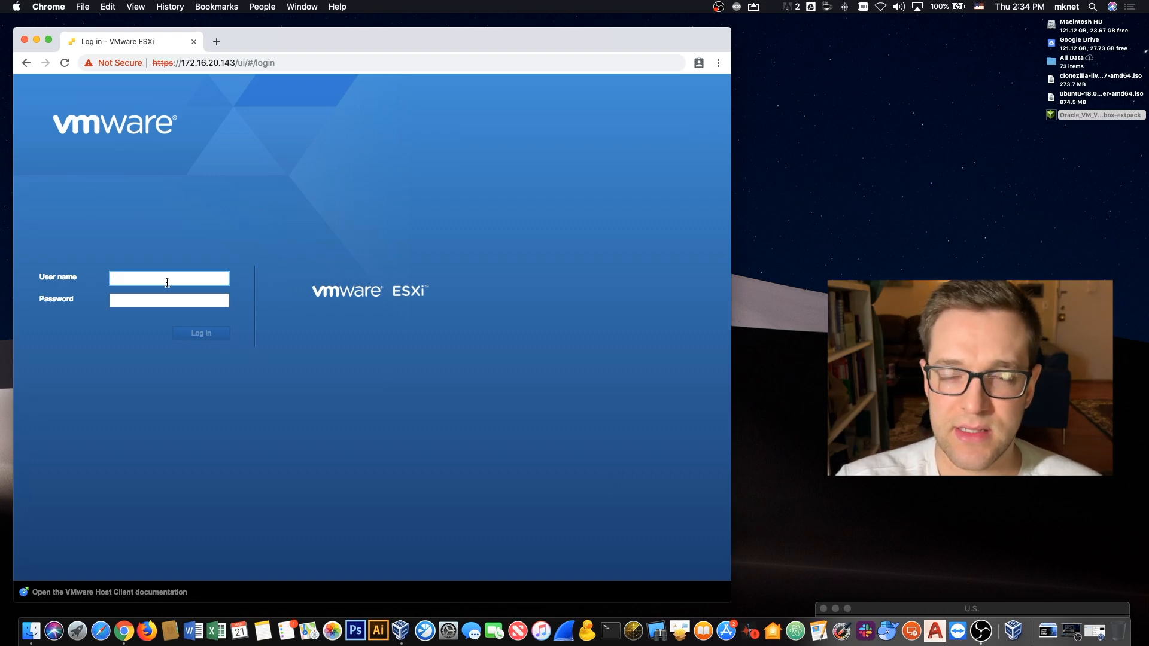
Sign in to the ESXi host as root and show the empty Virtual Machines list
text(root)
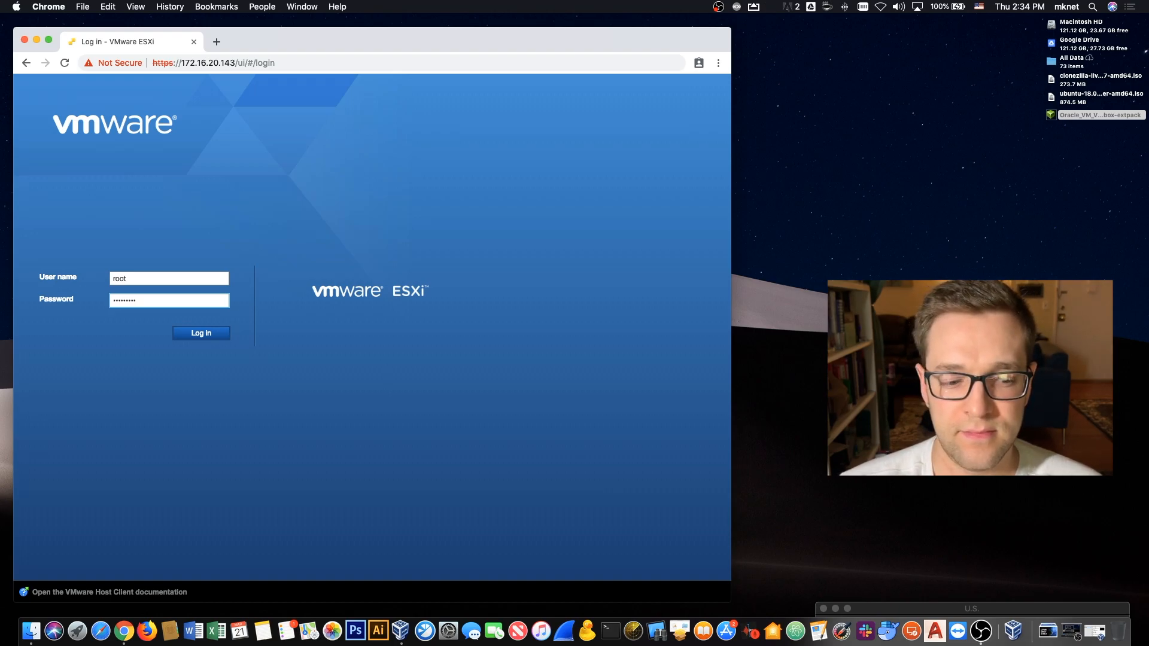
click(201, 332)
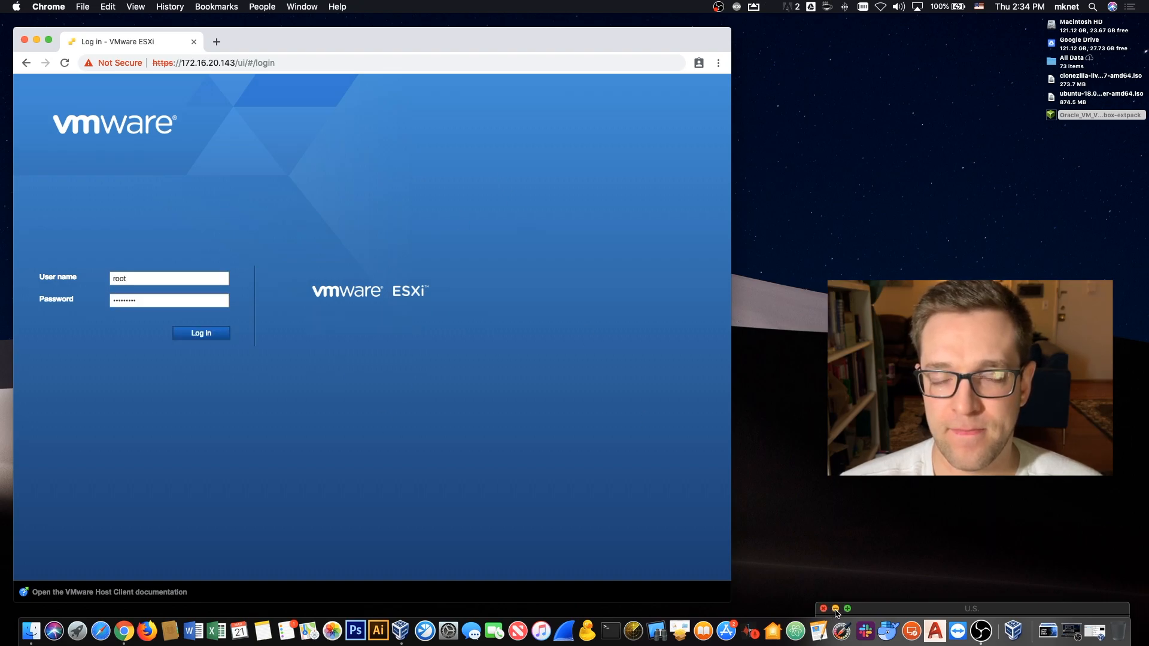
click(200, 333)
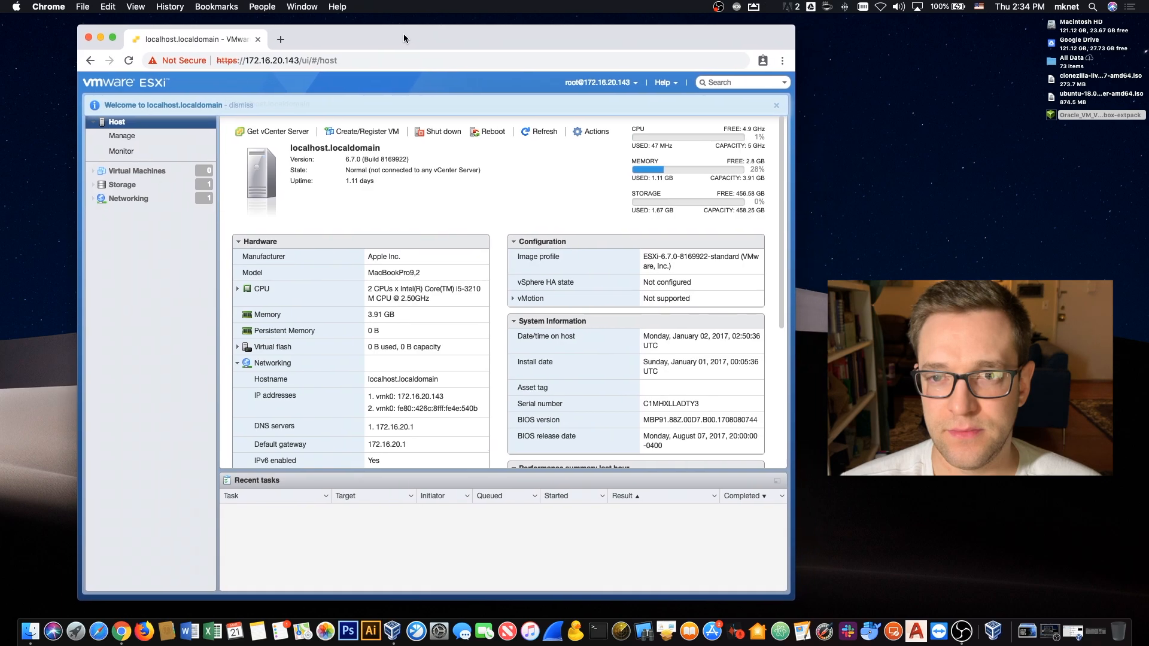
click(137, 170)
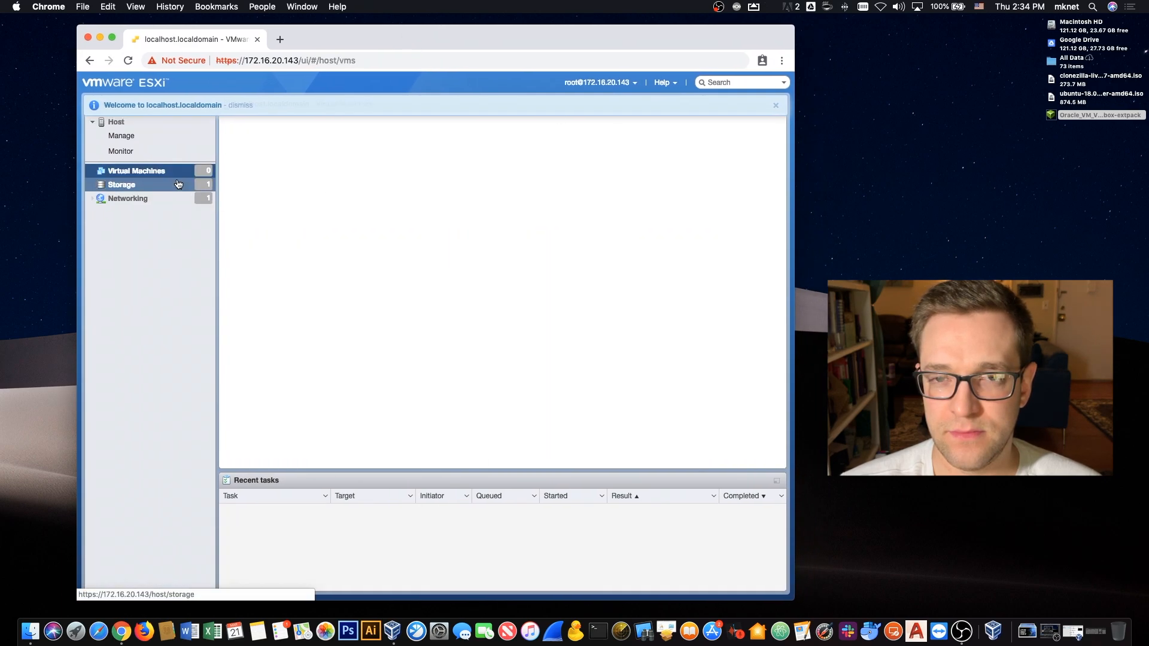
click(136, 171)
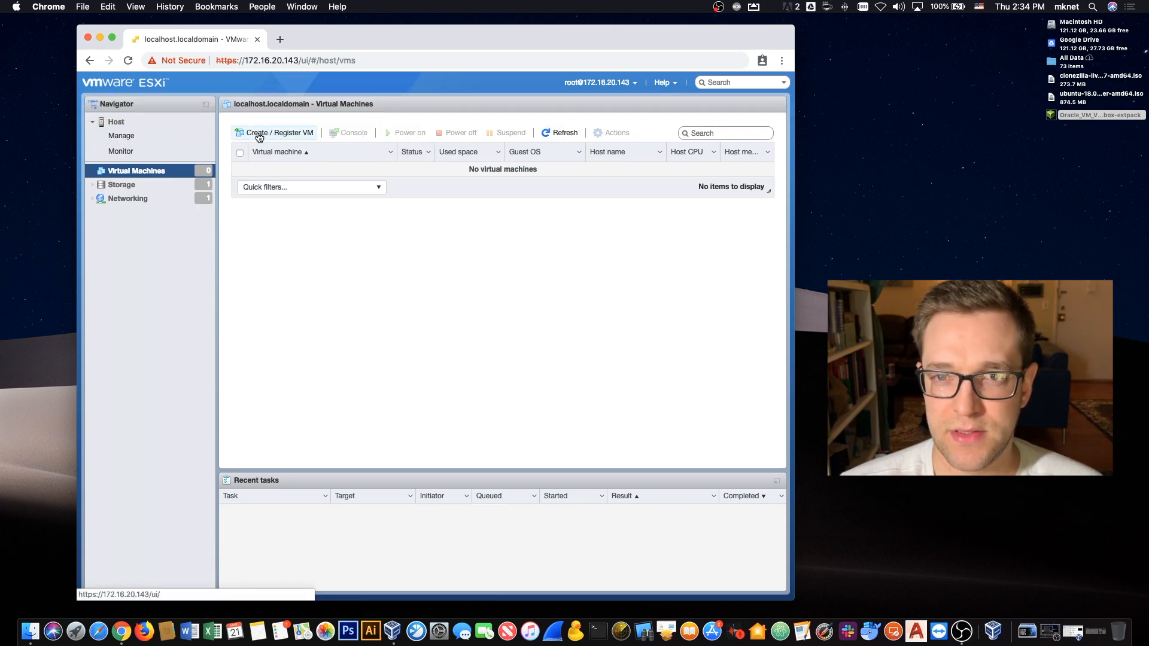
Start a new virtual machine named webserverTRANSFER in the Create VM wizard
click(275, 133)
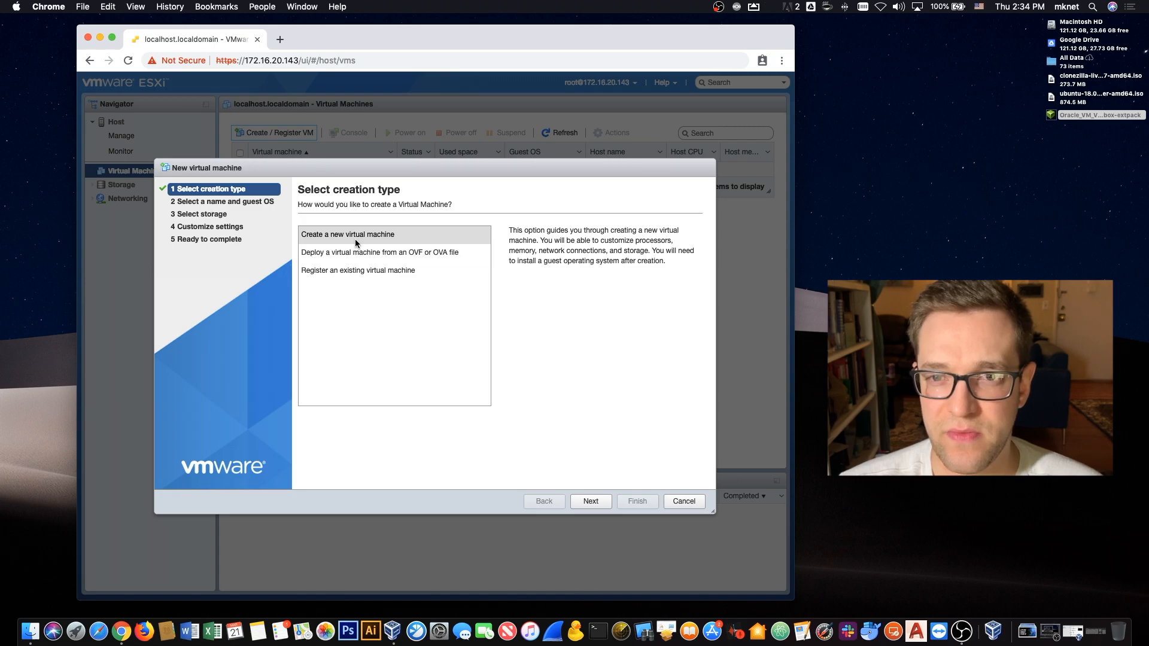
click(590, 502)
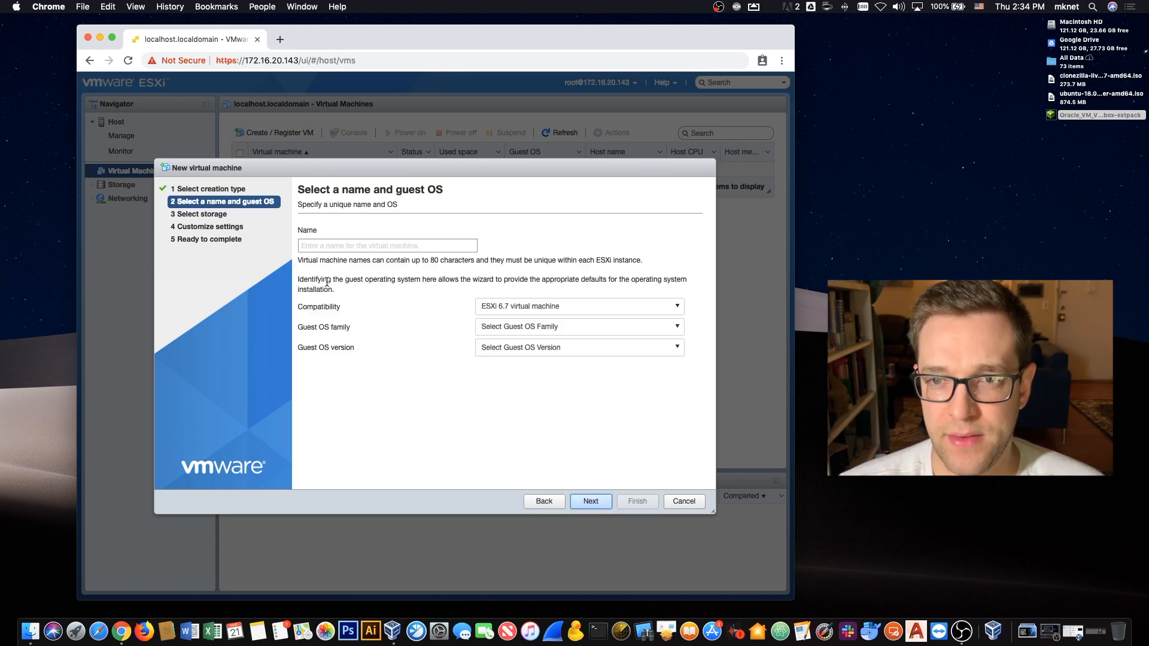
text(w)
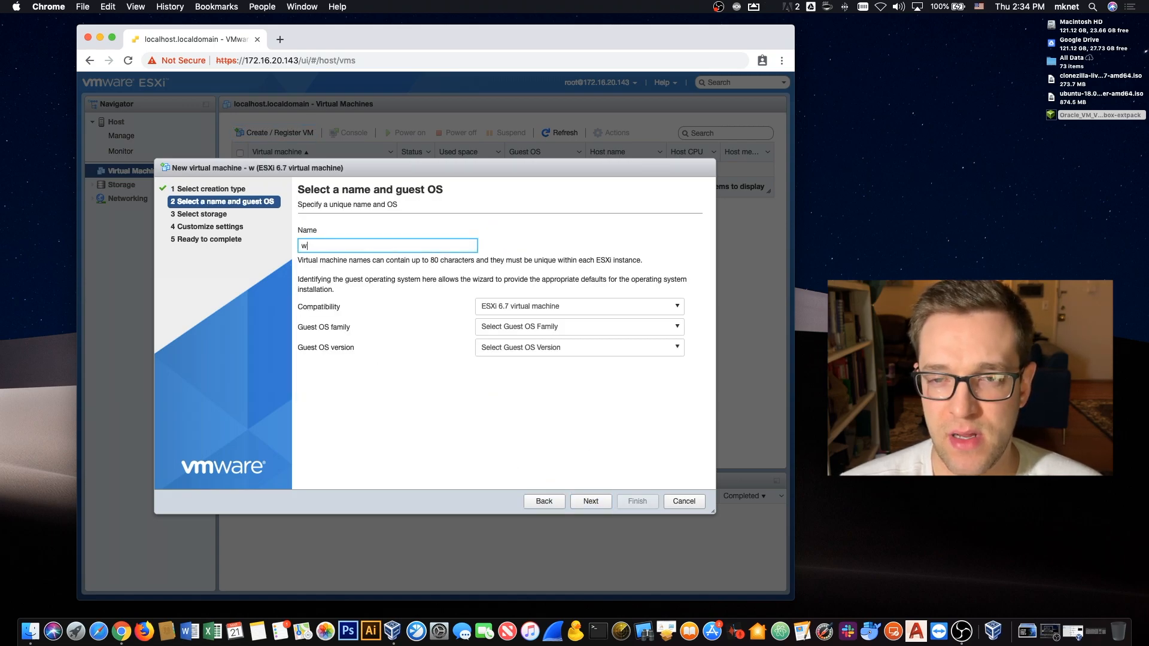
text(ebserverTRA)
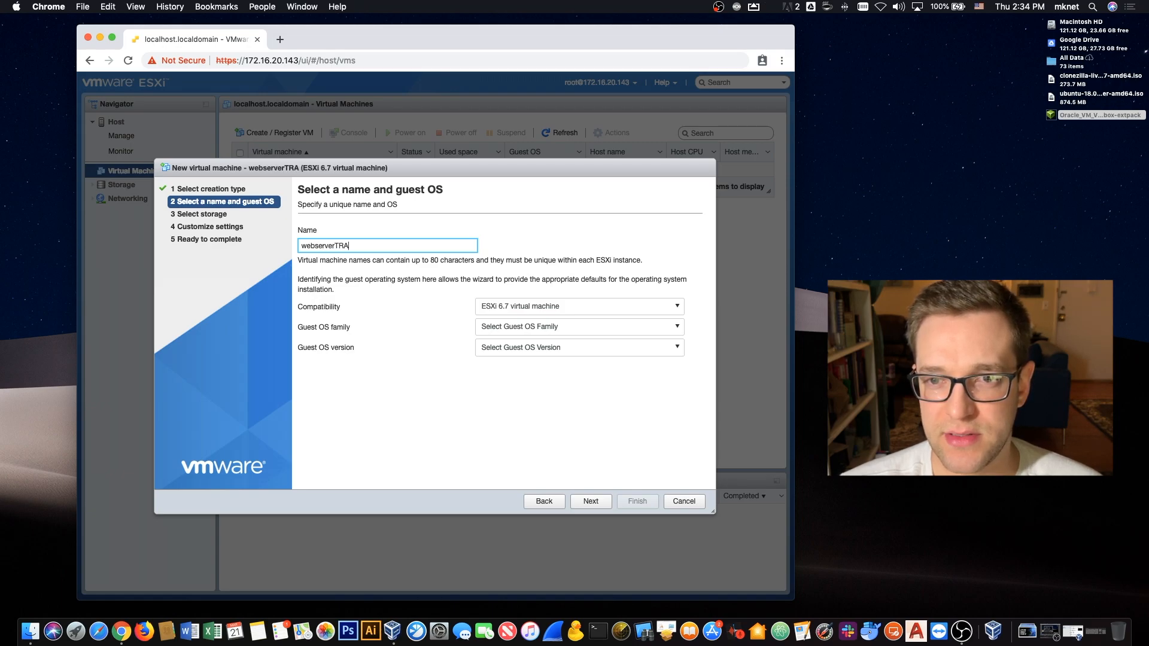
text(NSFER)
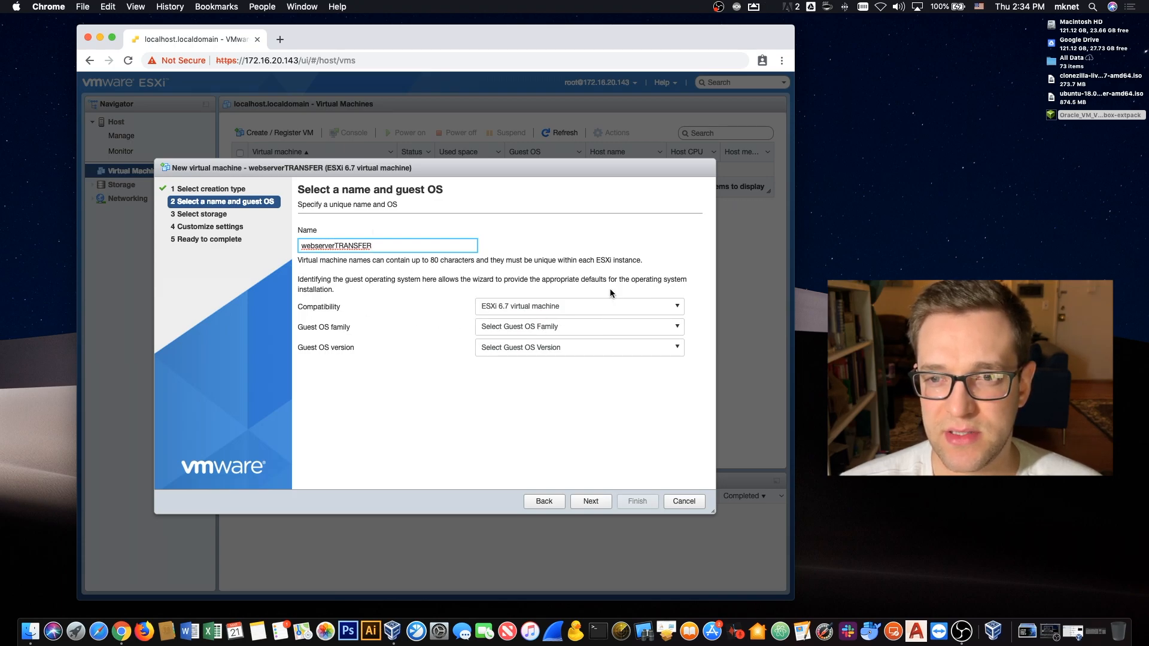
Set the guest OS to Linux, Ubuntu Linux (64-bit), and continue to storage selection
click(578, 327)
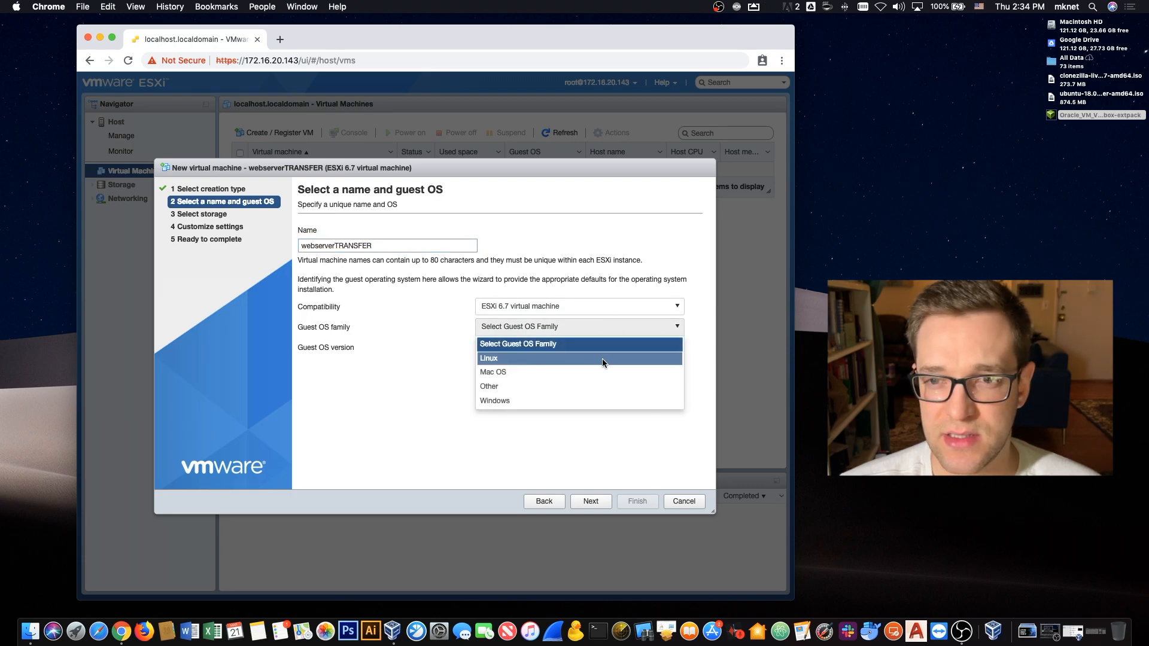
click(489, 359)
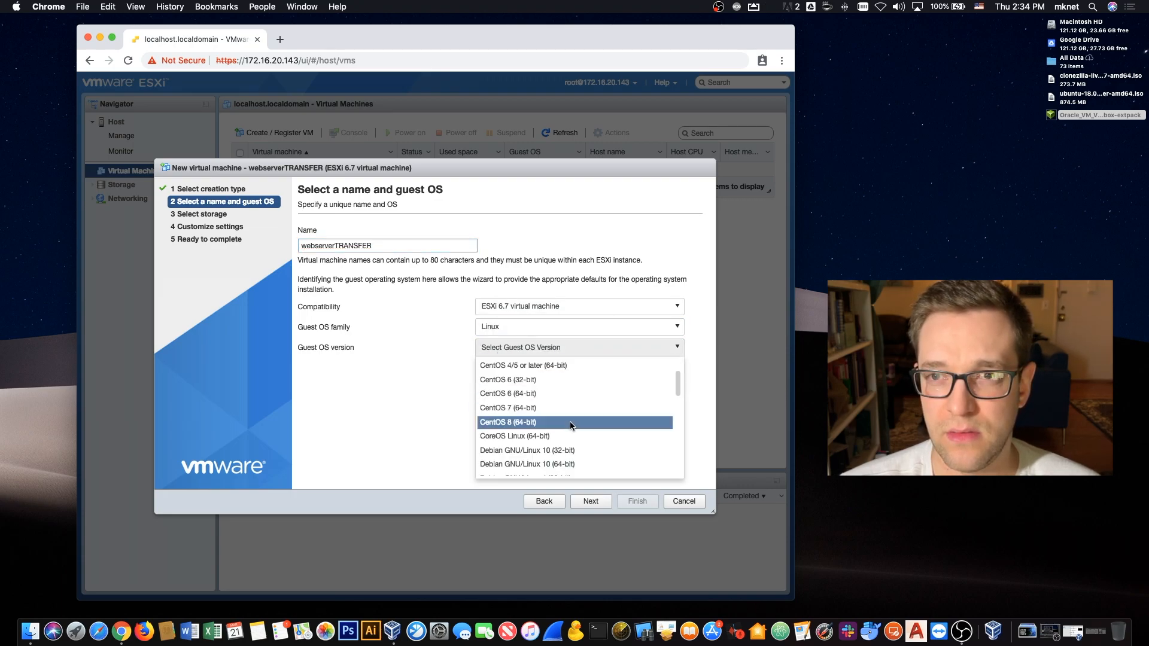
click(514, 347)
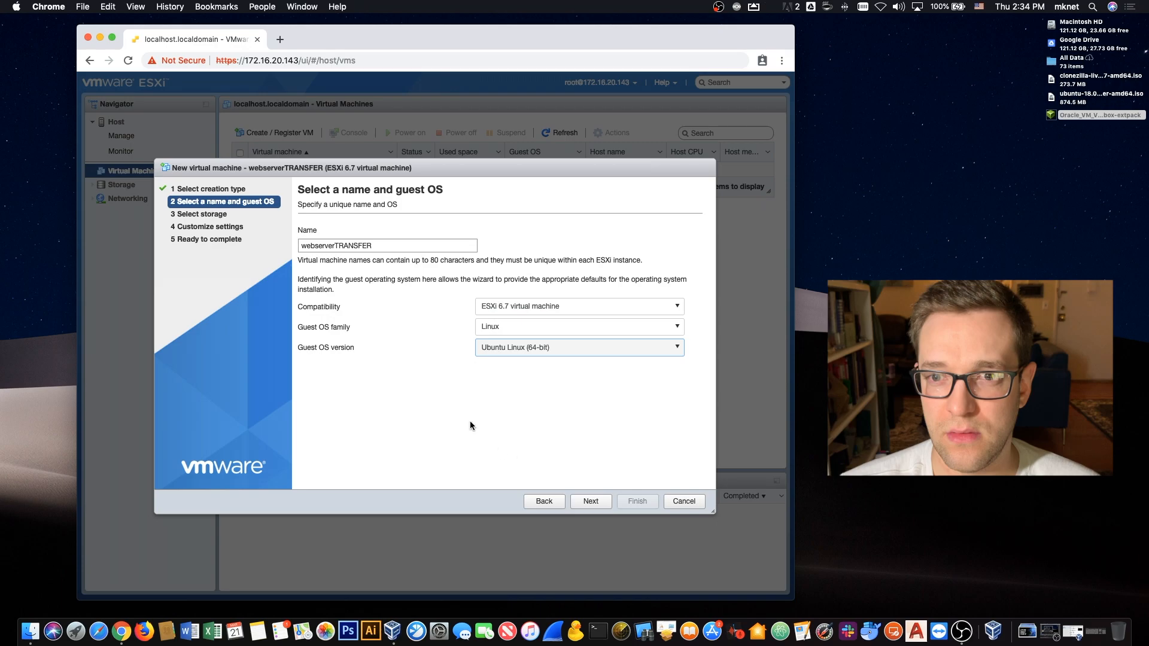
click(590, 501)
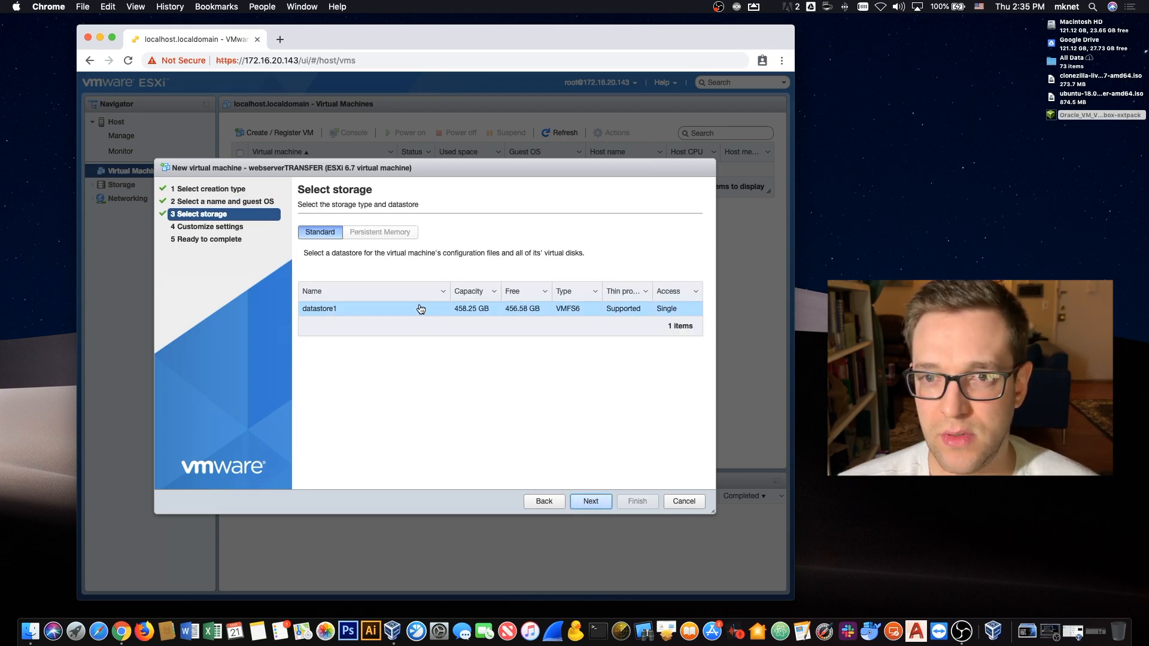
Accept datastore1, set the hard disk to 180 GB and the USB controller to USB 3.0
click(591, 502)
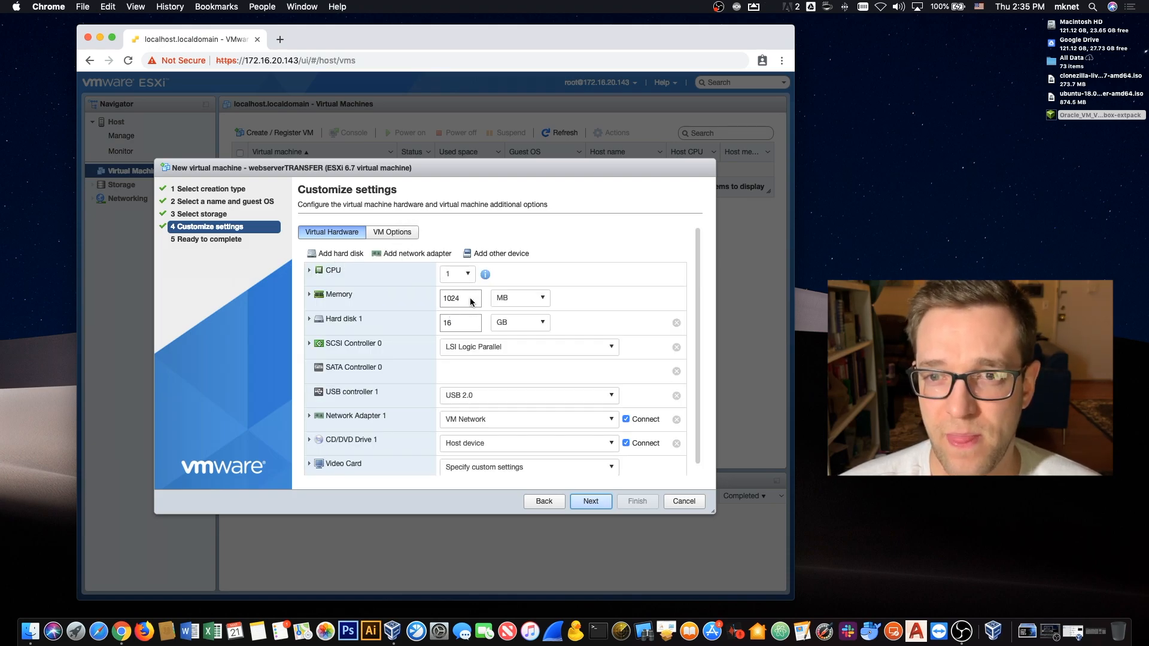
click(460, 322)
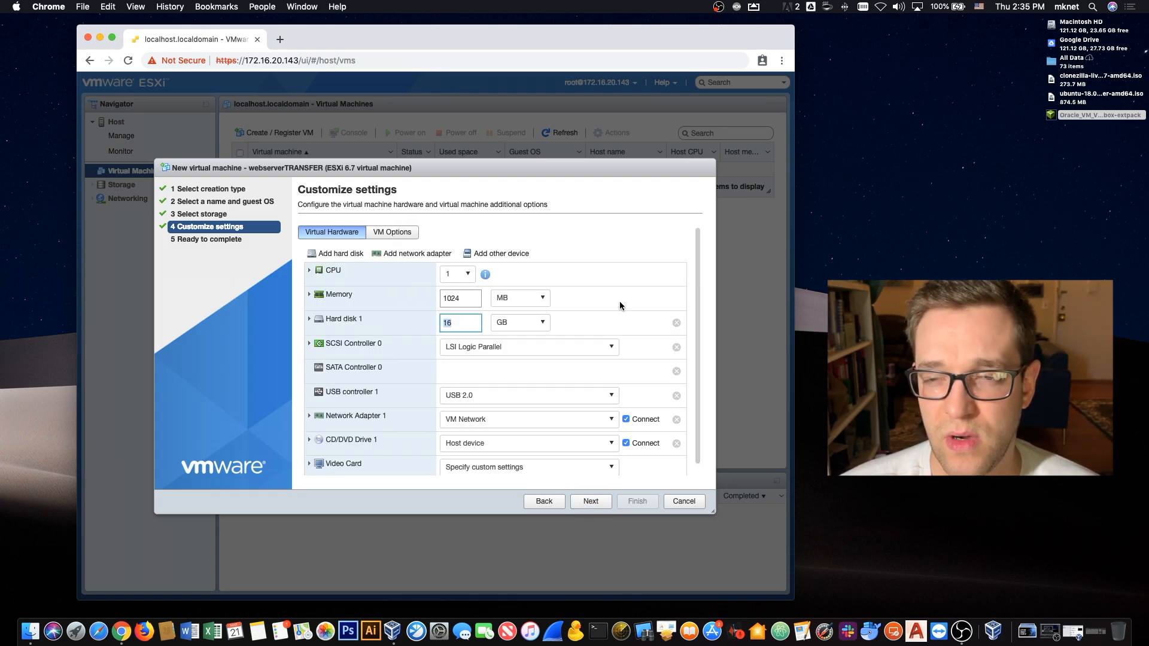
mouse_move(513, 302)
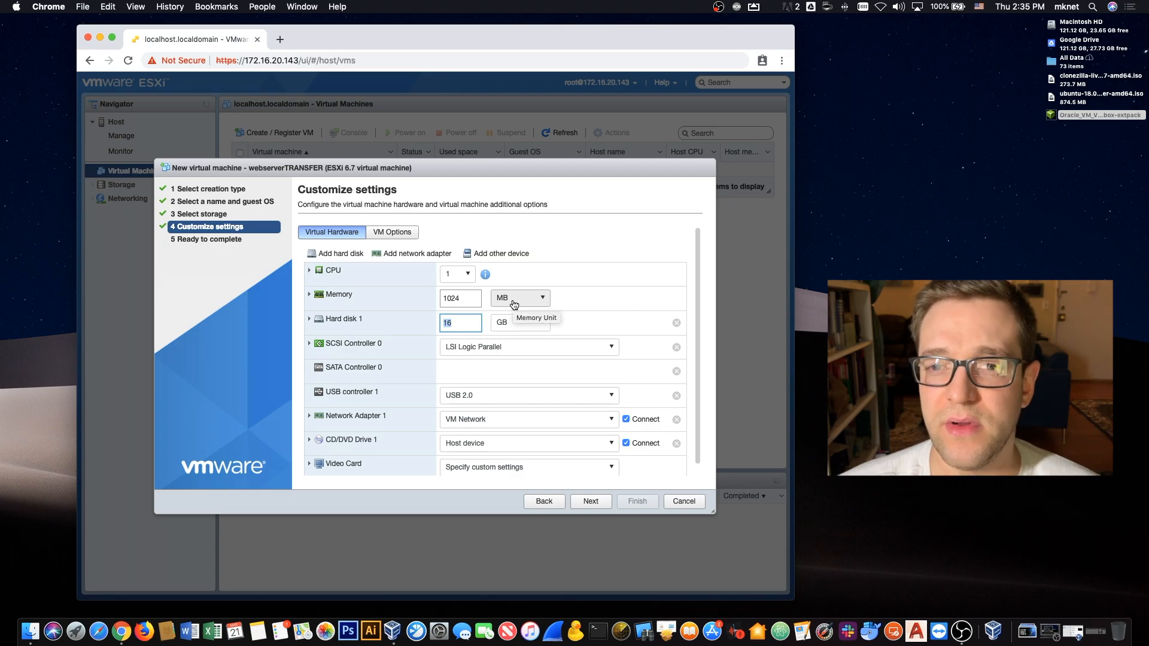
text(180)
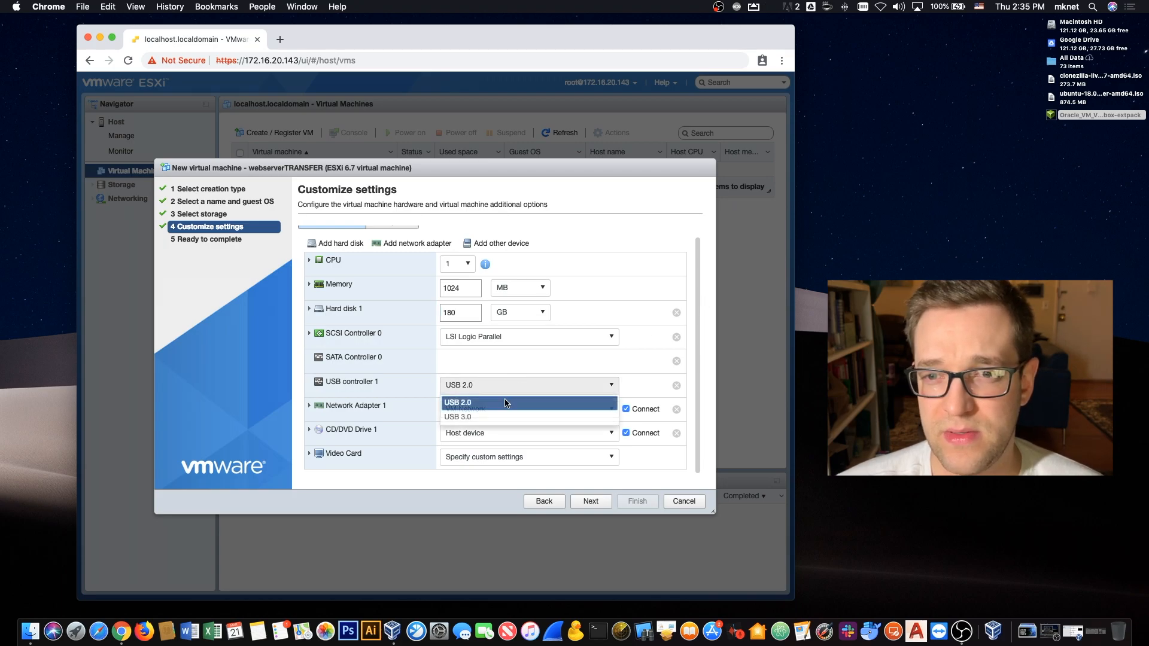
click(457, 416)
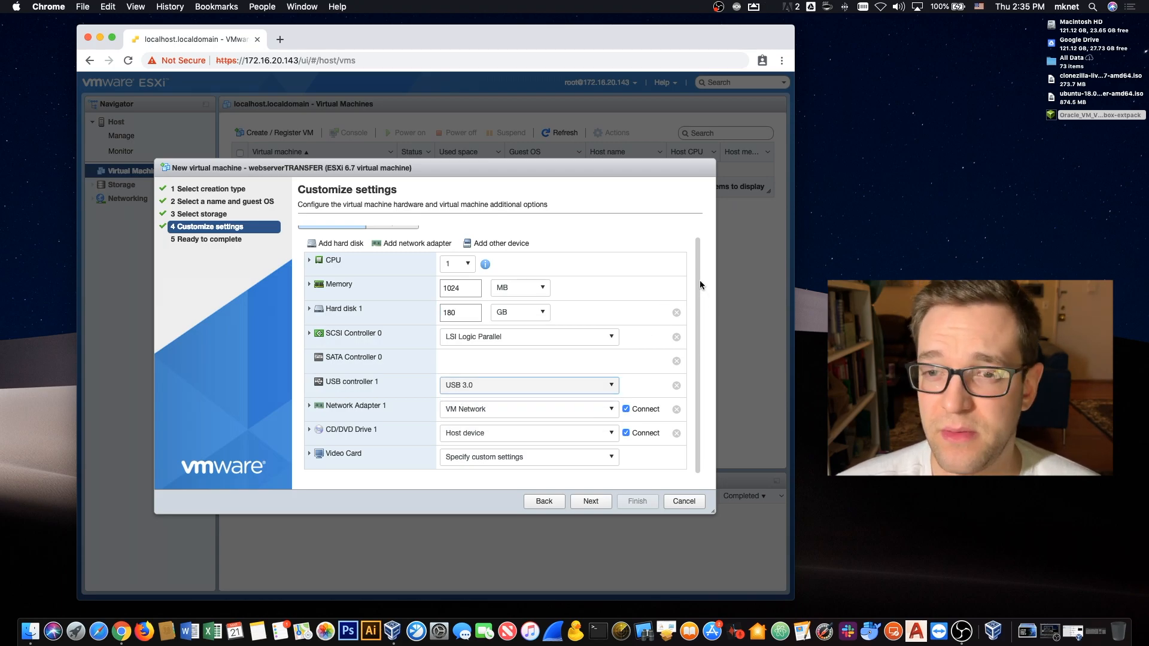
mouse_move(564, 385)
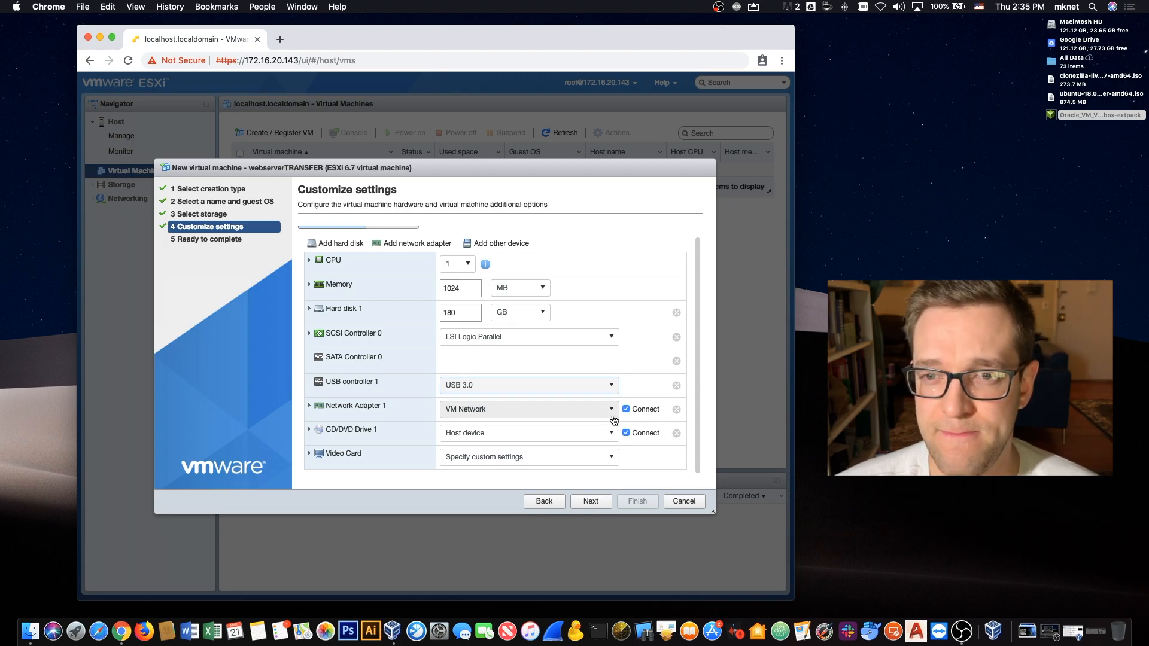
Mount the Clonezilla live ISO from datastore1 in the VM's DVD drive
click(309, 429)
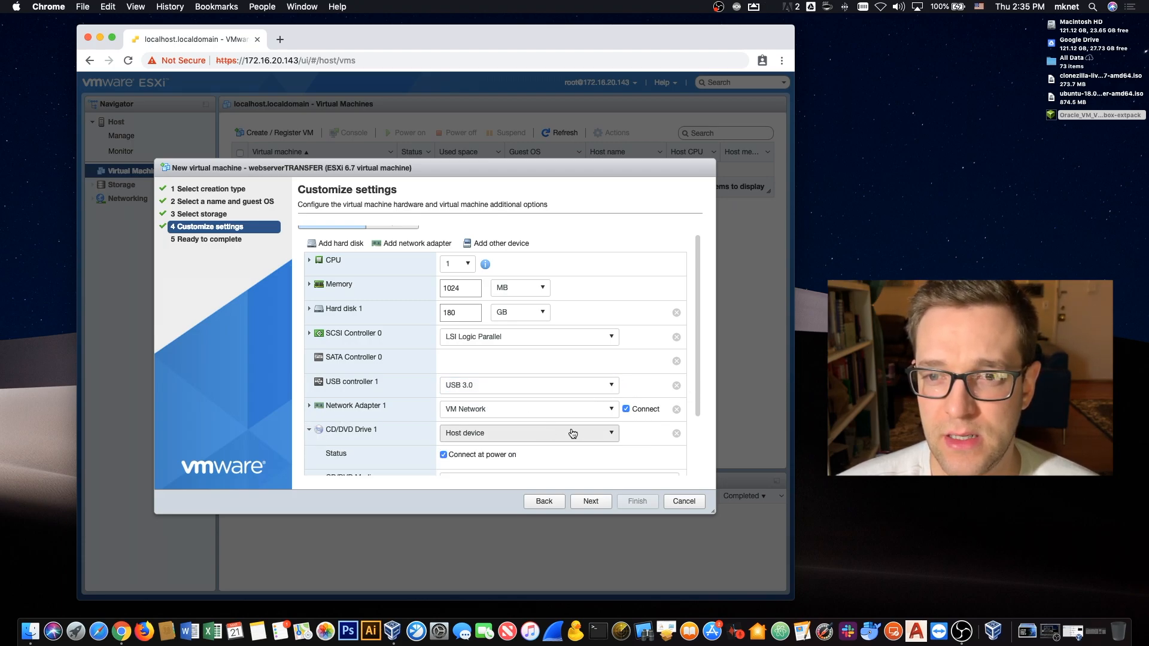
scroll(down, 3)
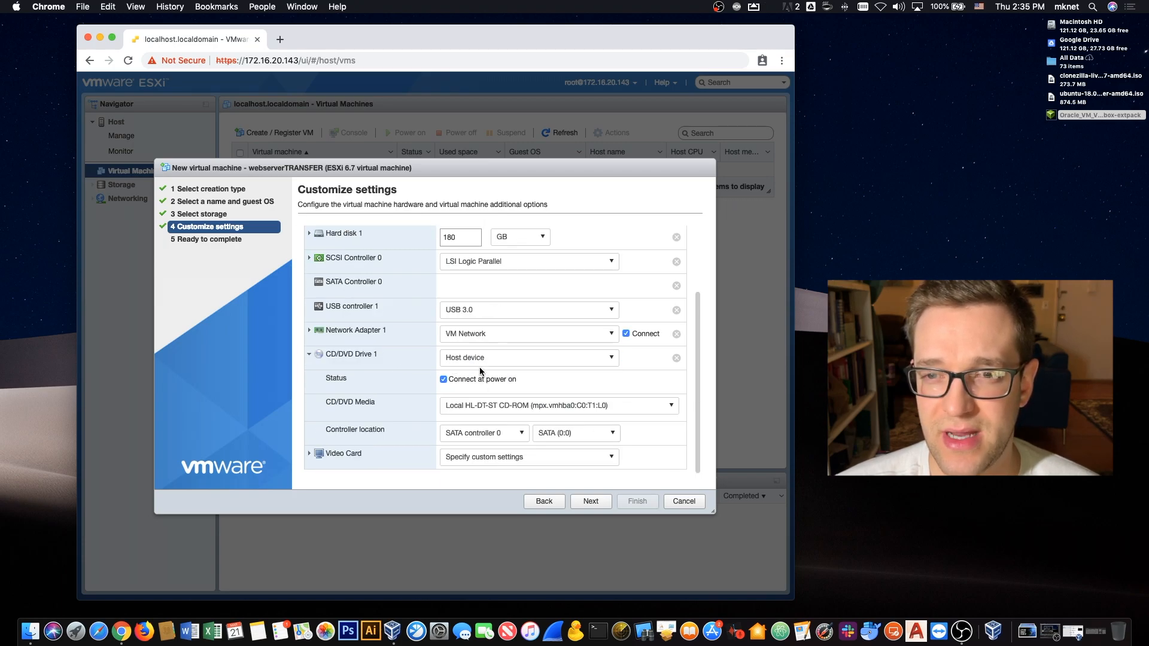
click(528, 358)
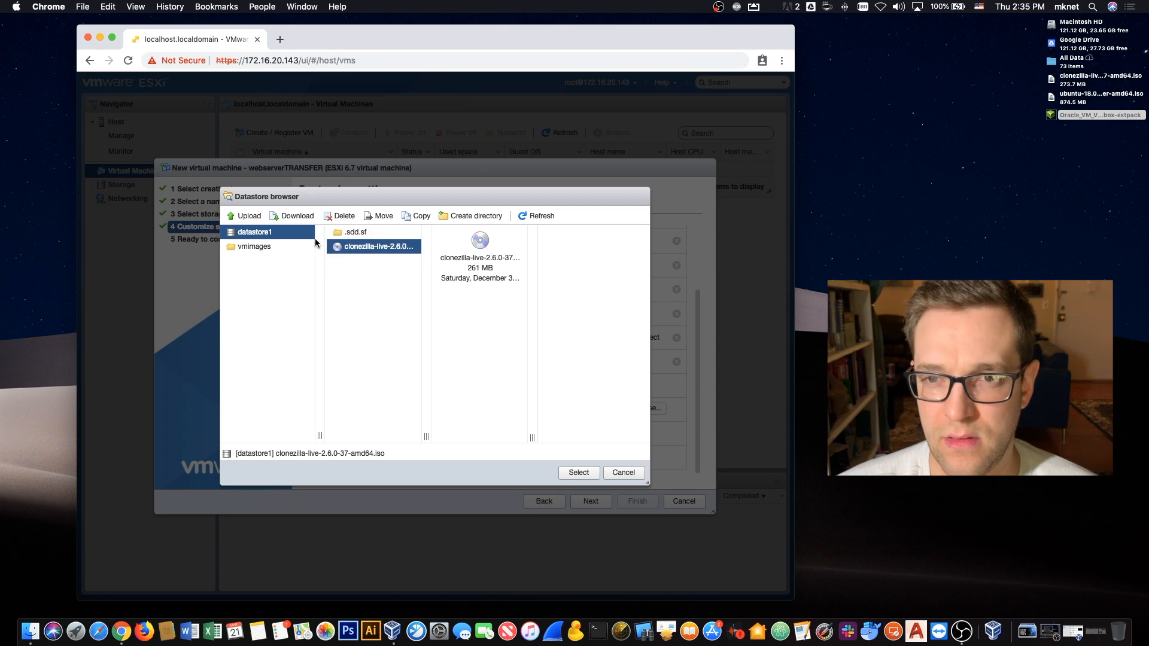
click(374, 246)
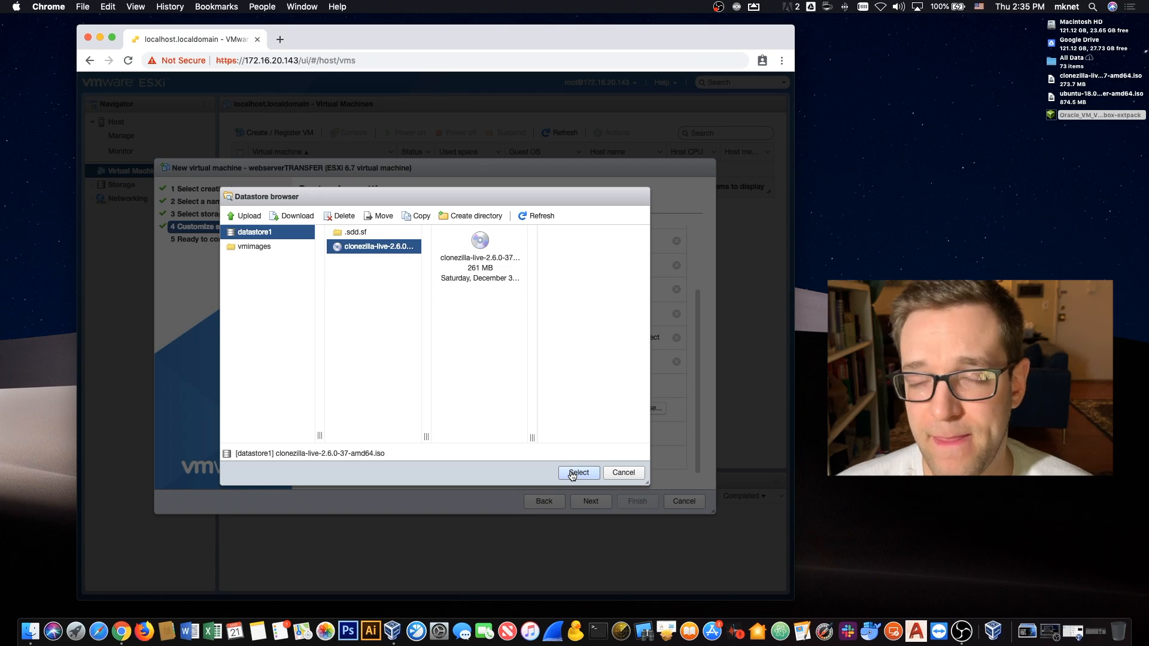
click(578, 472)
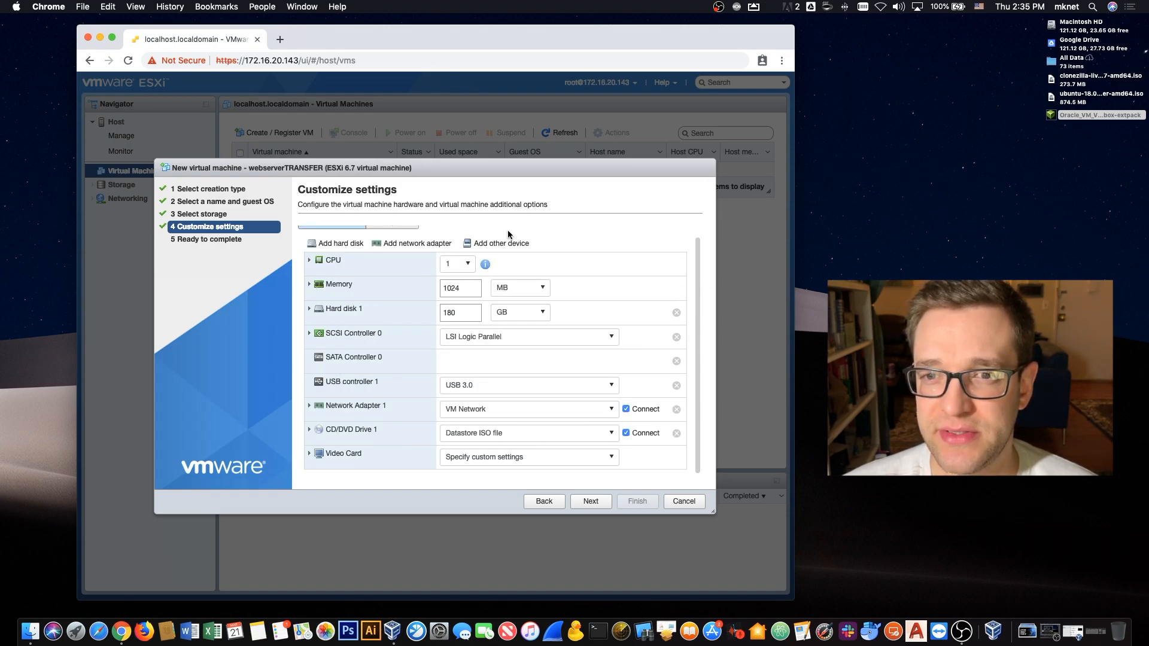
Add a USB device passing through the LaCie Rugged Mini USB 3.0 drive
click(500, 243)
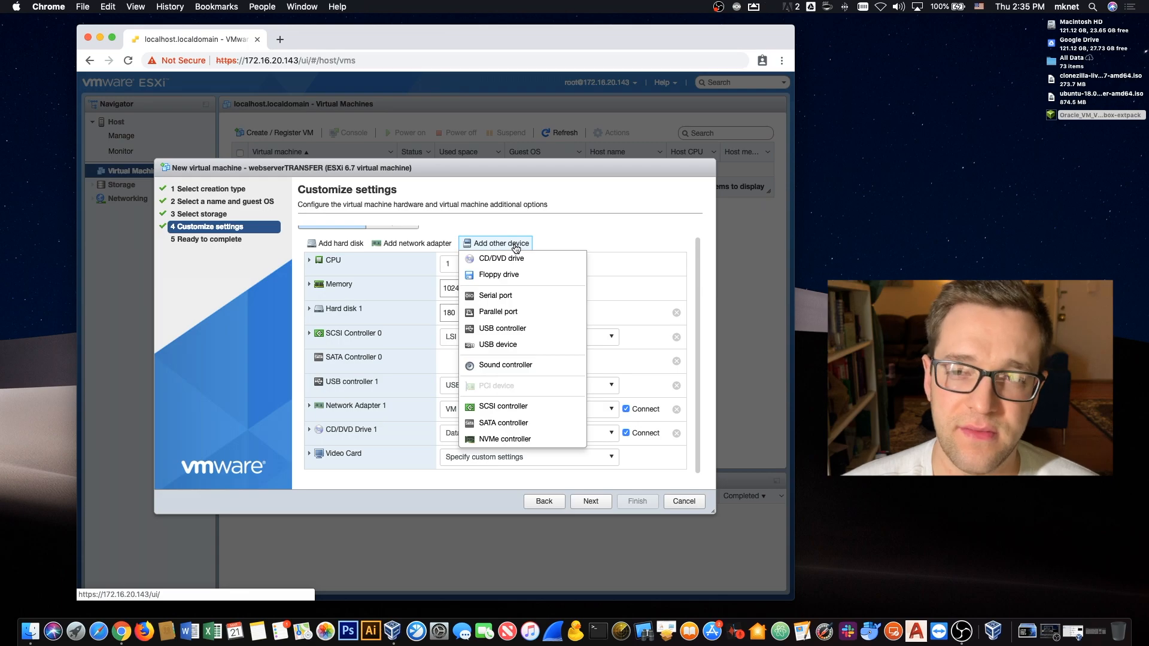
mouse_move(503, 328)
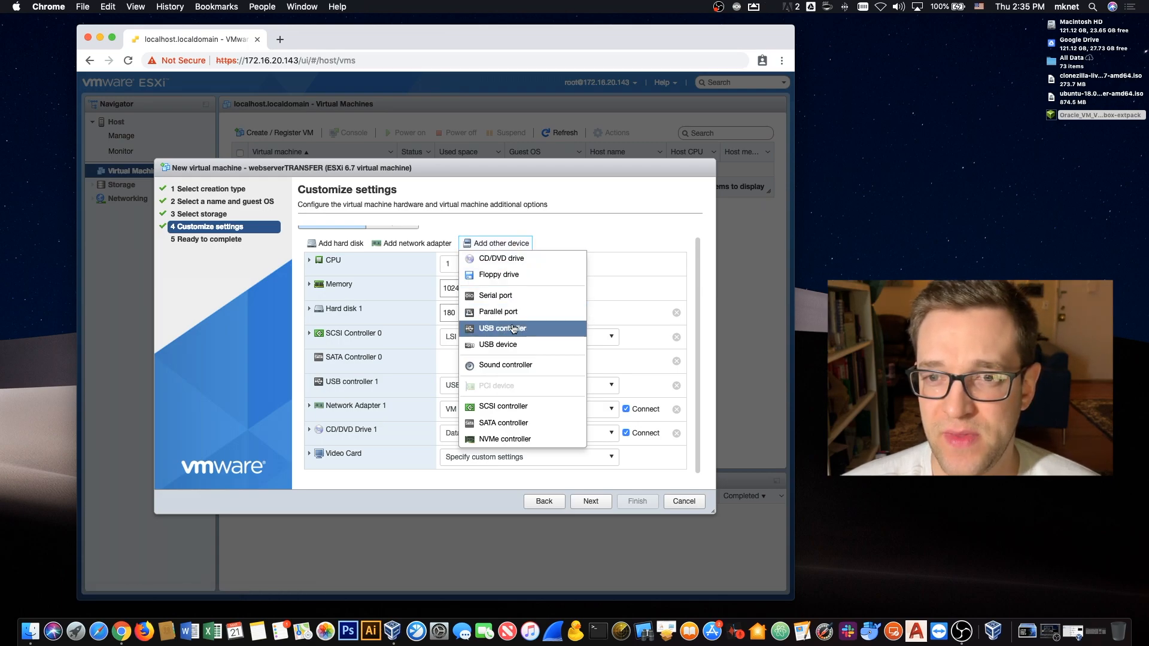
click(497, 344)
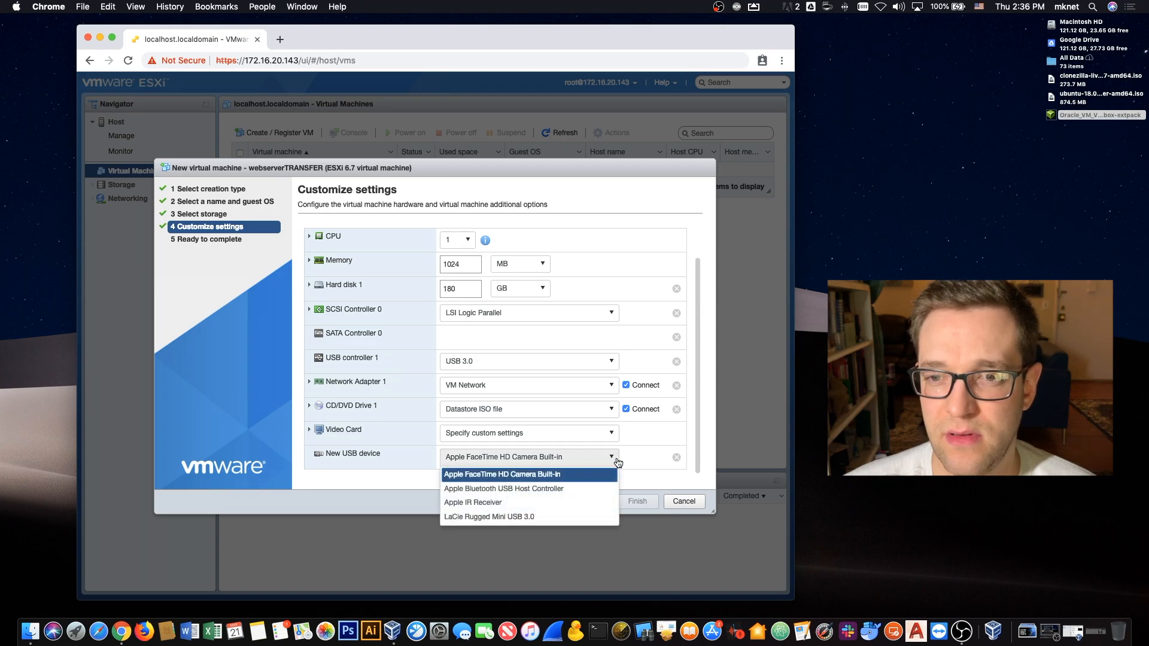
mouse_move(488, 517)
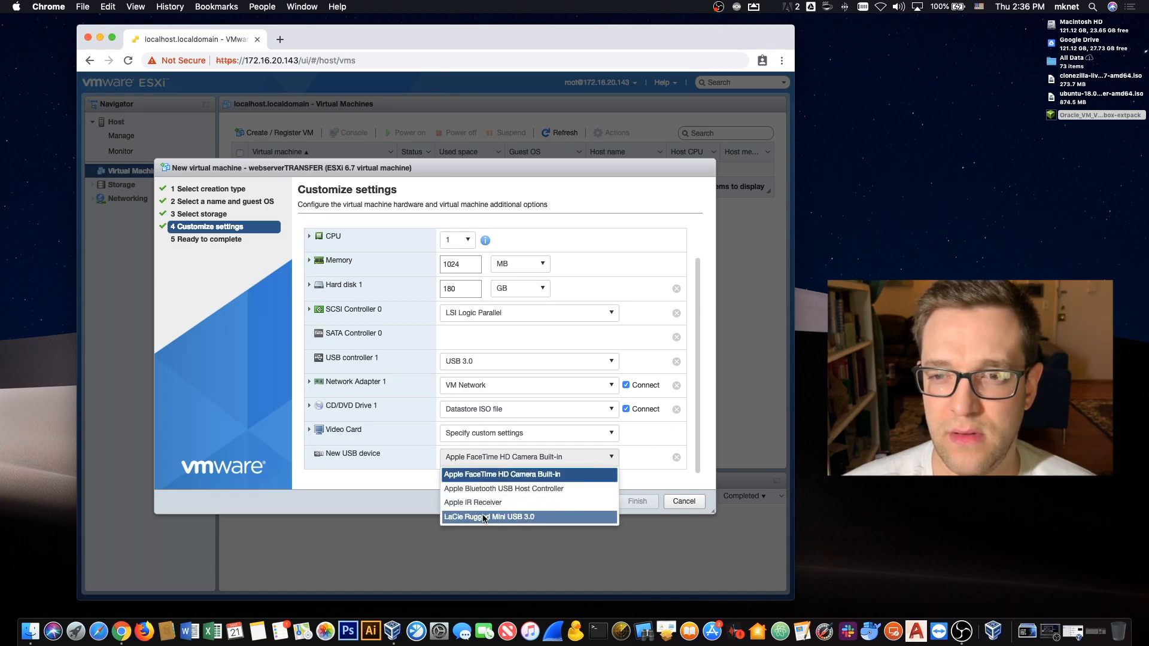
click(489, 516)
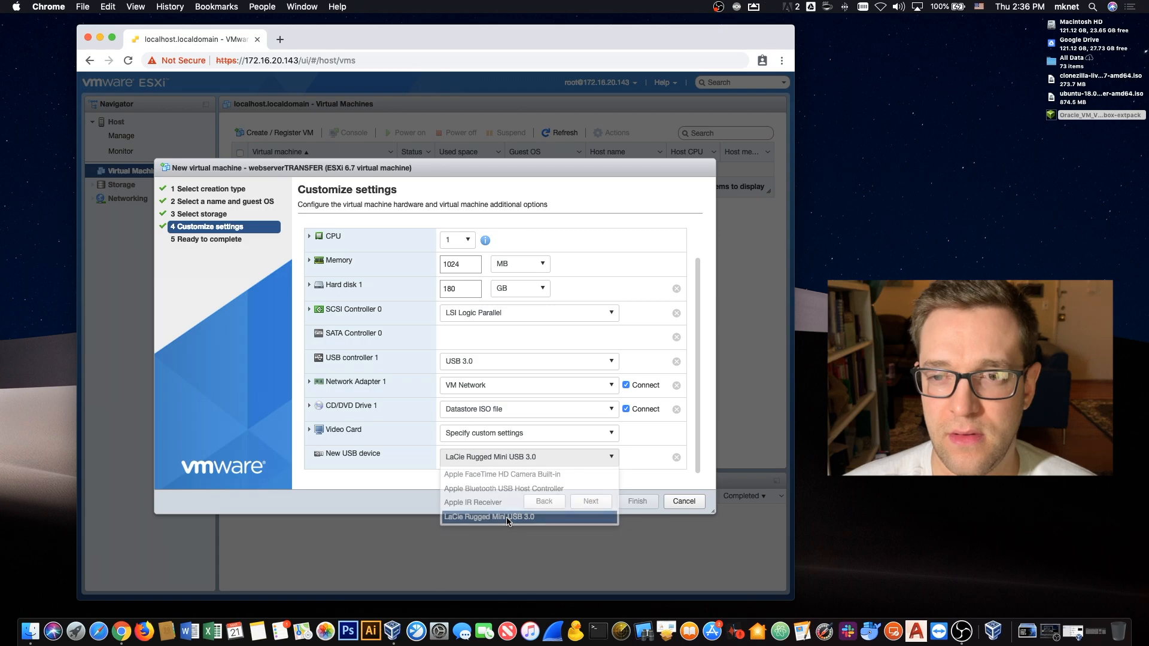
click(506, 516)
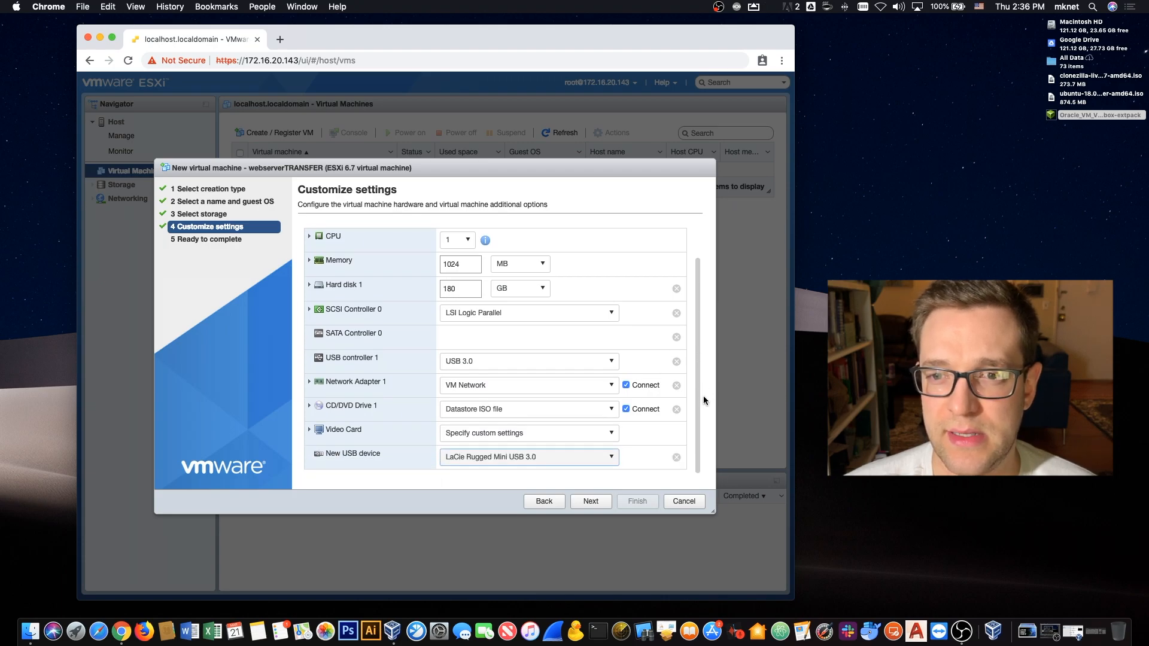
mouse_move(604, 522)
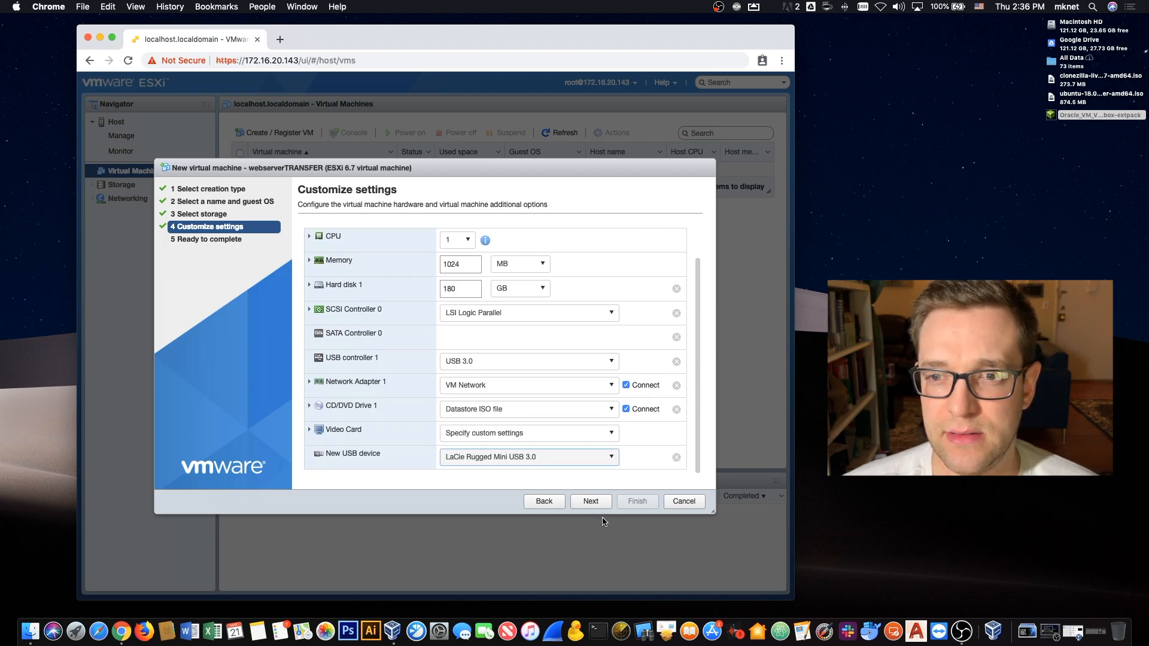
Finish creating webserverTRANSFER, power it on and open its console in a new window
click(590, 501)
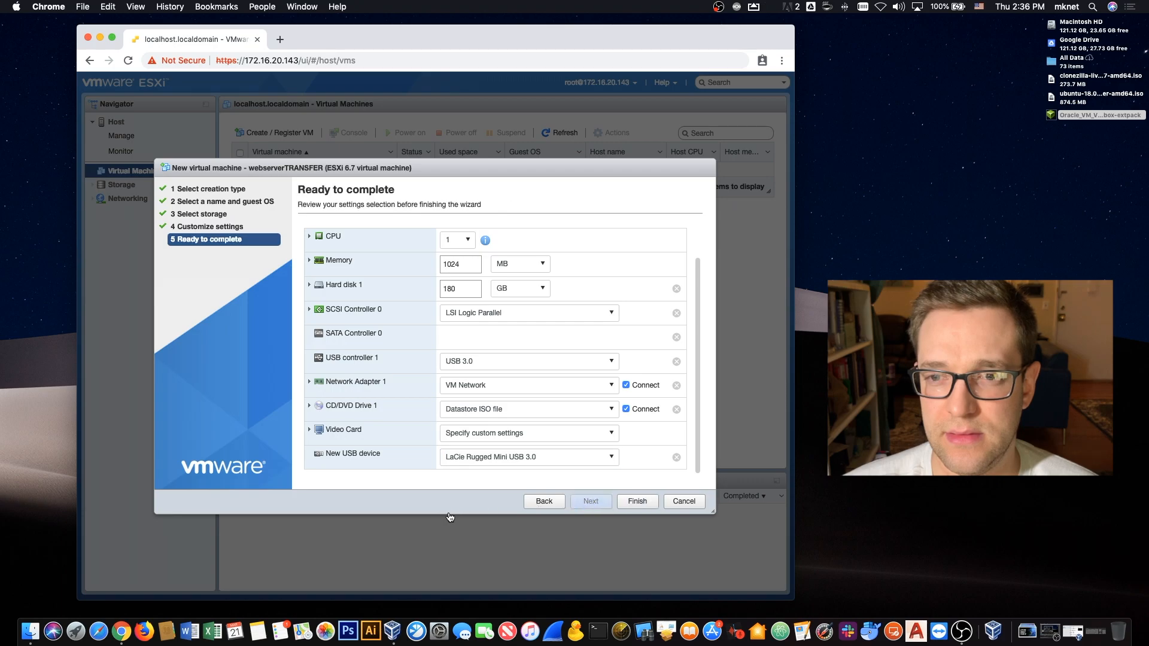
click(636, 501)
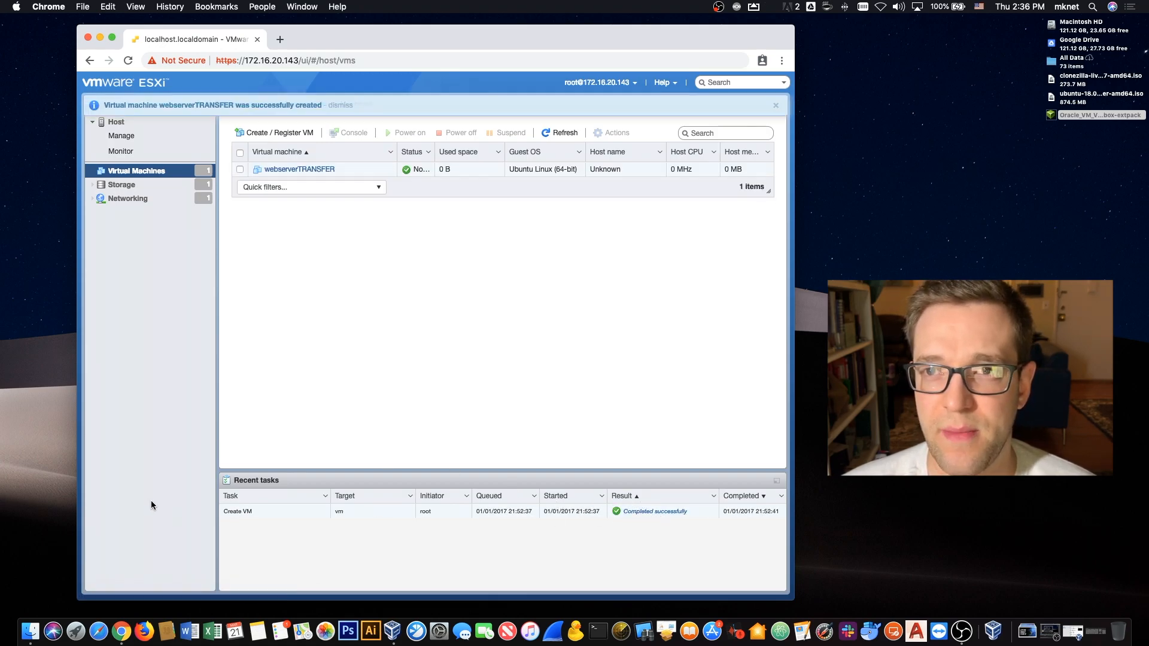
click(298, 169)
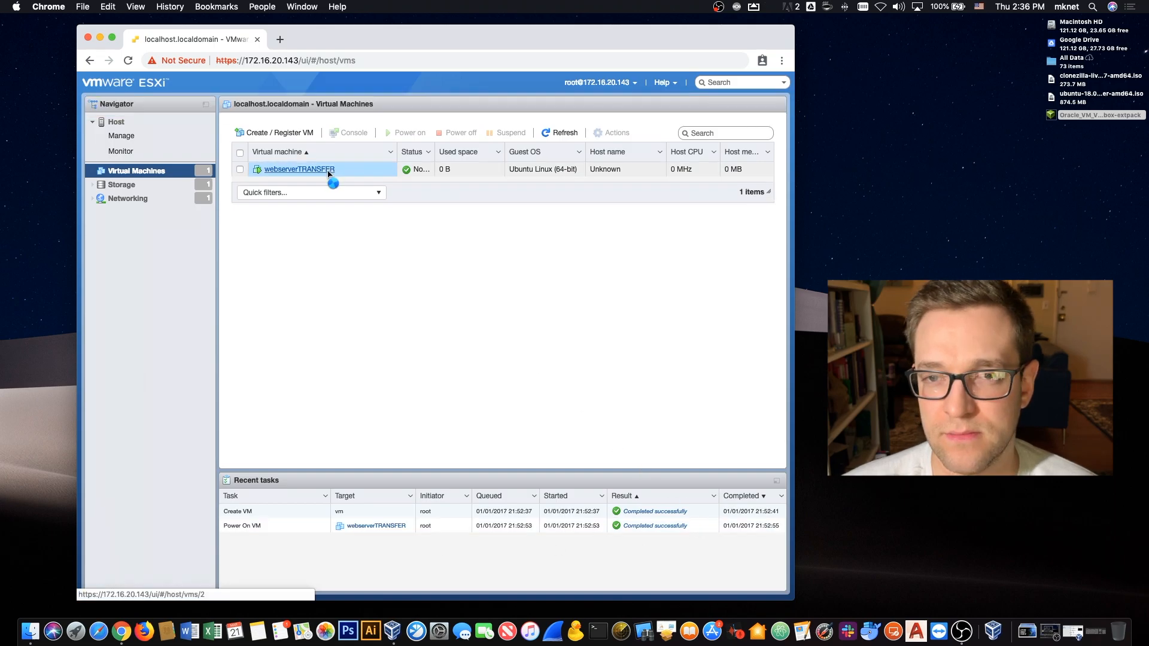
right_click(298, 169)
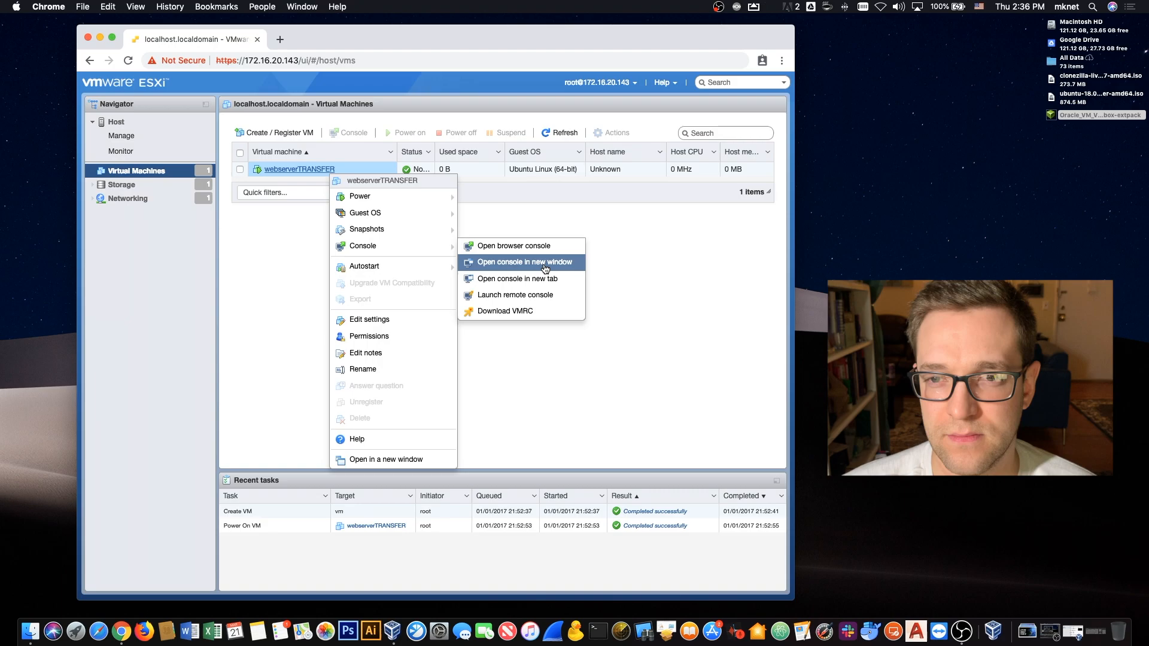
click(524, 262)
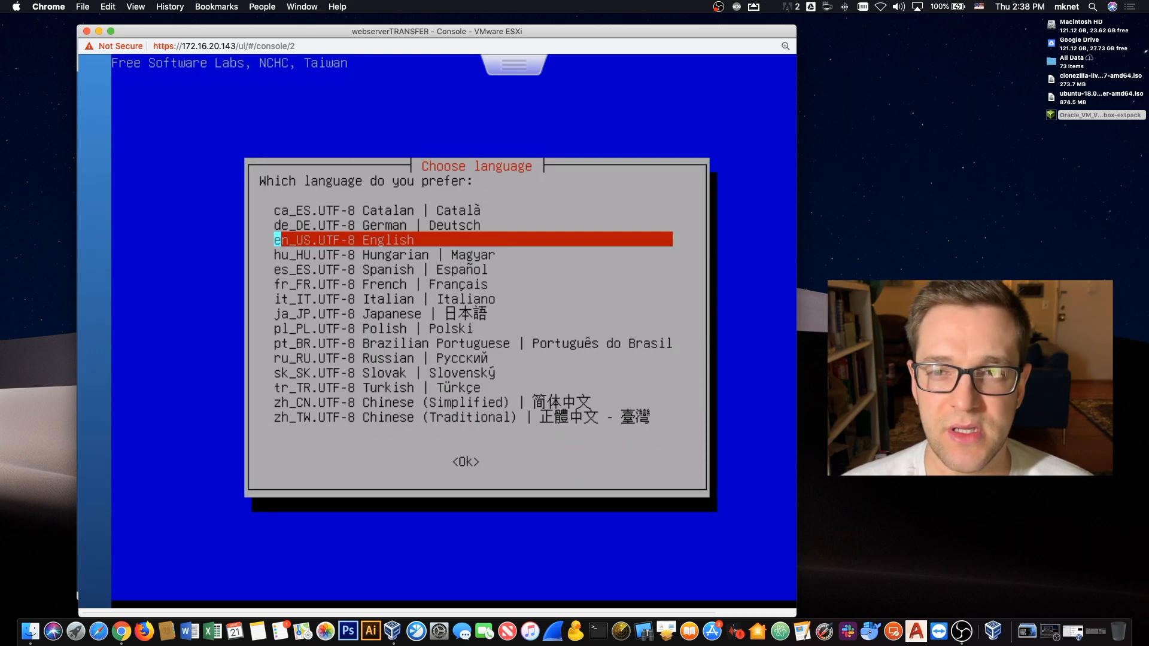
Choose English, device-image mode and a local device as the image source
click(465, 461)
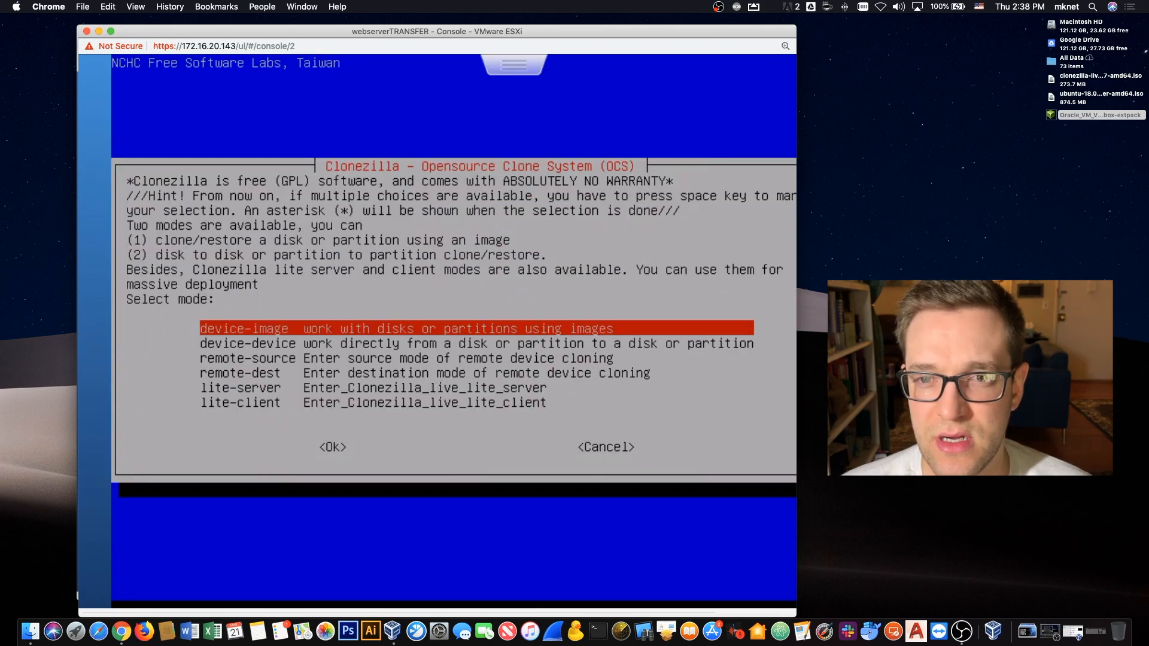
click(332, 447)
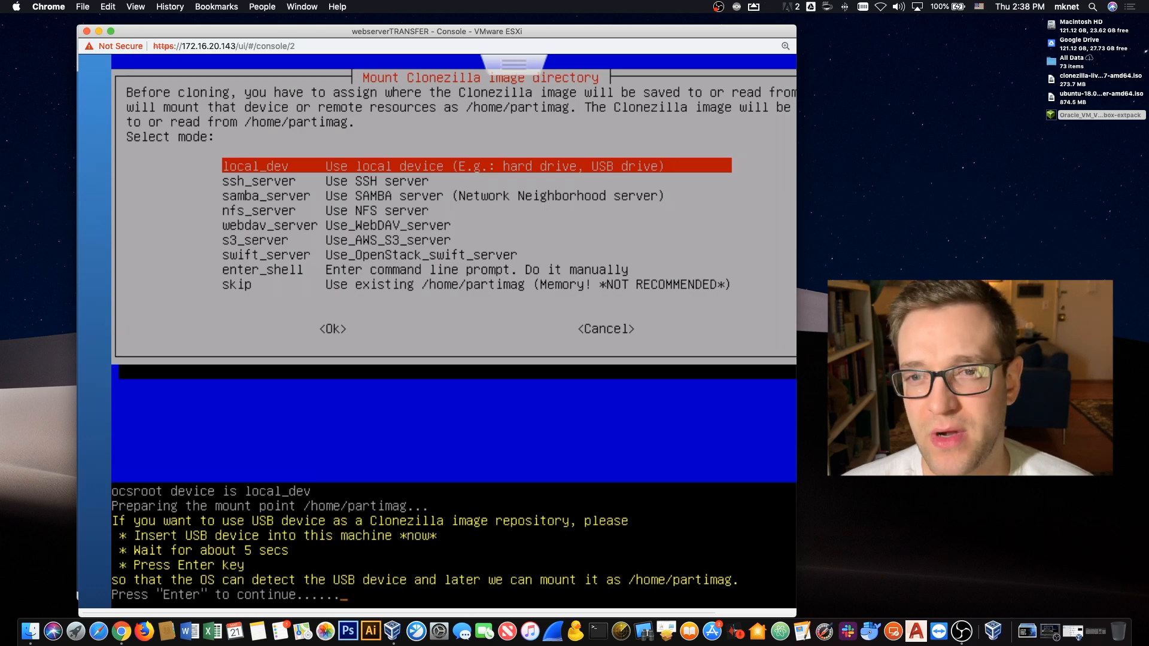
key(enter)
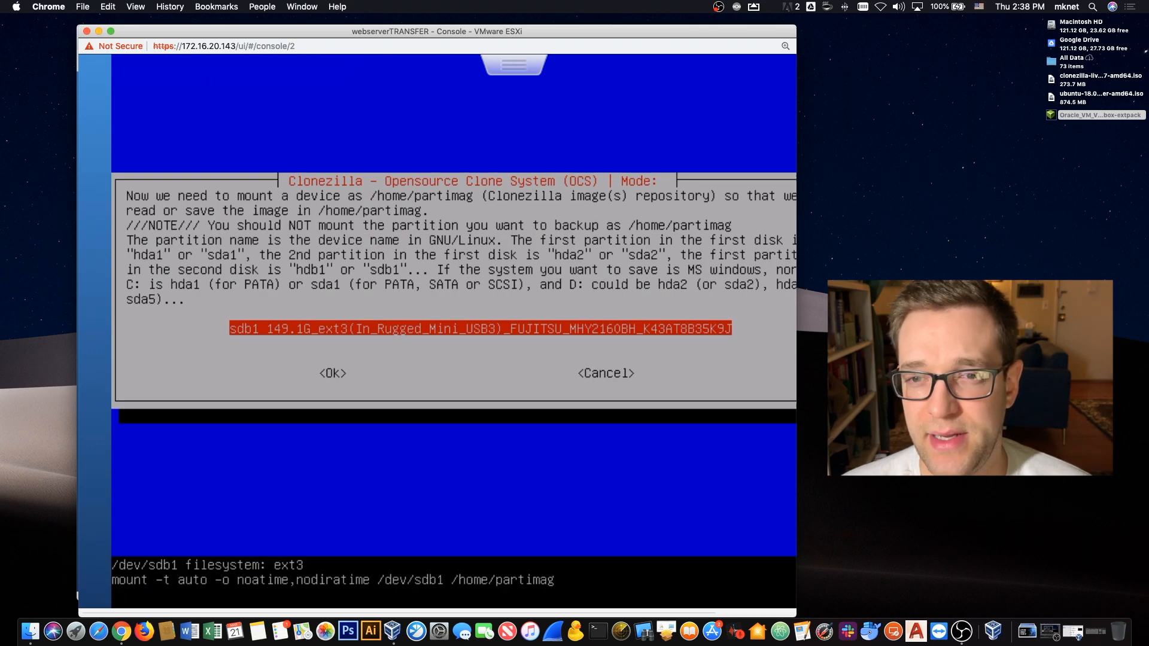
Mount the LaCie sdb1 partition's top-level directory as the /home/partimag repository
click(332, 373)
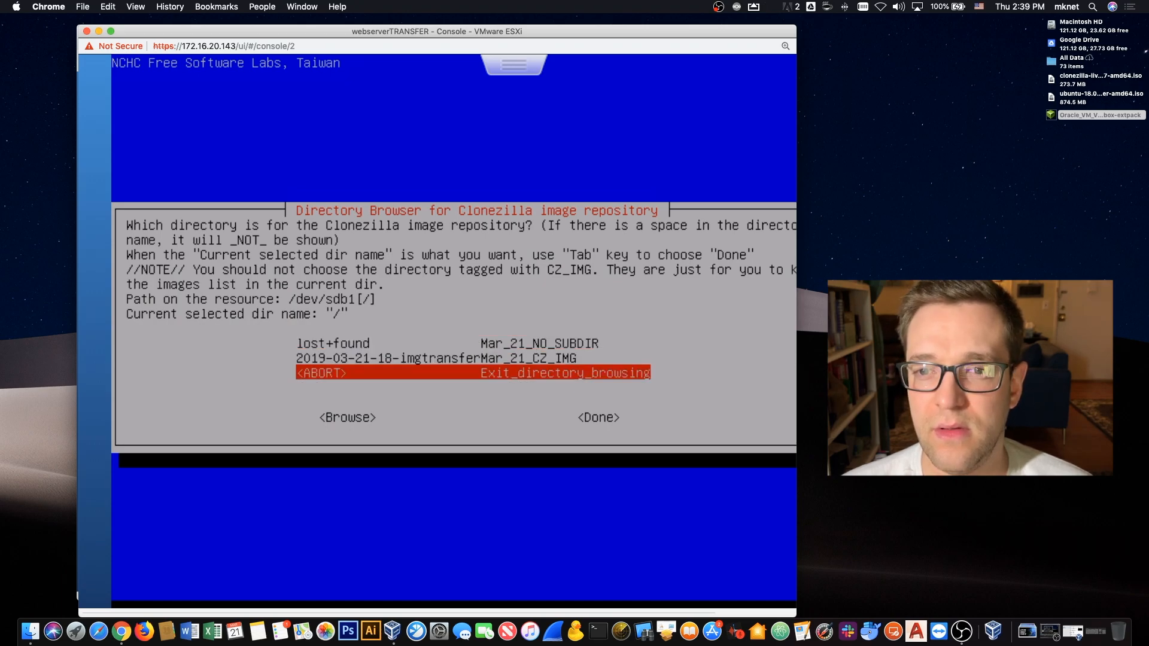
key(Tab)
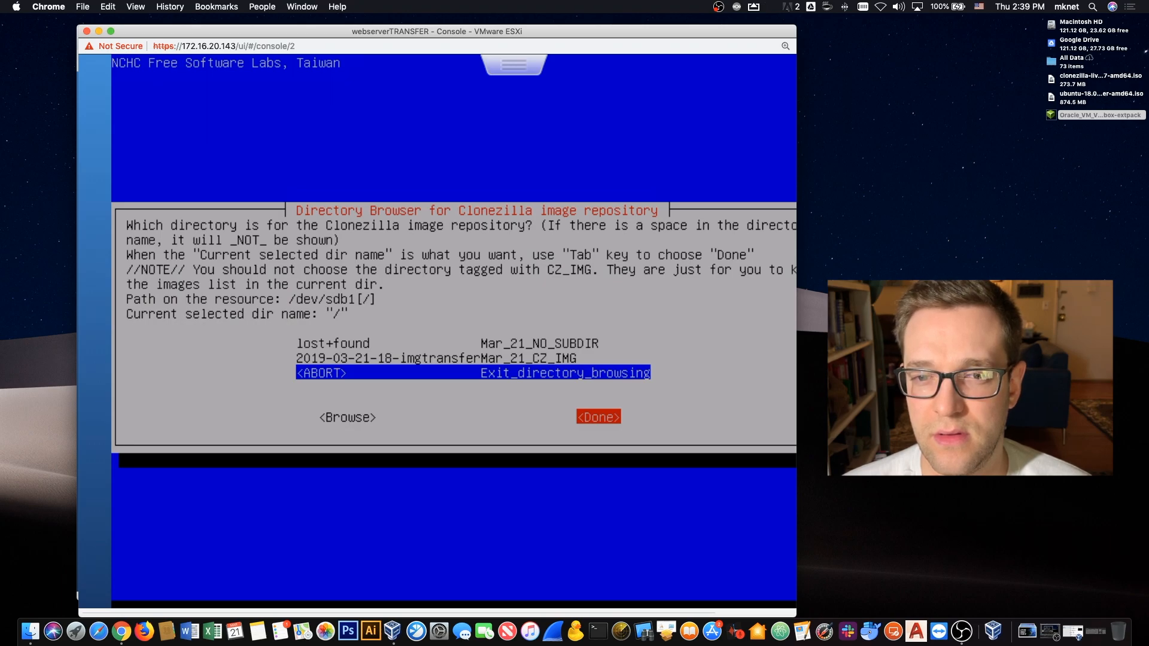
click(598, 417)
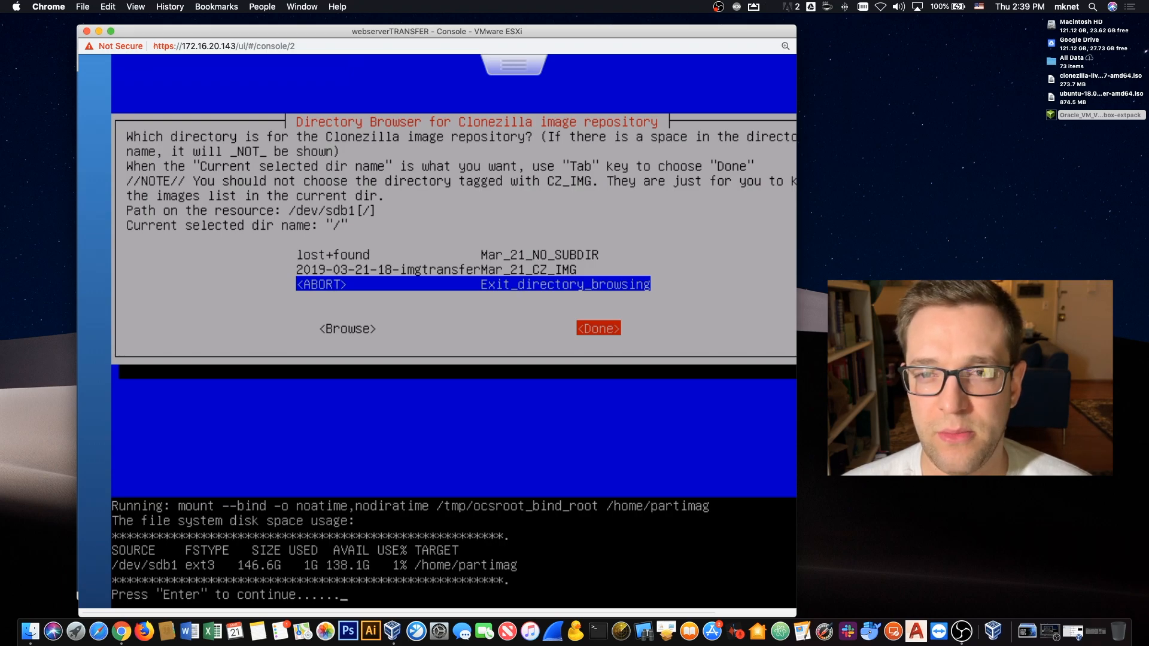
key(enter)
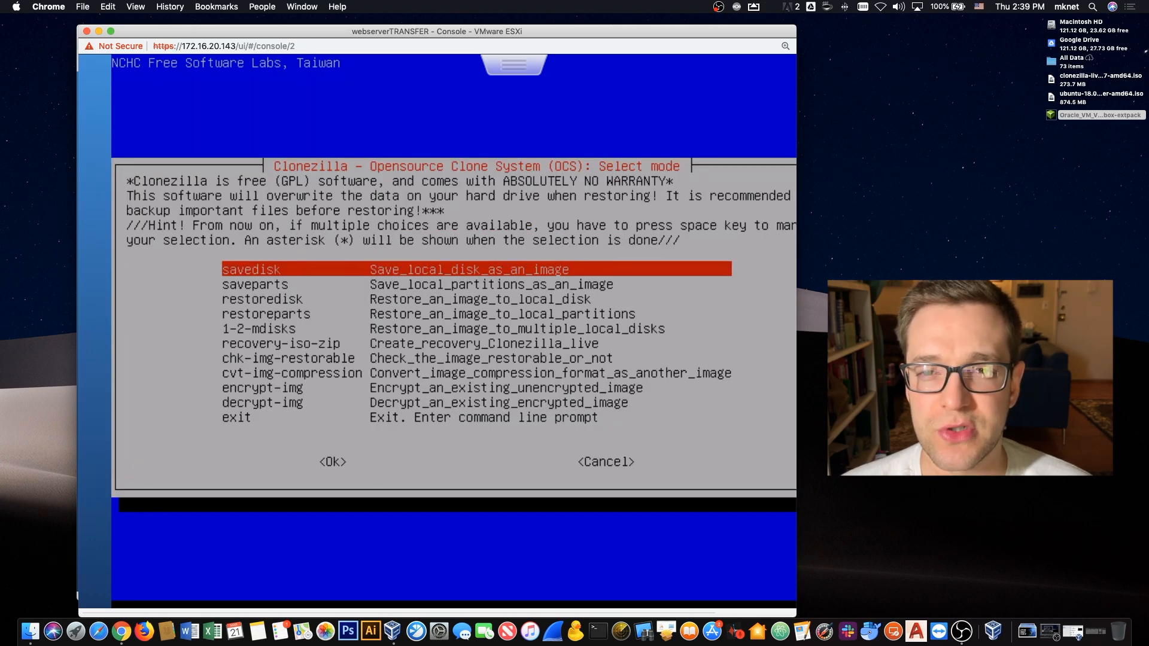
Run restoredisk onto the sda 193GB disk with -scr, answering y to confirm the overwrite
key(Down)
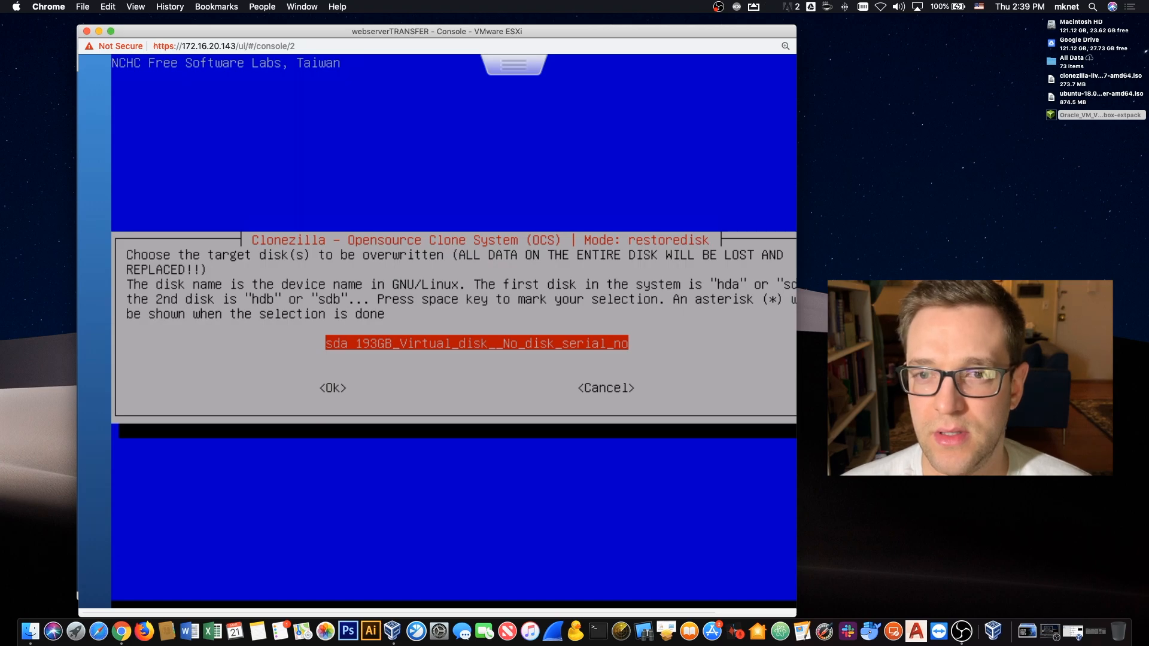
click(332, 388)
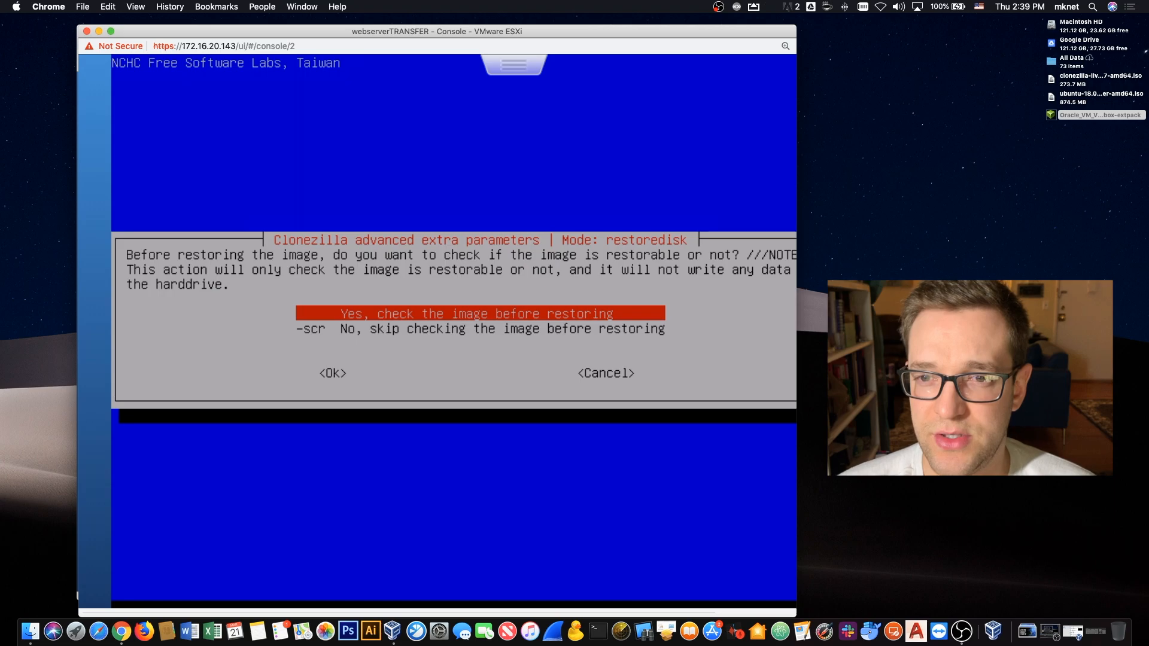
key(Down)
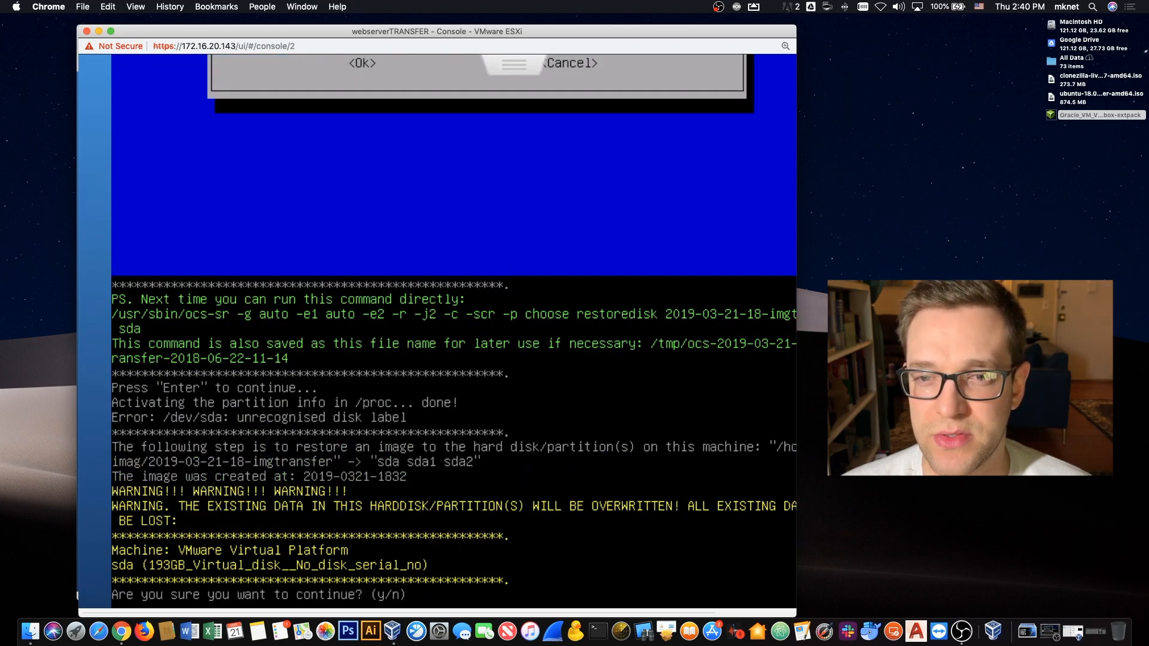
text(y)
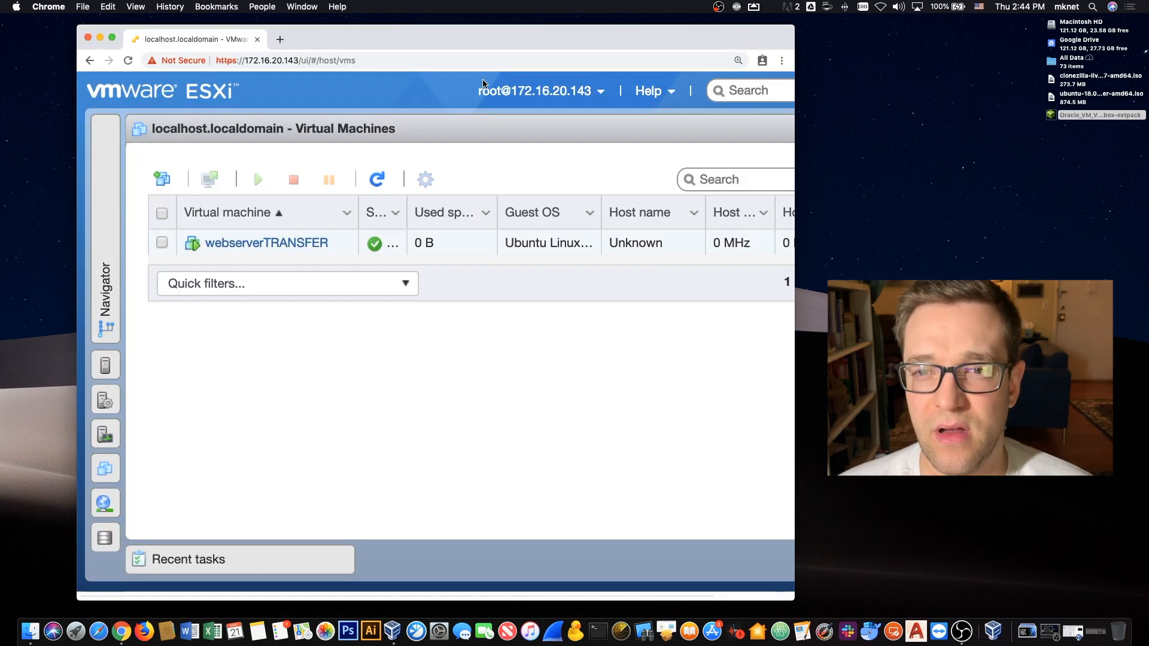
Open Edit settings for the webserverTRANSFER virtual machine
click(738, 60)
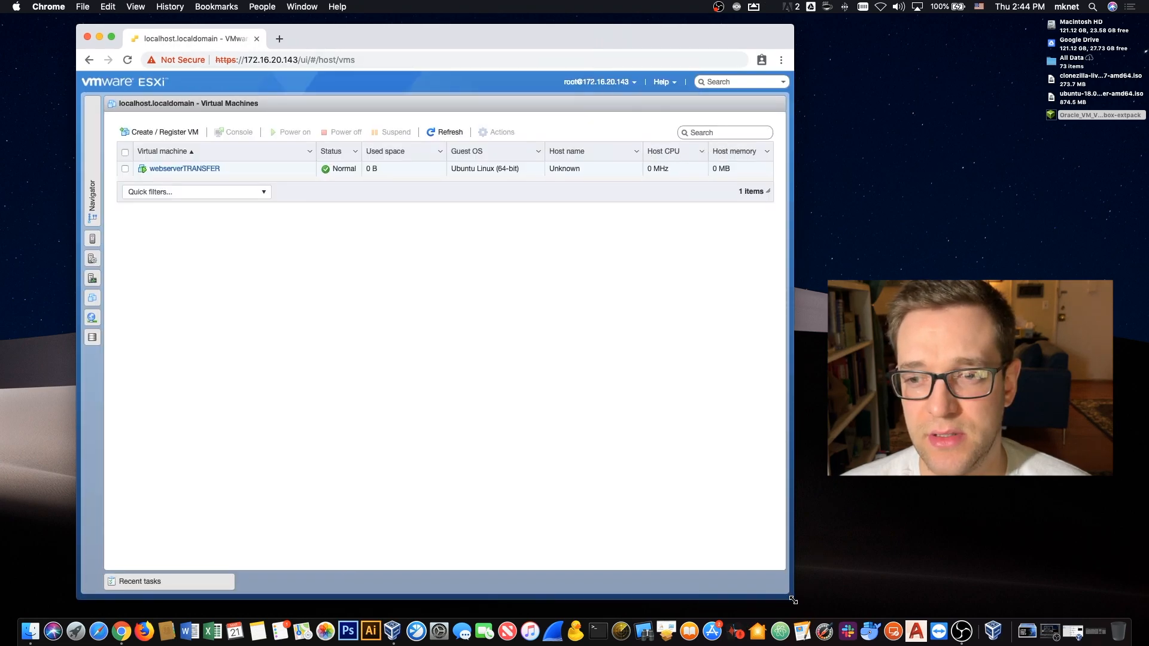
click(184, 169)
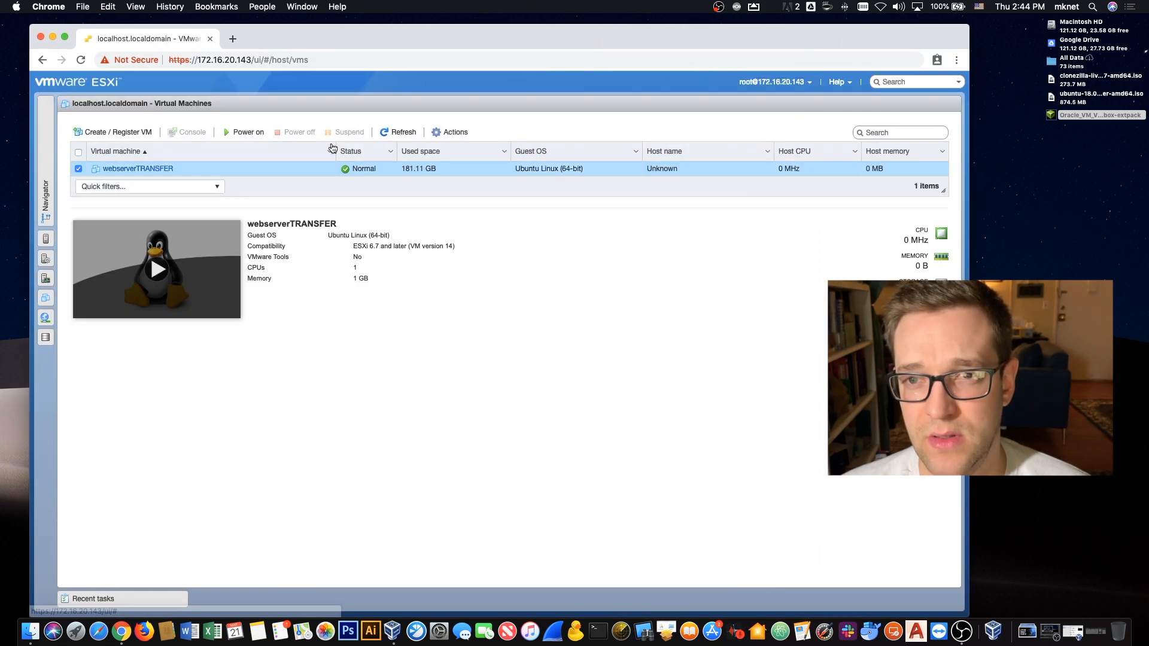
click(450, 132)
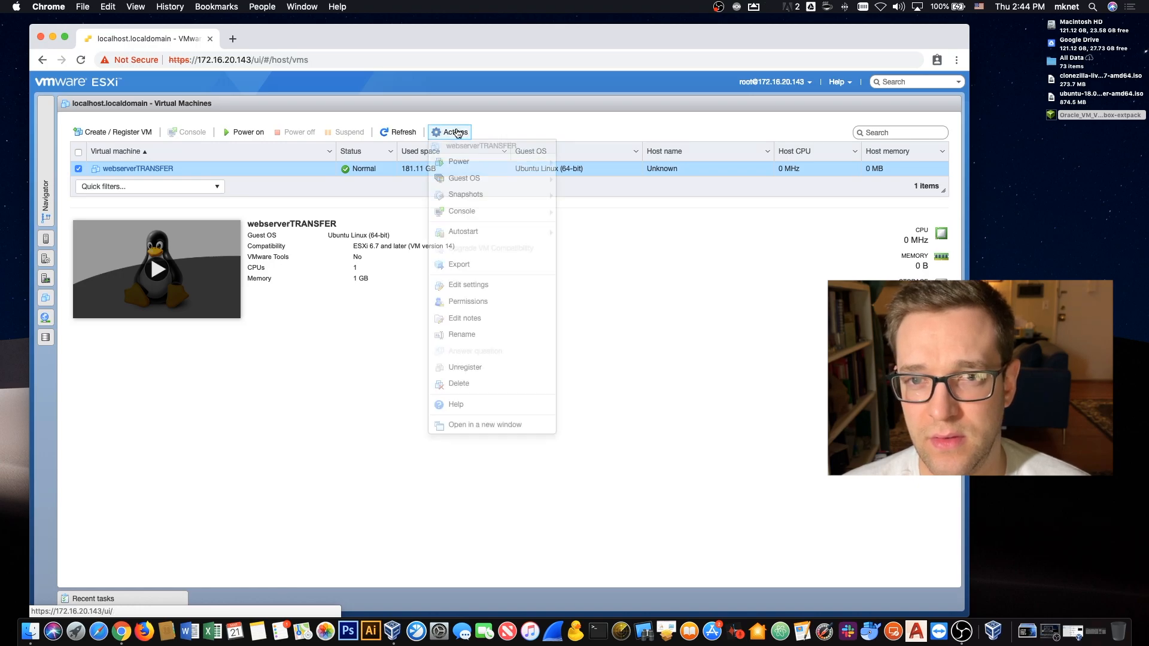
mouse_move(474, 288)
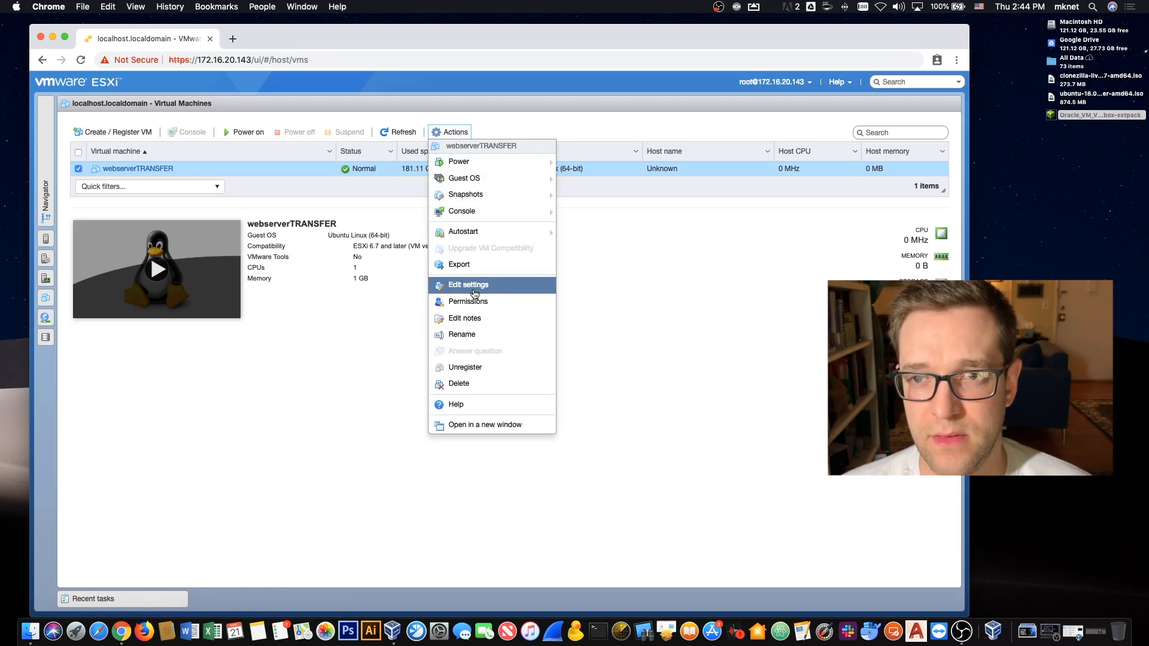
click(467, 284)
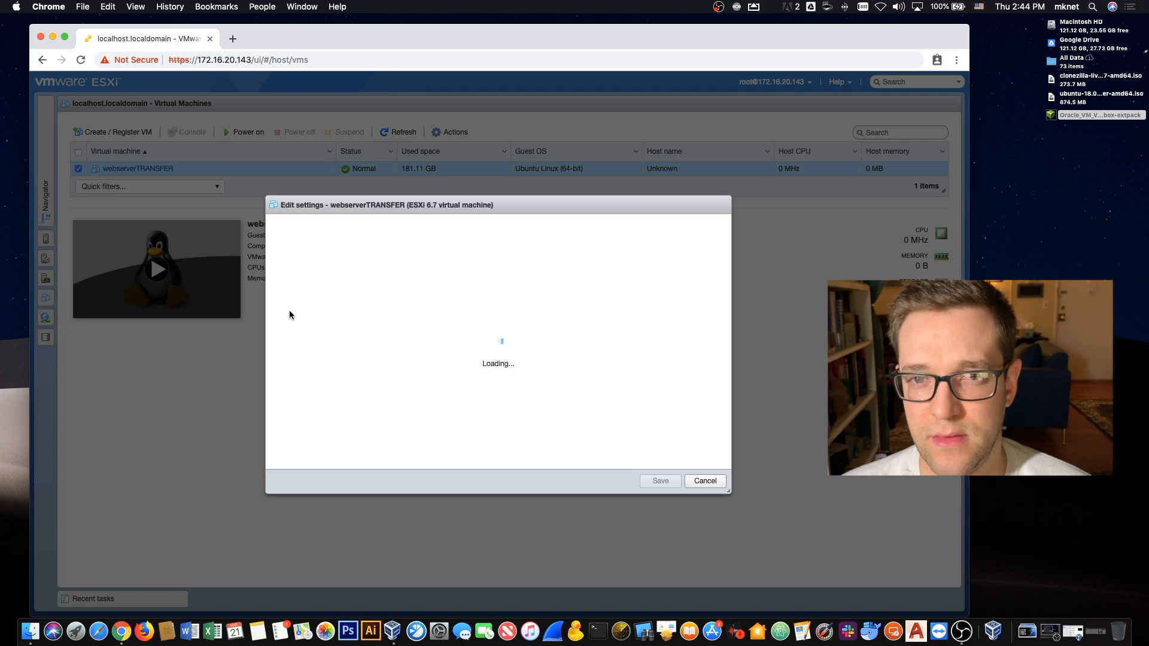
mouse_move(433, 513)
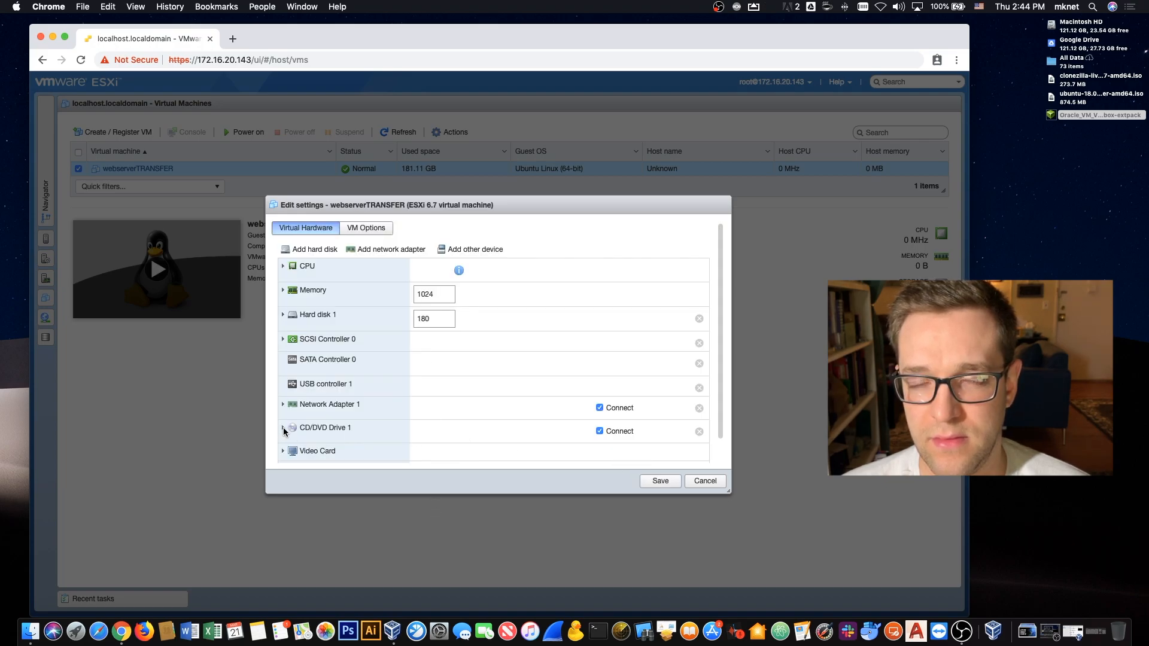
Uncheck Connect at power on for CD/DVD Drive 1 and save the settings
click(283, 428)
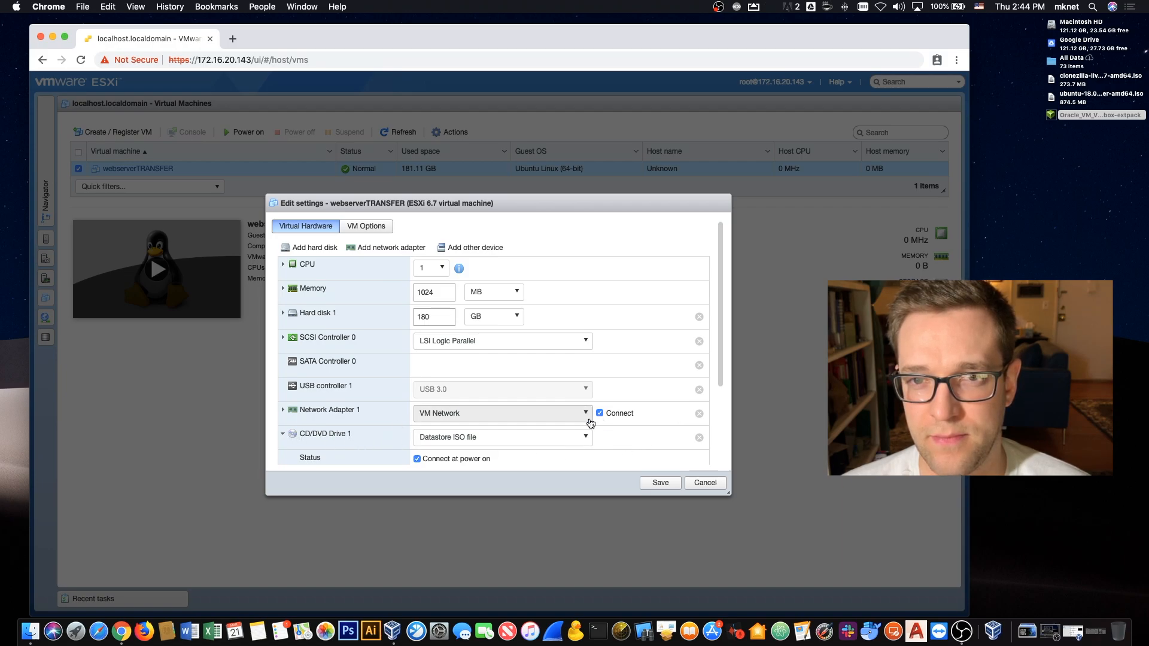
scroll(down, 3)
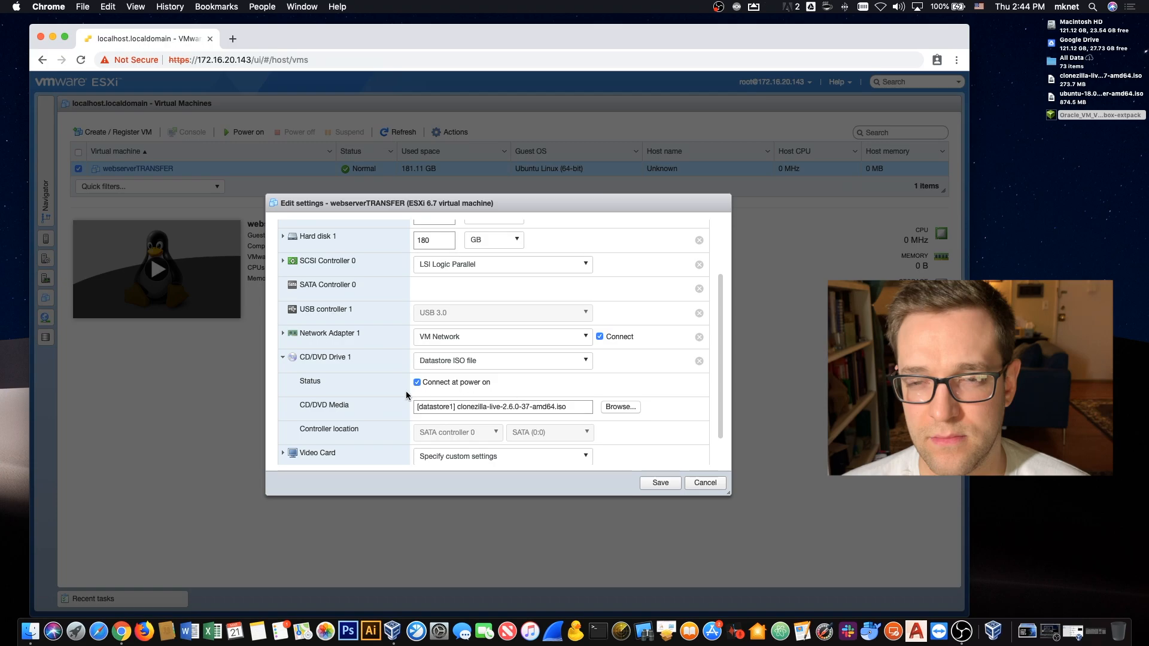
click(417, 382)
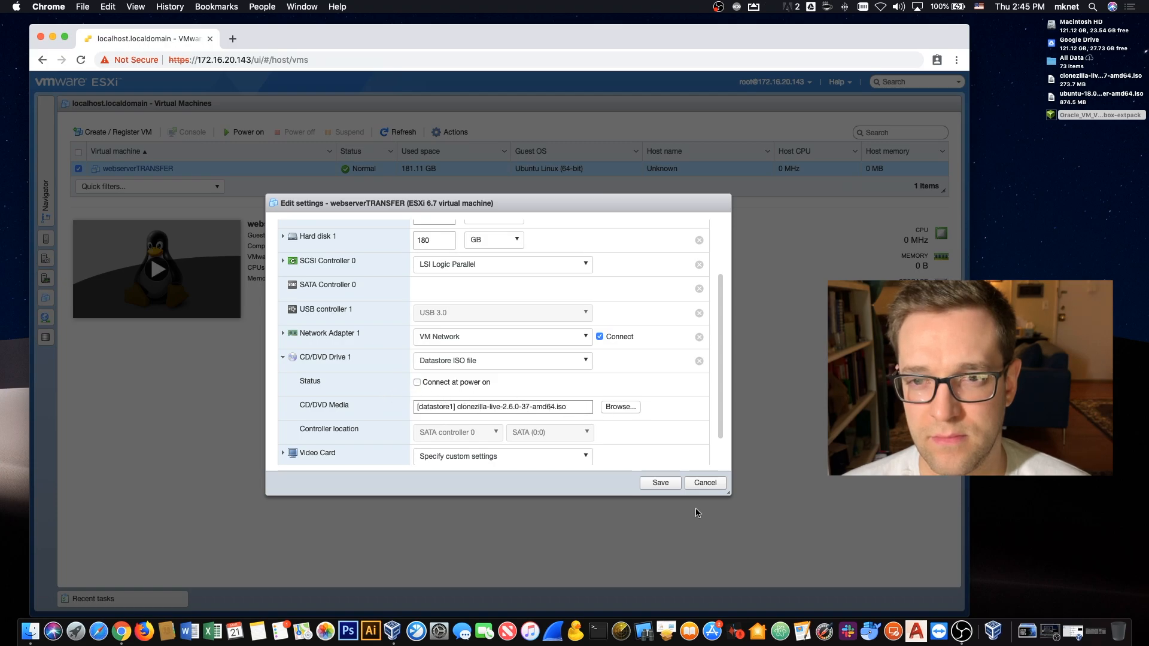
click(659, 482)
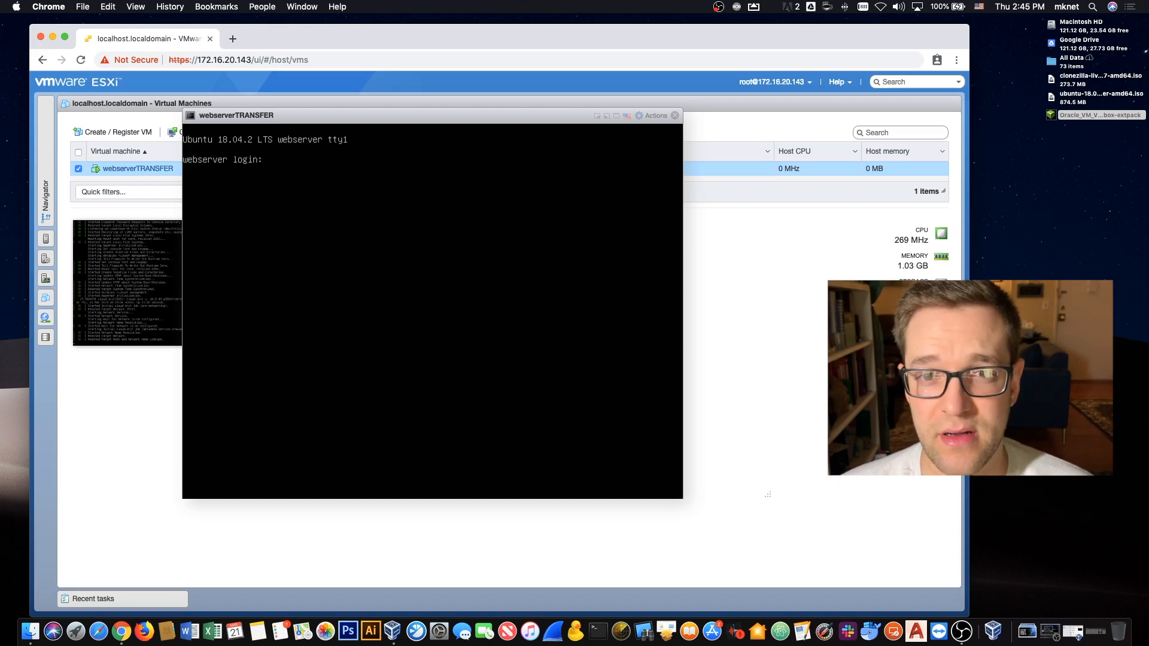
Begin entering the username 'webs…' at the restored Ubuntu webserver login prompt
text(webs)
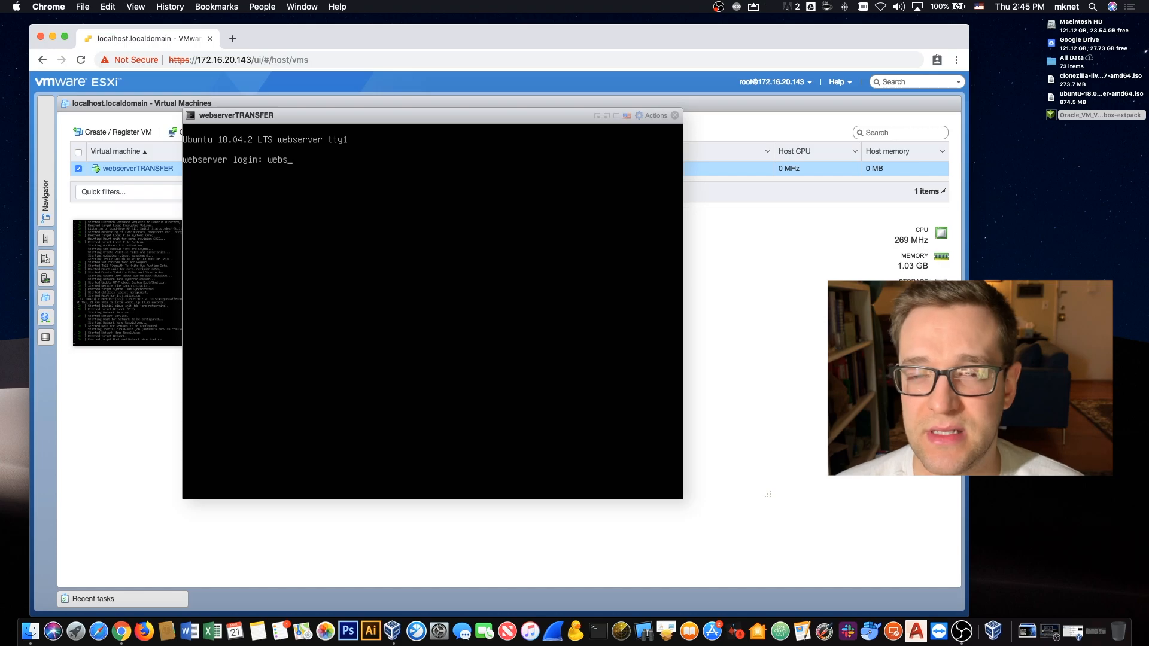